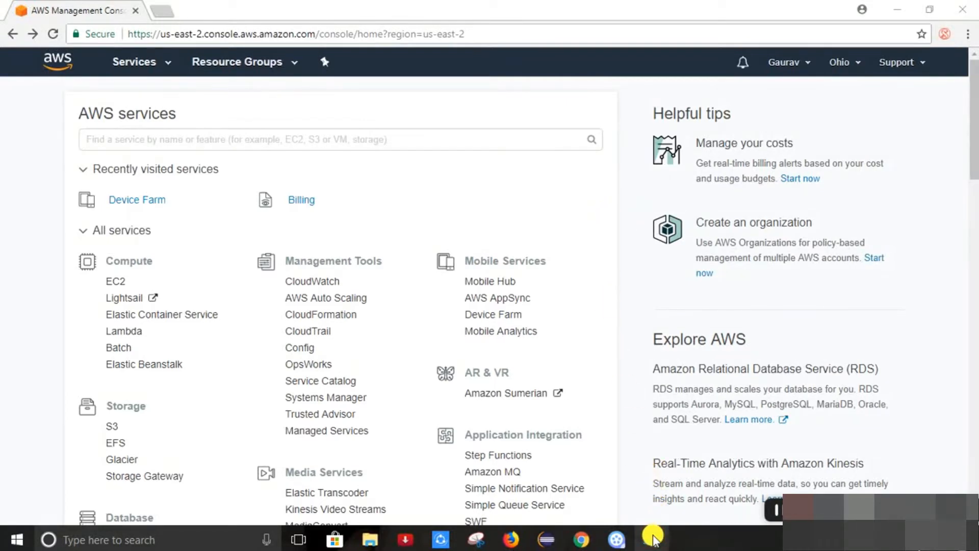
# Open Device Farm under Mobile Services to show the projects page with AWS_Demo
pyautogui.click(652, 539)
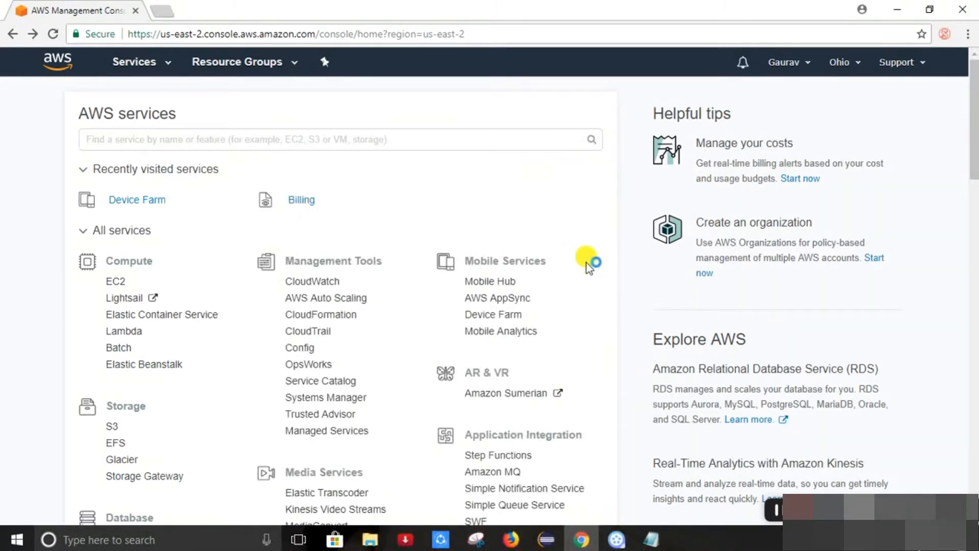
pyautogui.moveTo(231, 131)
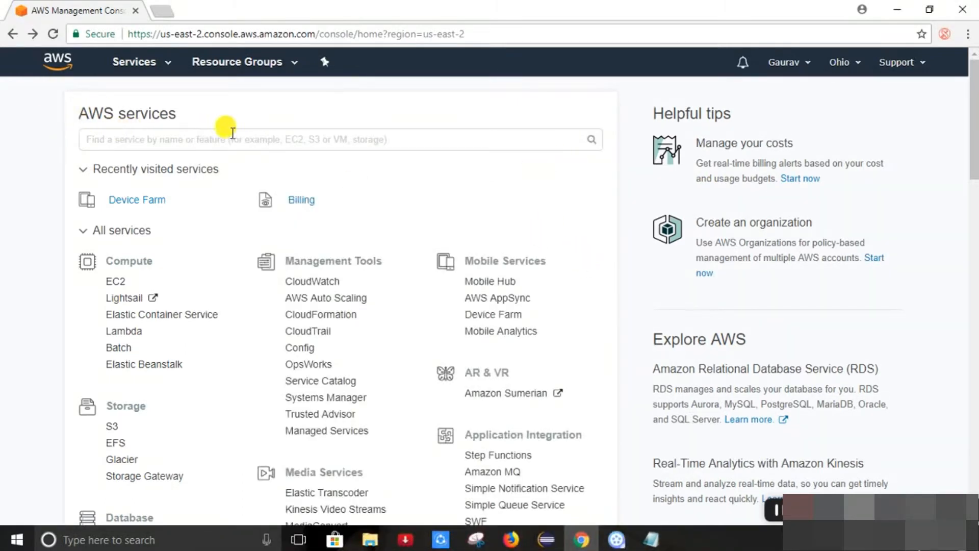
pyautogui.moveTo(437, 331)
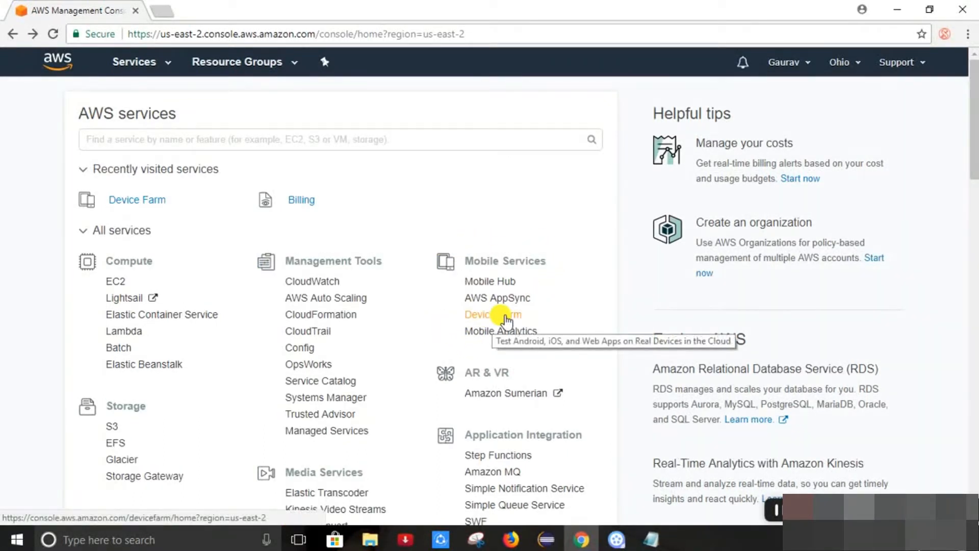
pyautogui.click(492, 314)
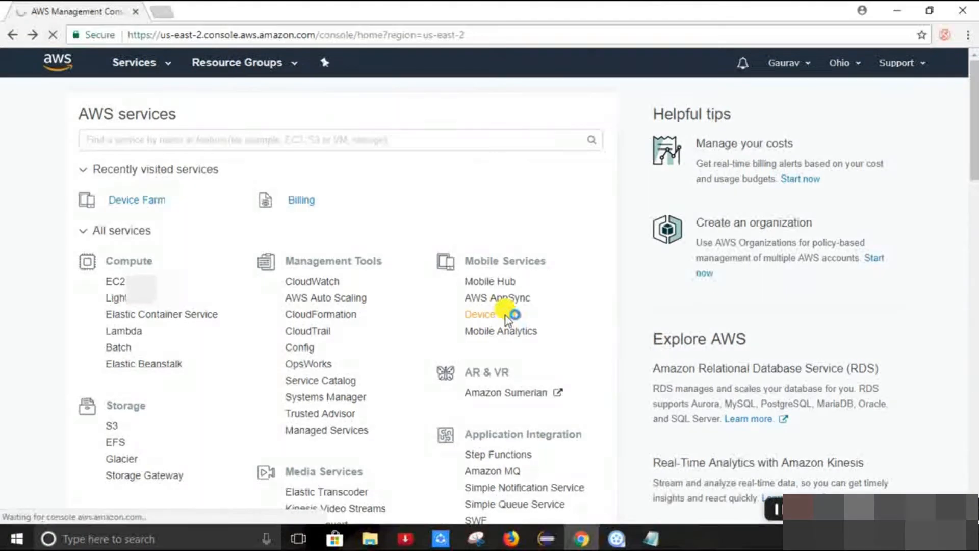
pyautogui.click(479, 314)
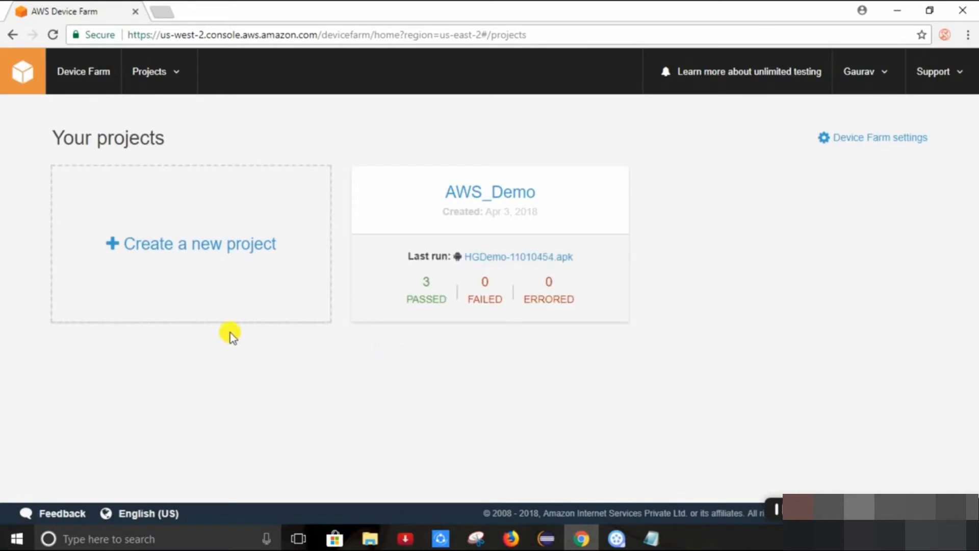
pyautogui.moveTo(318, 372)
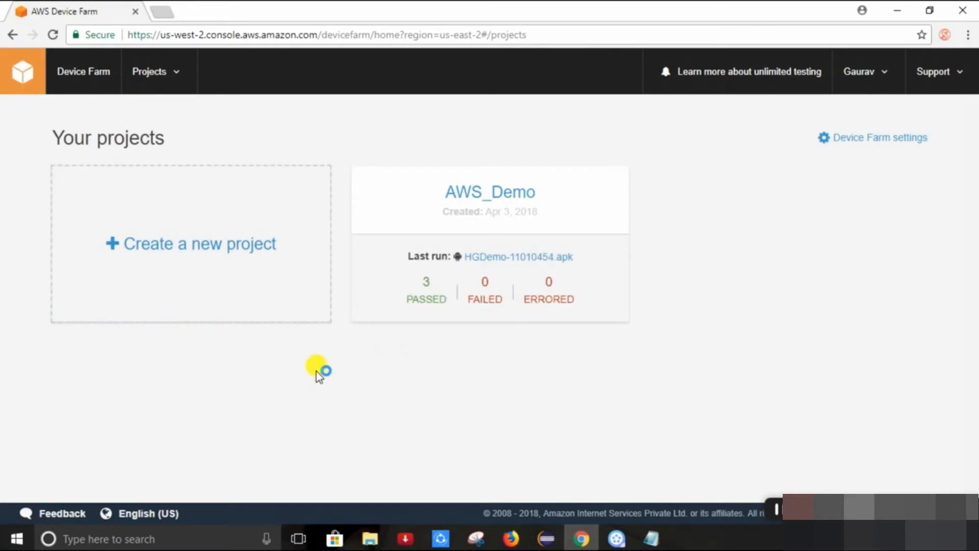
pyautogui.moveTo(318, 375)
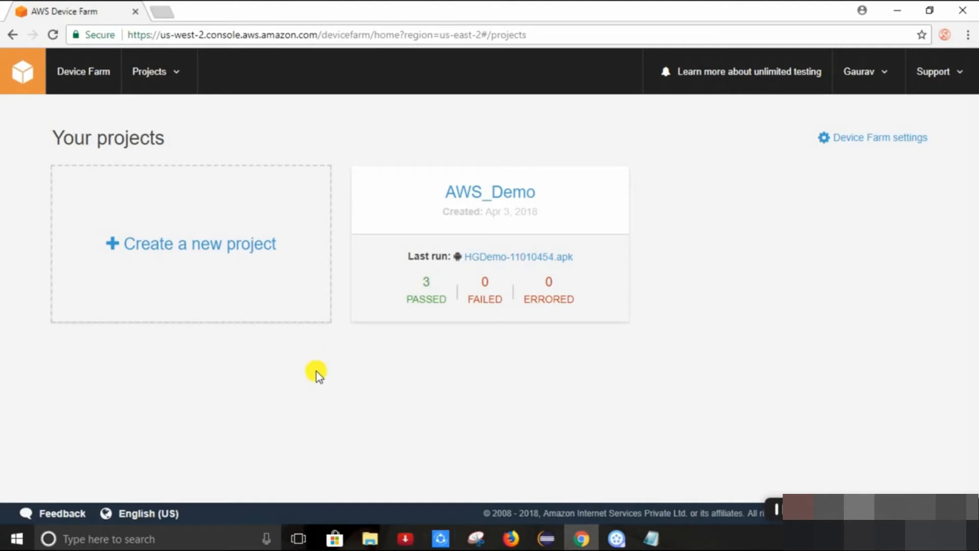
pyautogui.moveTo(190, 281)
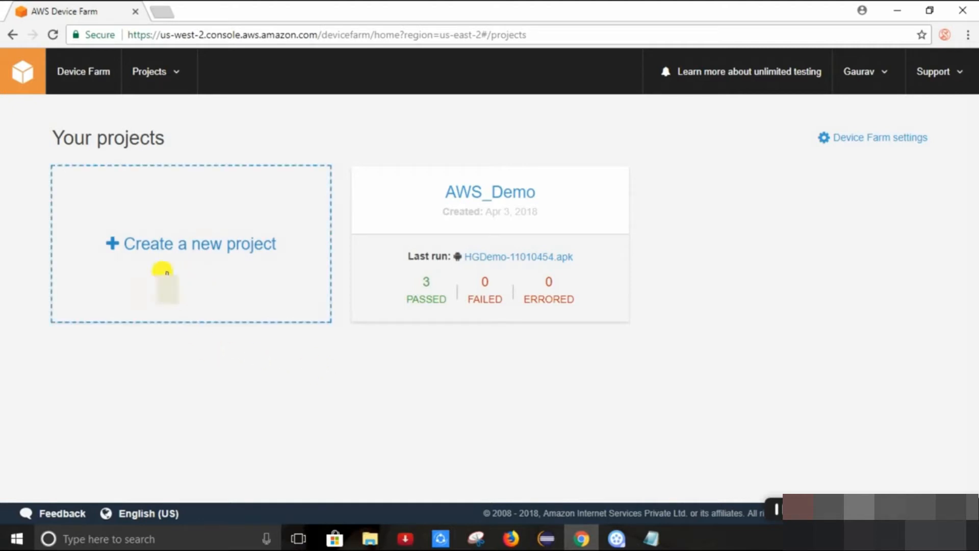
pyautogui.moveTo(236, 263)
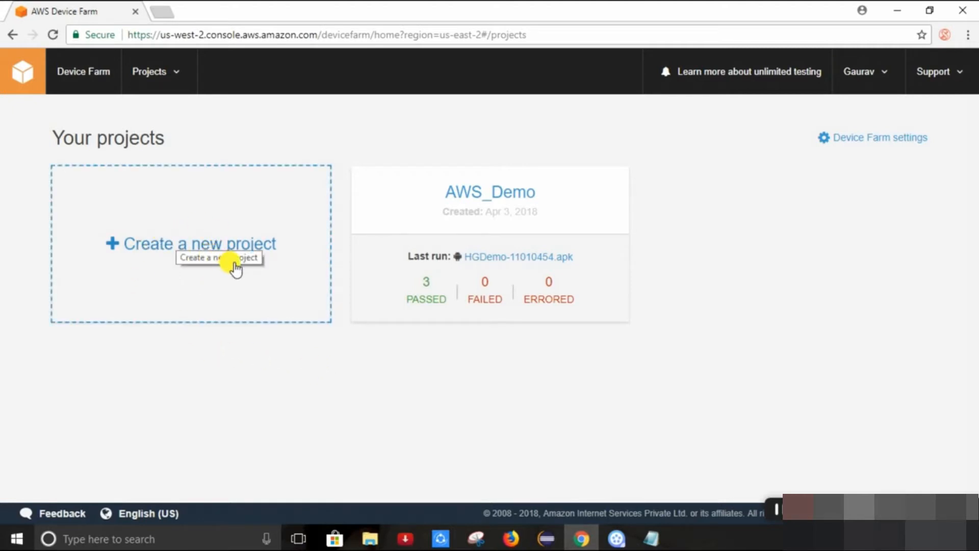
pyautogui.moveTo(536, 215)
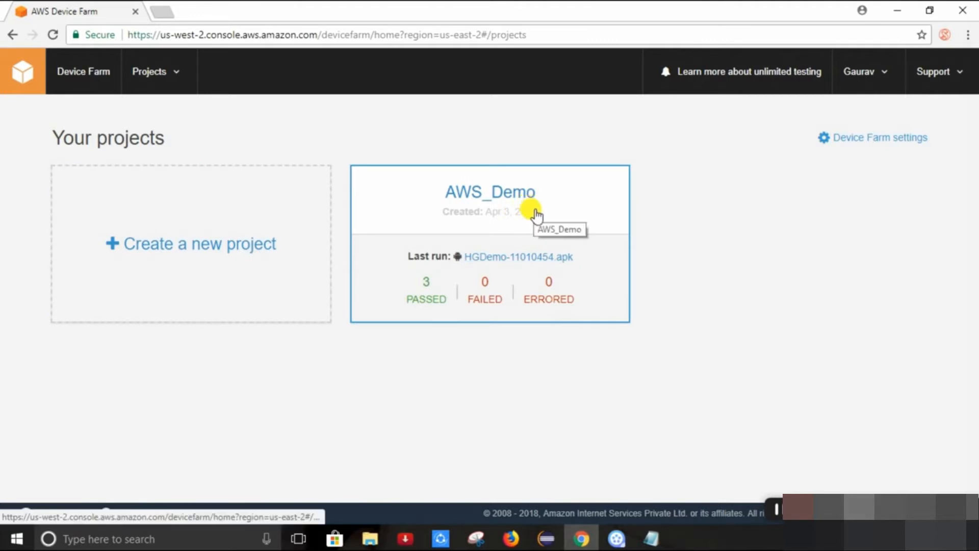
# Open the AWS_Demo project's automated test runs list
pyautogui.click(489, 192)
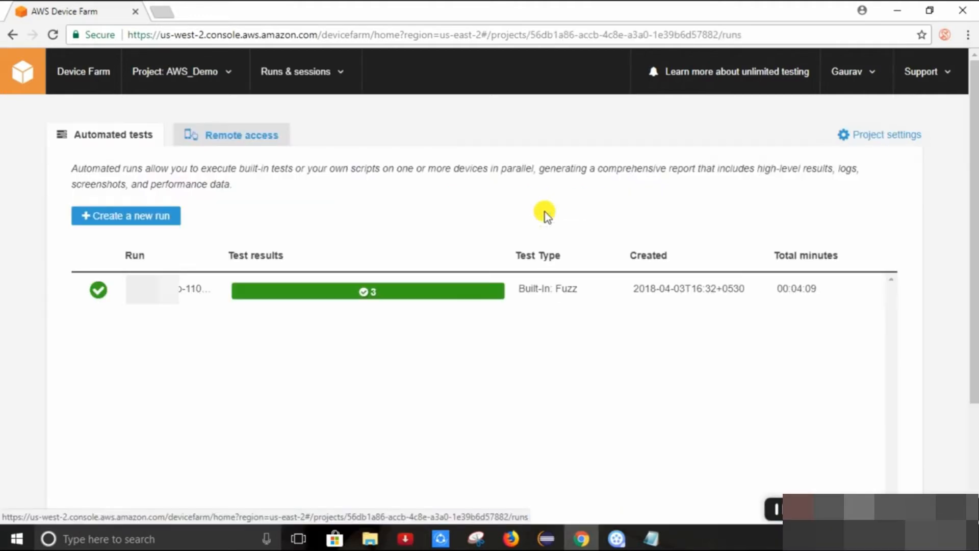
pyautogui.moveTo(170, 255)
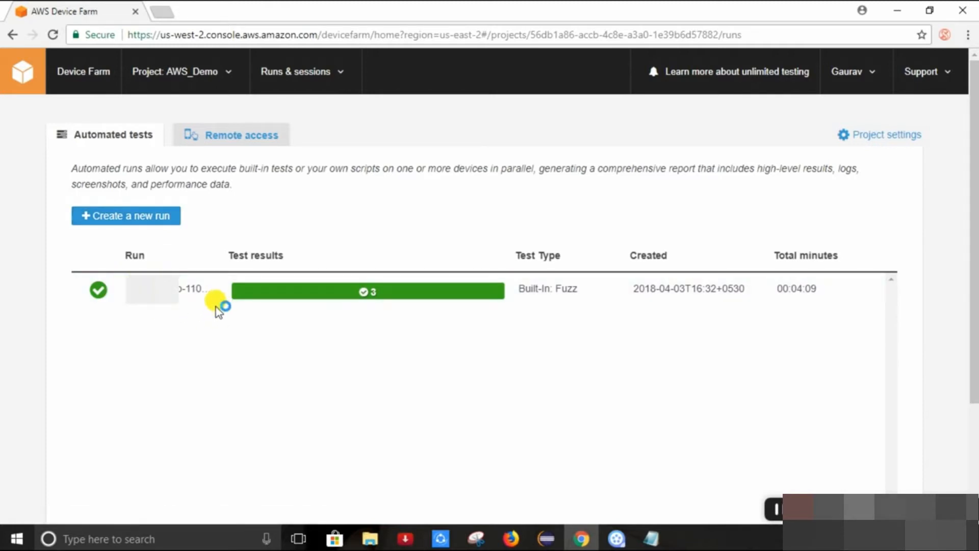
pyautogui.moveTo(243, 308)
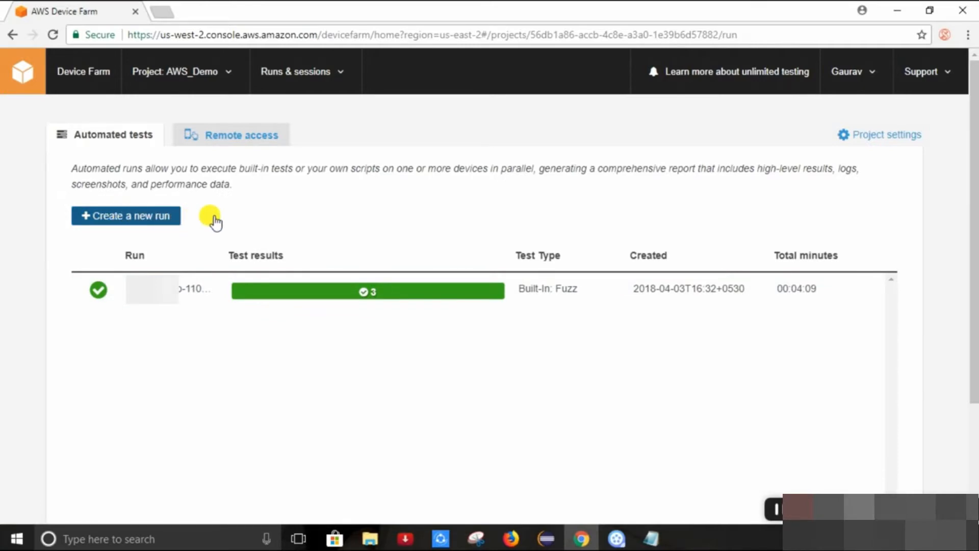
# Create a new run and choose the Android/iOS application type
pyautogui.click(126, 215)
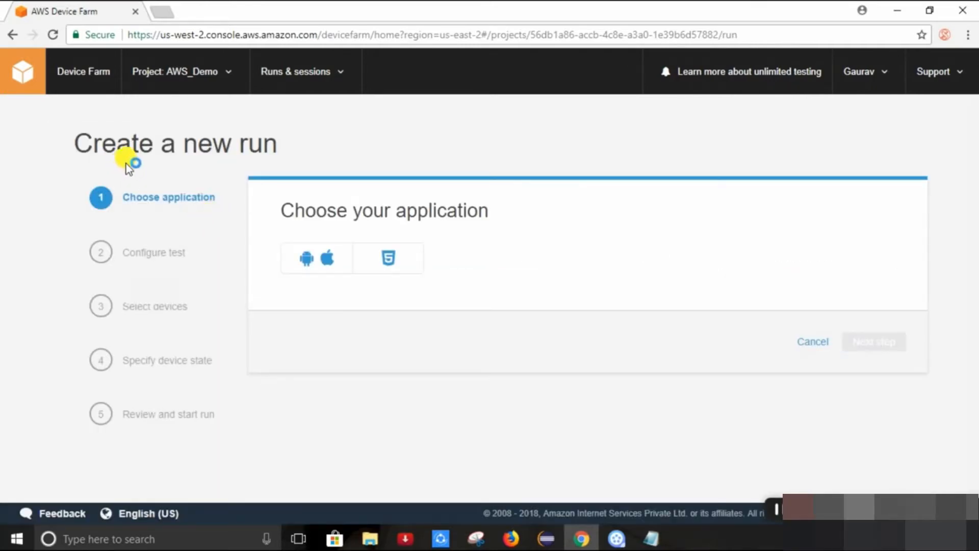
pyautogui.moveTo(134, 204)
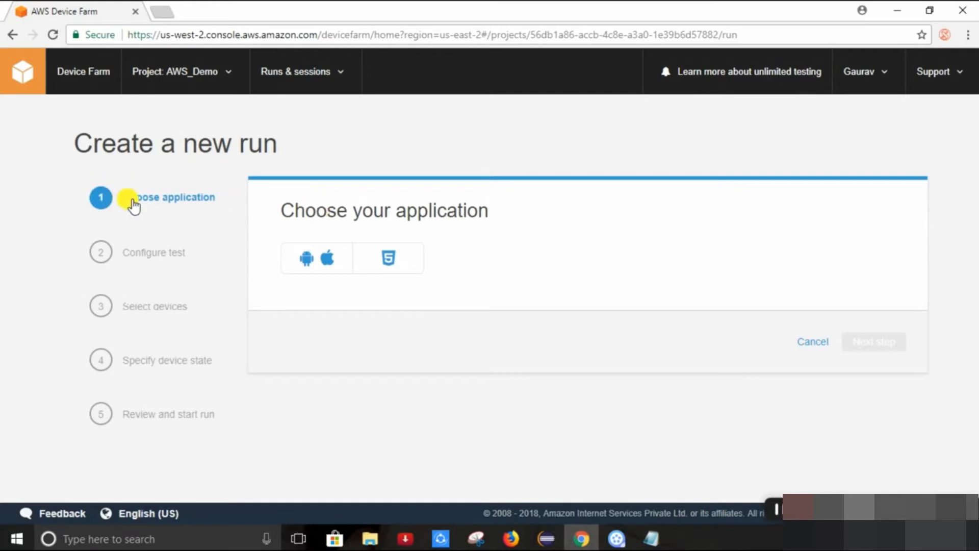
pyautogui.moveTo(219, 215)
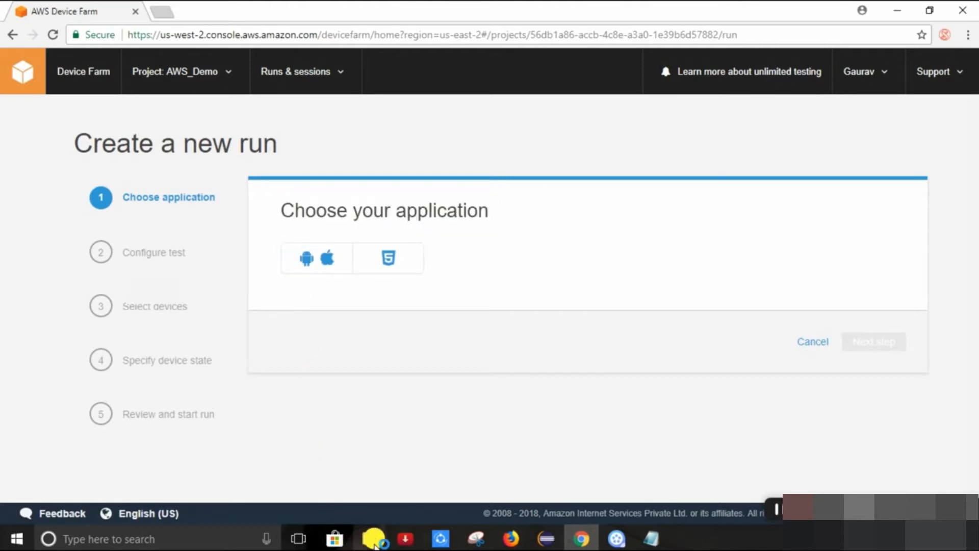
pyautogui.moveTo(370, 539)
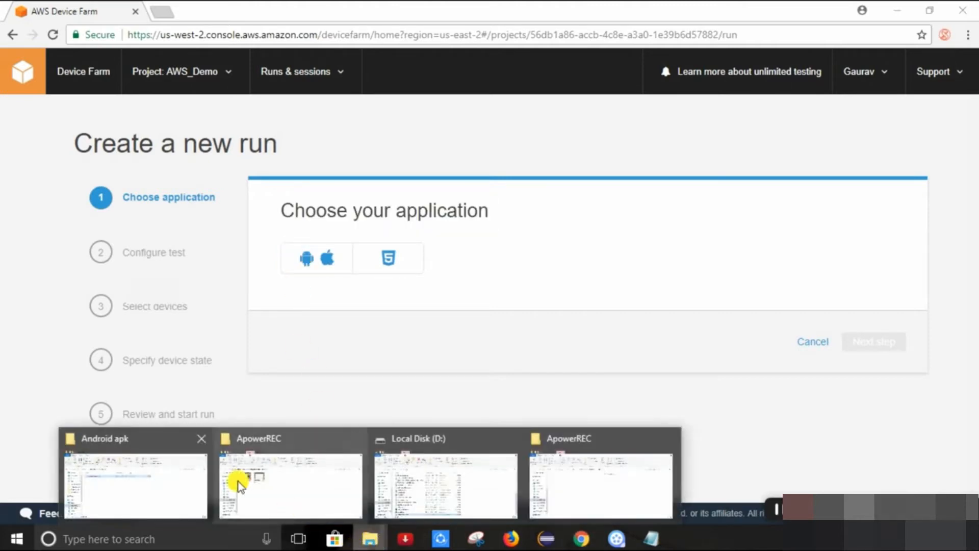
pyautogui.click(134, 485)
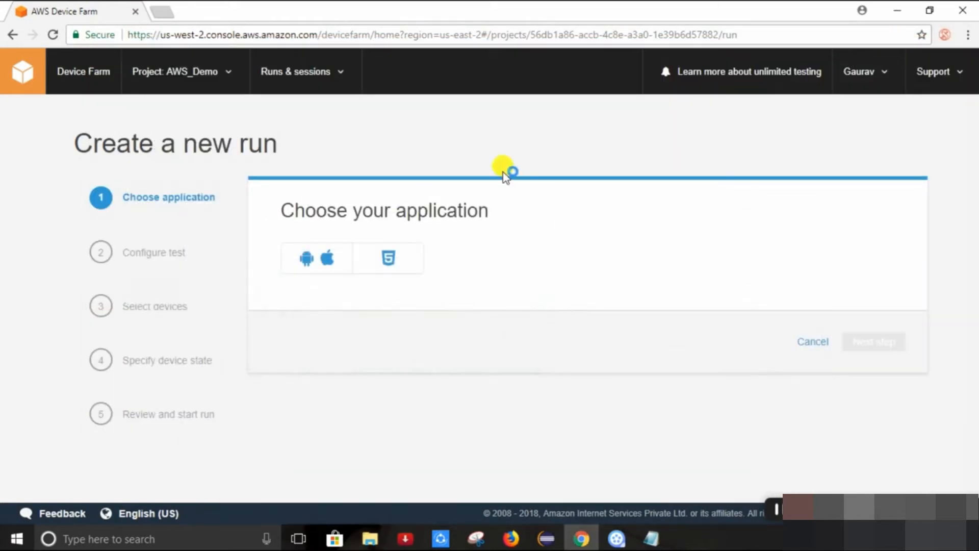
pyautogui.click(316, 257)
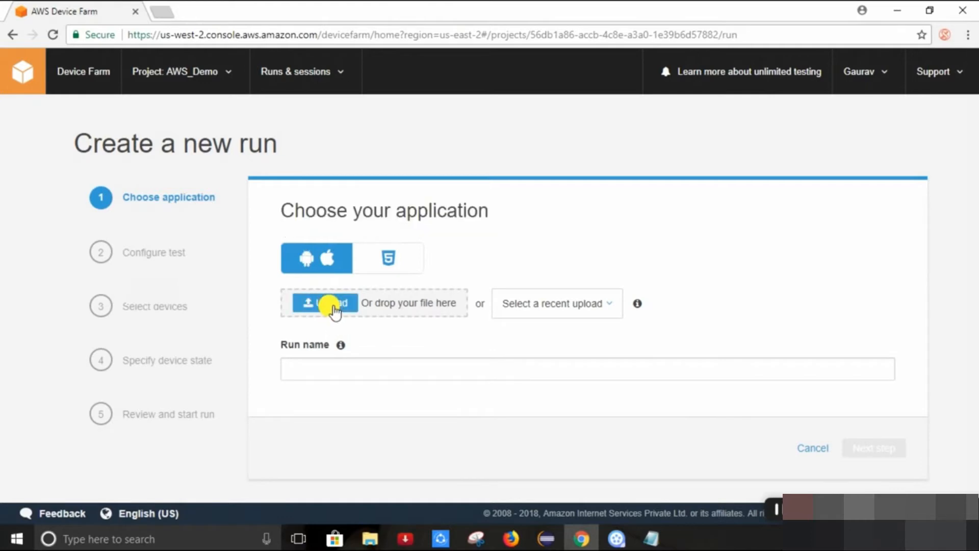
# Upload ContactManager.apk from the Android apk folder as the run's application
pyautogui.click(324, 303)
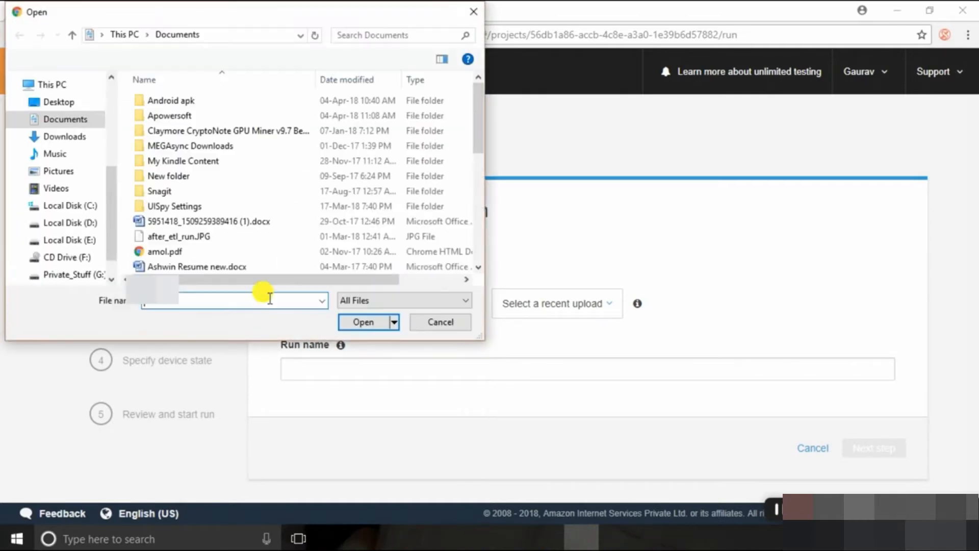
pyautogui.doubleClick(169, 100)
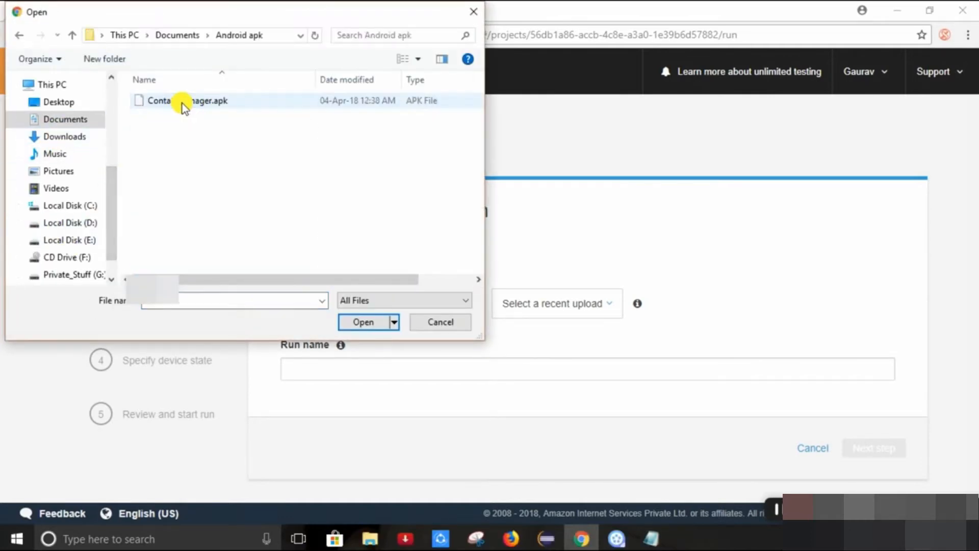
pyautogui.click(187, 100)
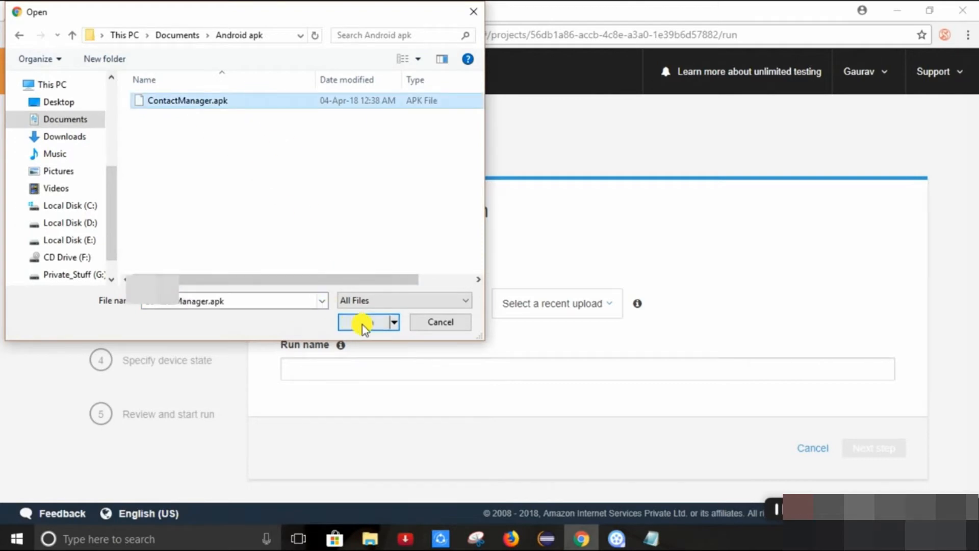
pyautogui.click(364, 322)
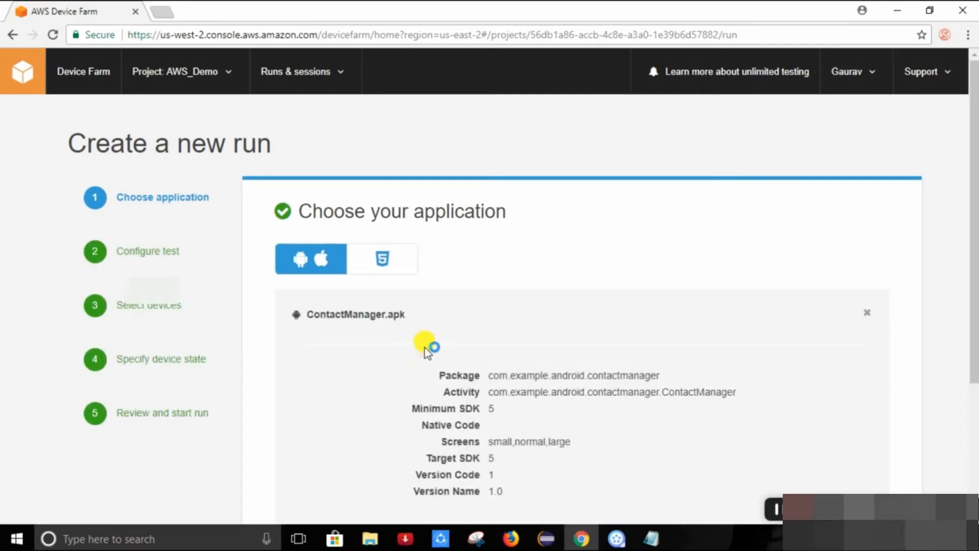
pyautogui.scroll(-3)
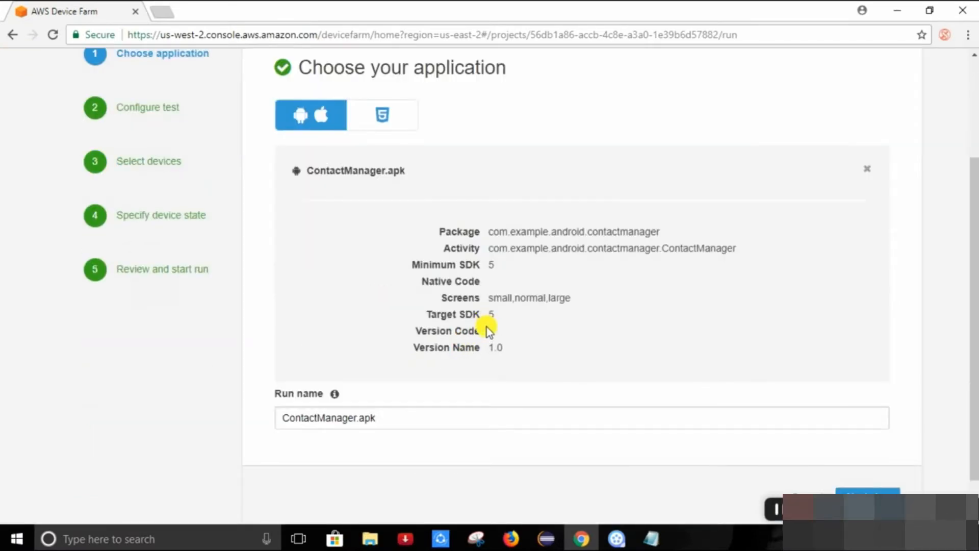
pyautogui.scroll(-3)
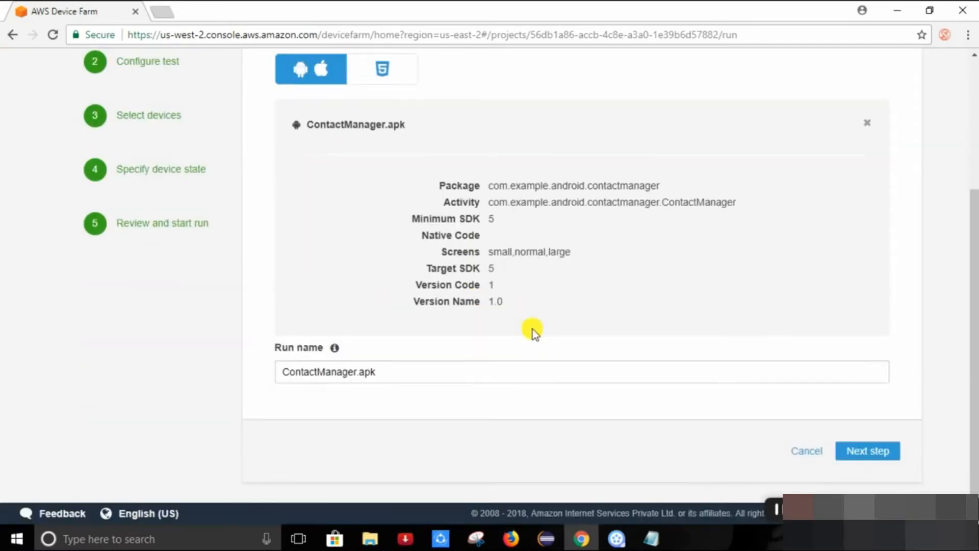
pyautogui.moveTo(440, 362)
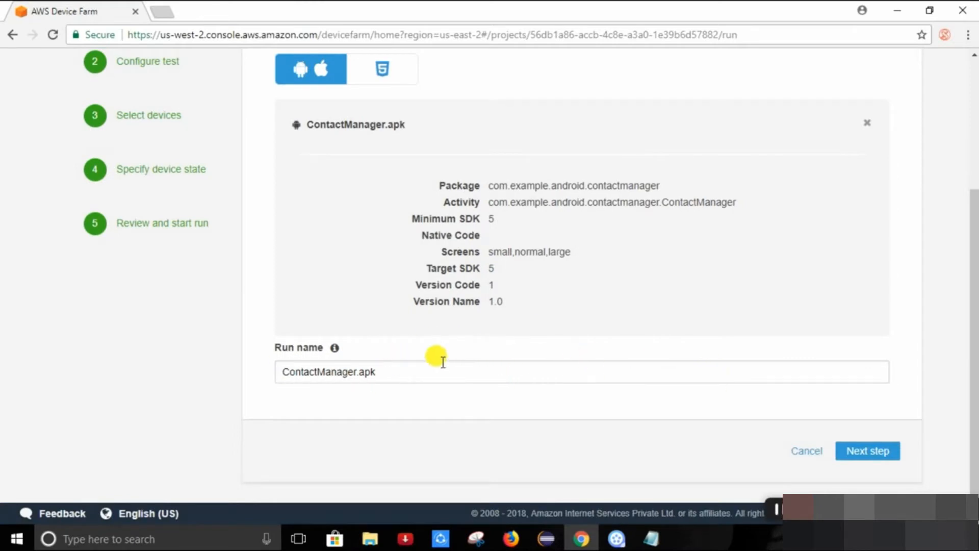
pyautogui.tripleClick(329, 372)
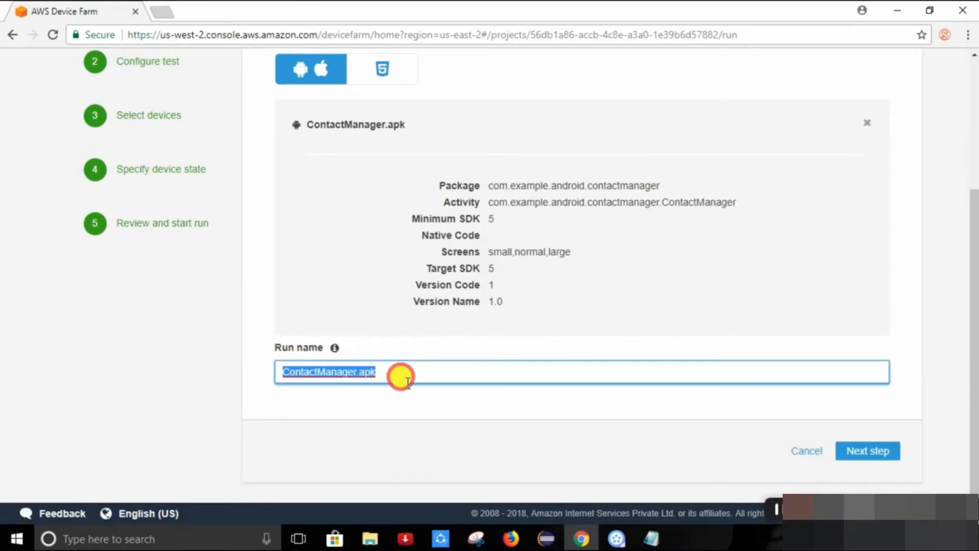
pyautogui.moveTo(743, 390)
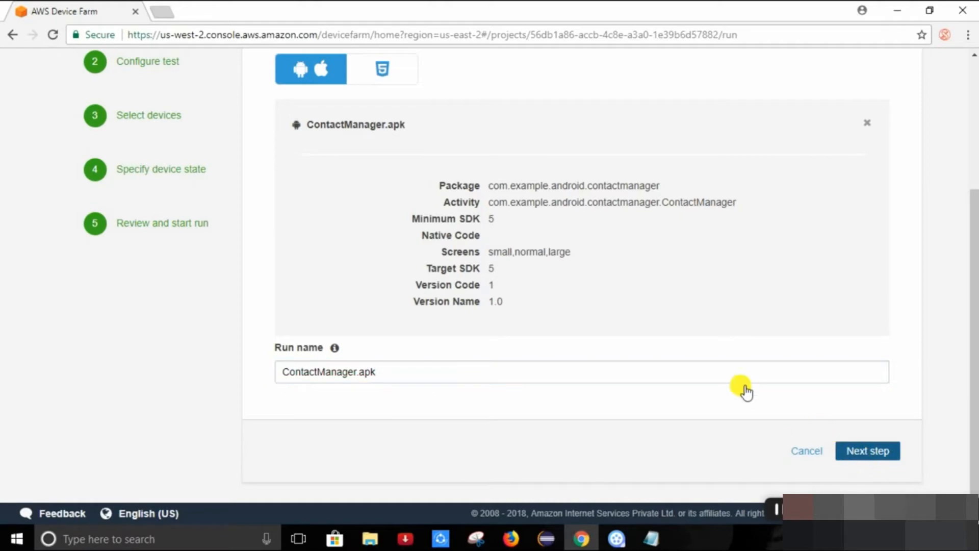
# Advance to Configure a test and select Appium Java TestNG as the test type
pyautogui.click(867, 450)
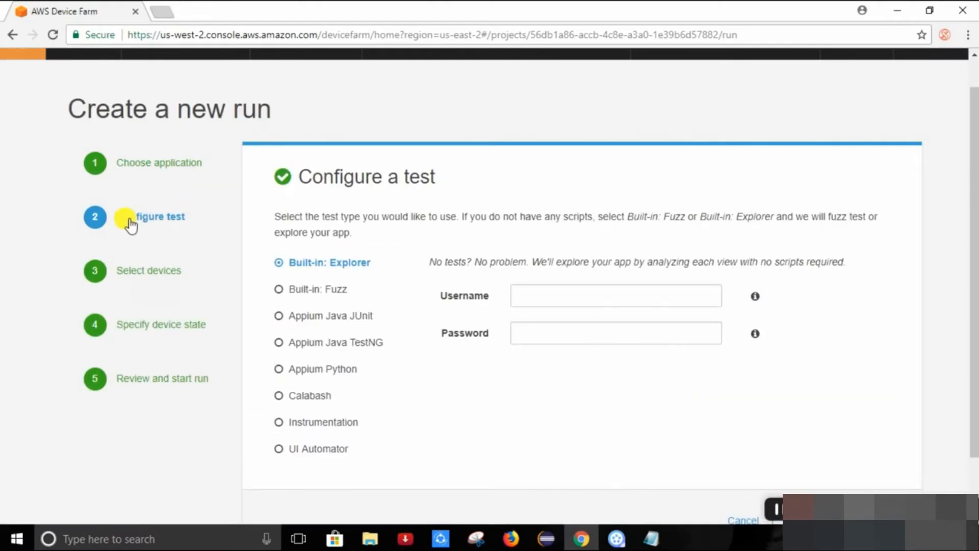
pyautogui.moveTo(454, 255)
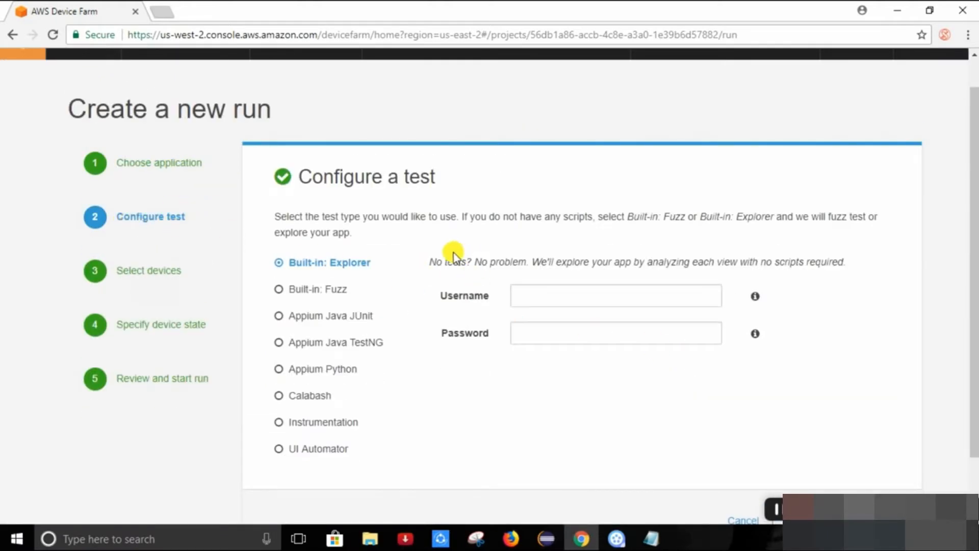
pyautogui.moveTo(293, 184)
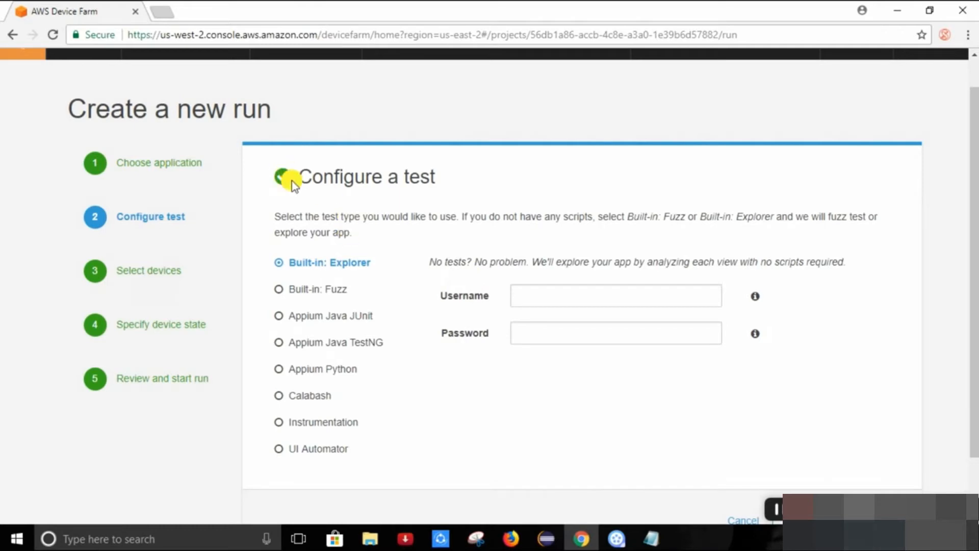
pyautogui.moveTo(356, 298)
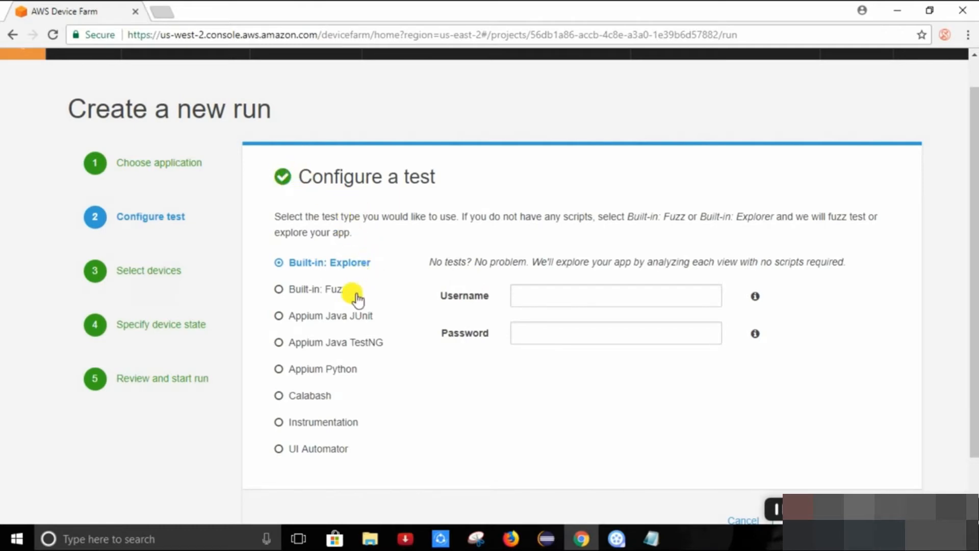
pyautogui.moveTo(311, 349)
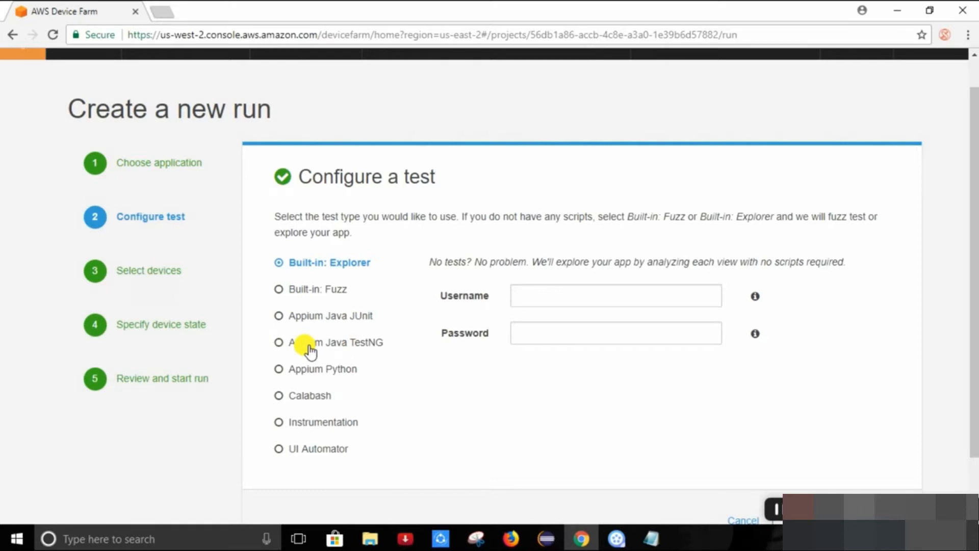
pyautogui.click(279, 342)
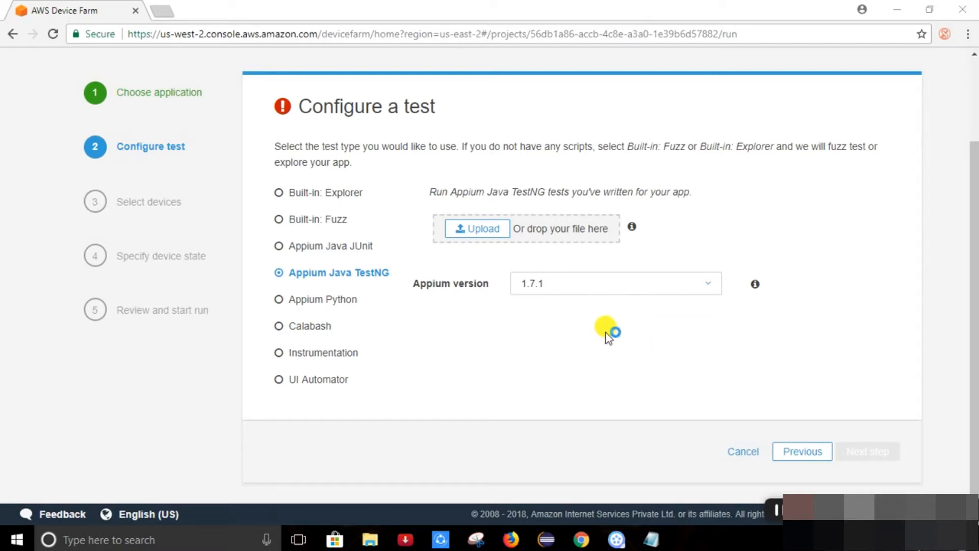
pyautogui.moveTo(478, 228)
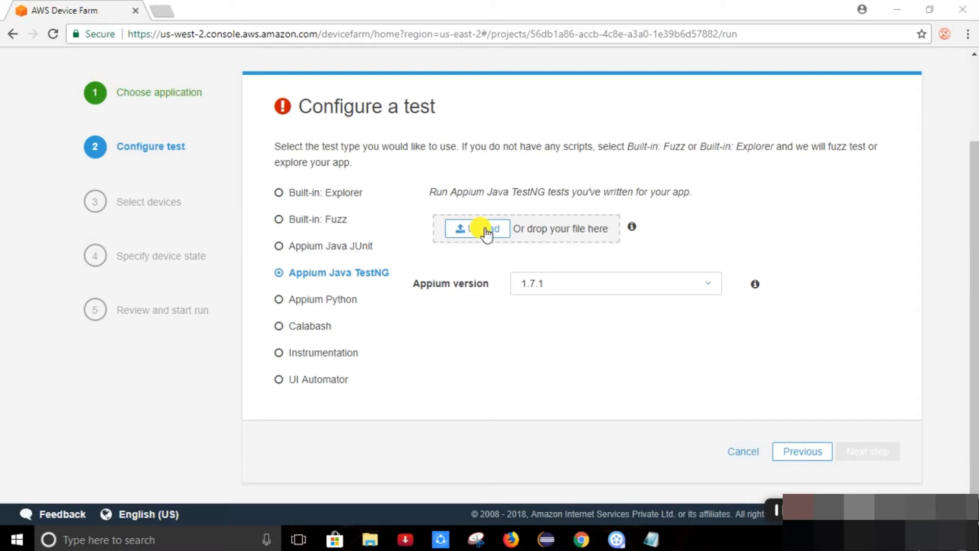
pyautogui.moveTo(487, 253)
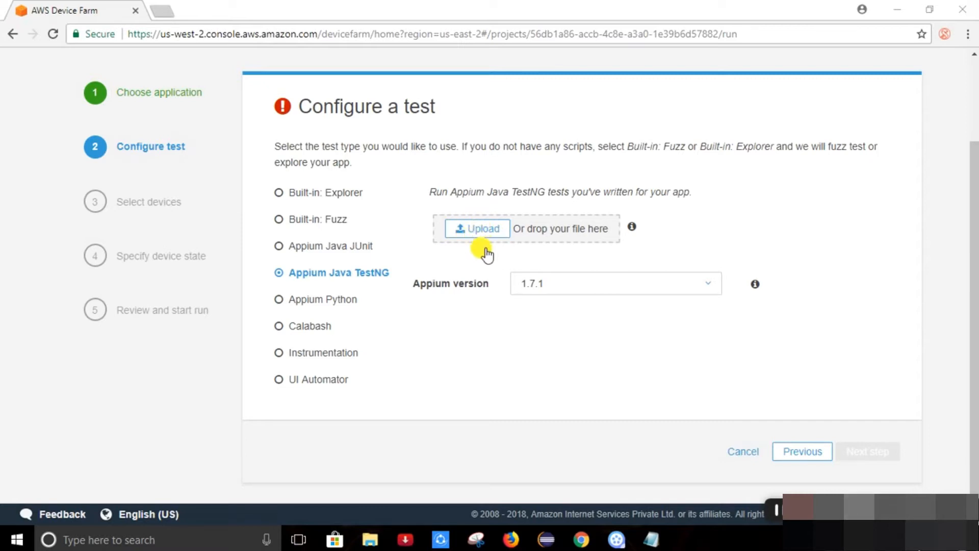
pyautogui.moveTo(311, 221)
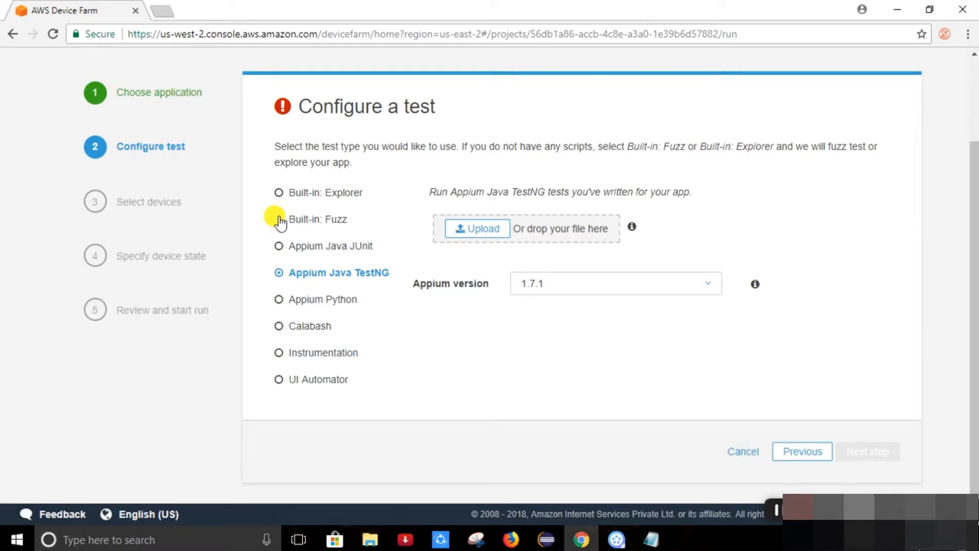
# Select Built-in: Fuzz, keeping event count 6000 and event throttle 50
pyautogui.click(278, 219)
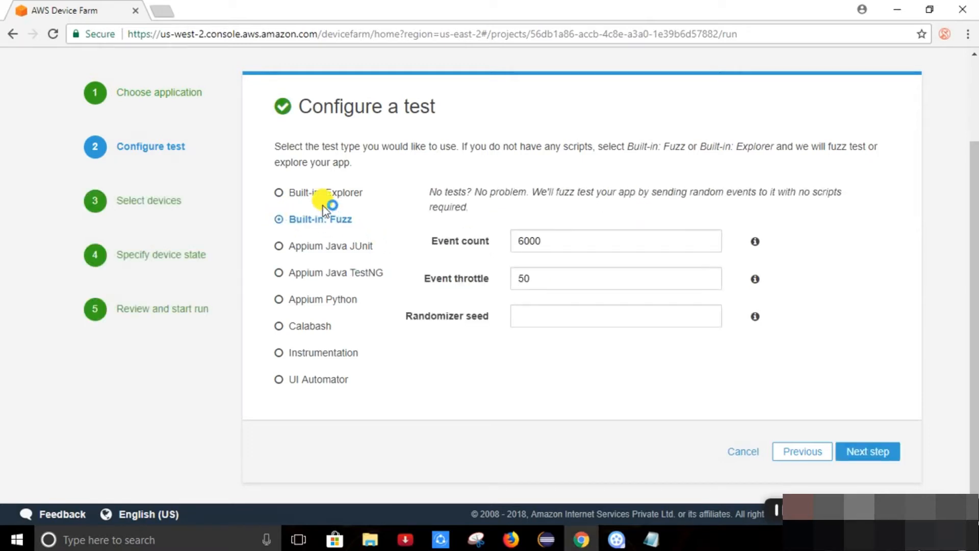
pyautogui.moveTo(615, 221)
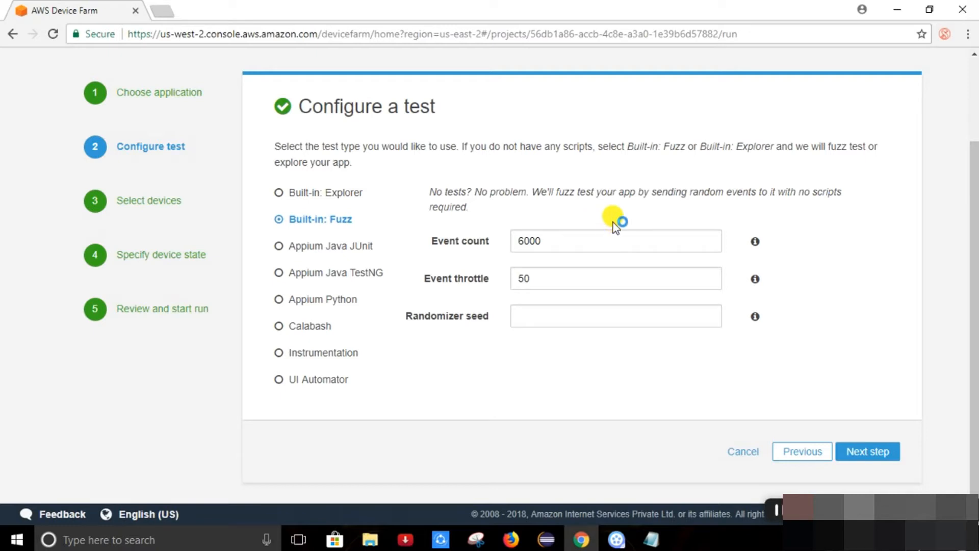
pyautogui.moveTo(628, 214)
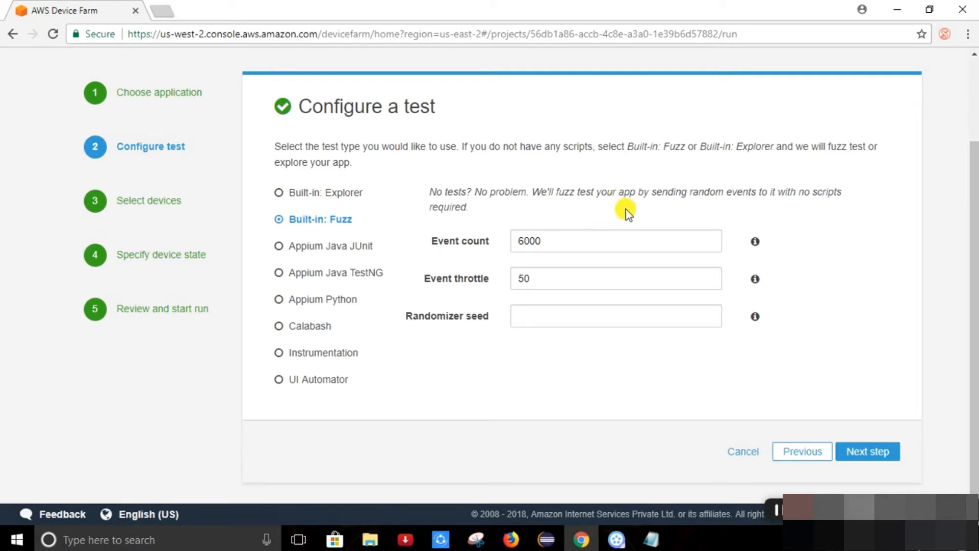
pyautogui.moveTo(724, 234)
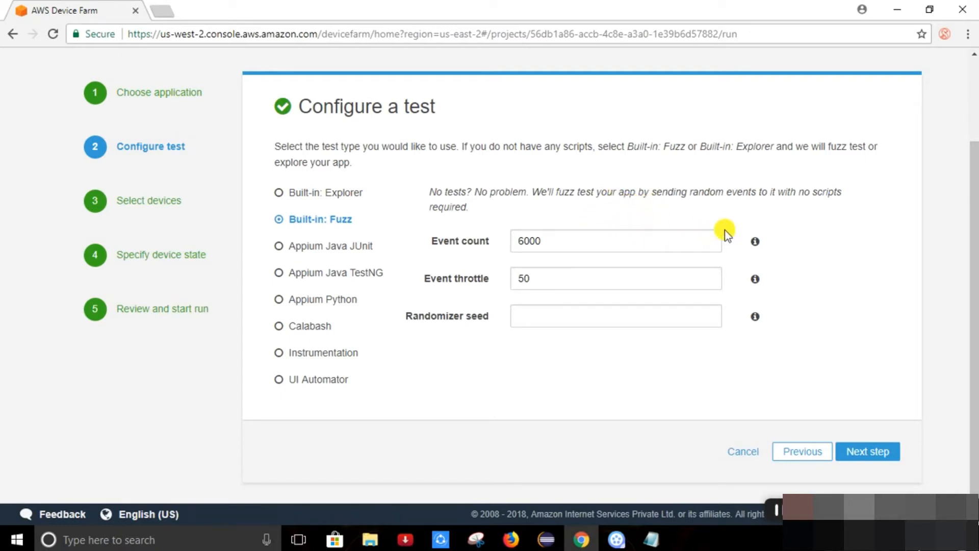
pyautogui.moveTo(668, 262)
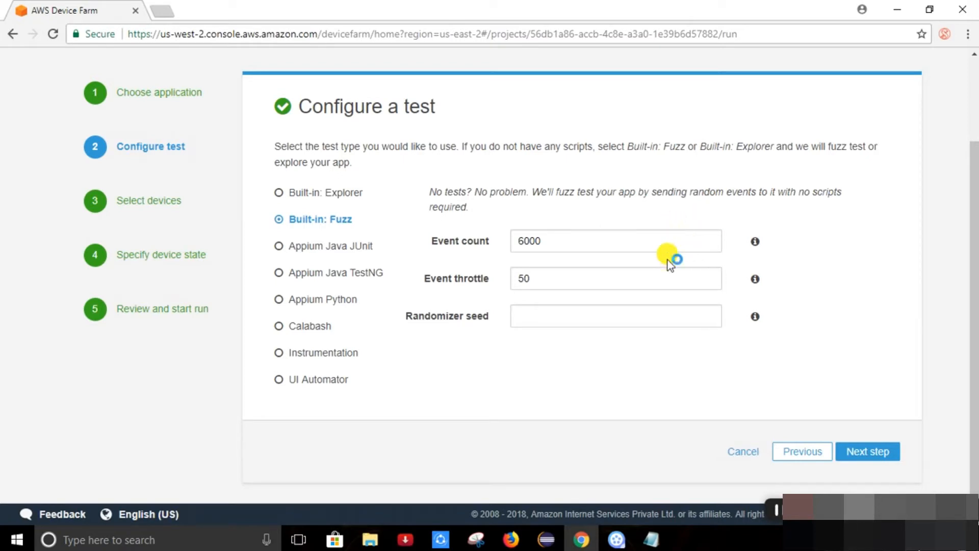
pyautogui.moveTo(800, 280)
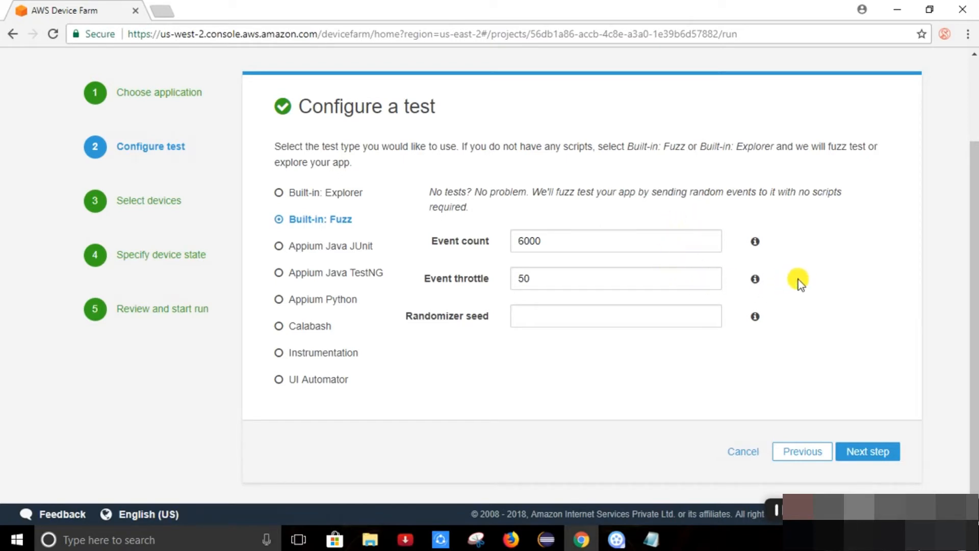
pyautogui.moveTo(866, 450)
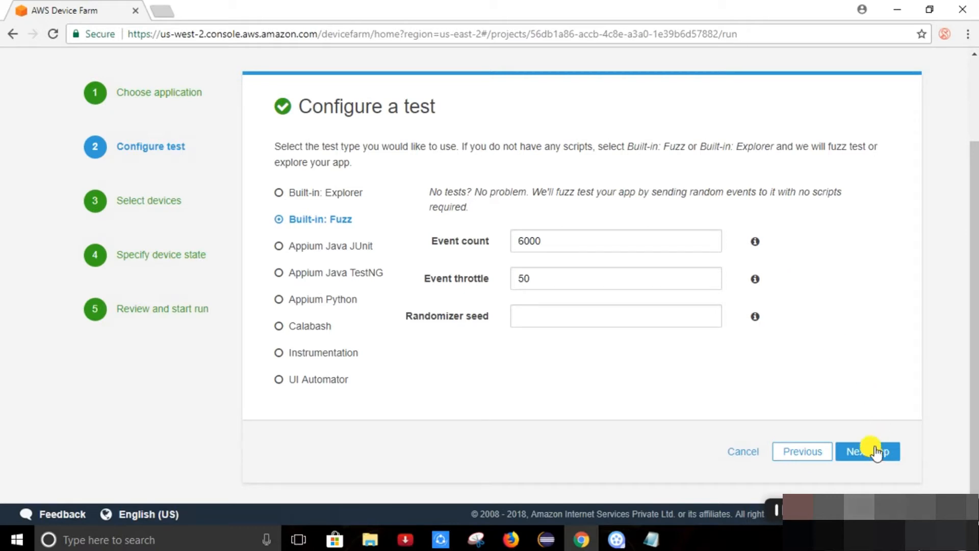
# Advance to Select devices and review the Top Devices pool of 5 devices
pyautogui.click(867, 450)
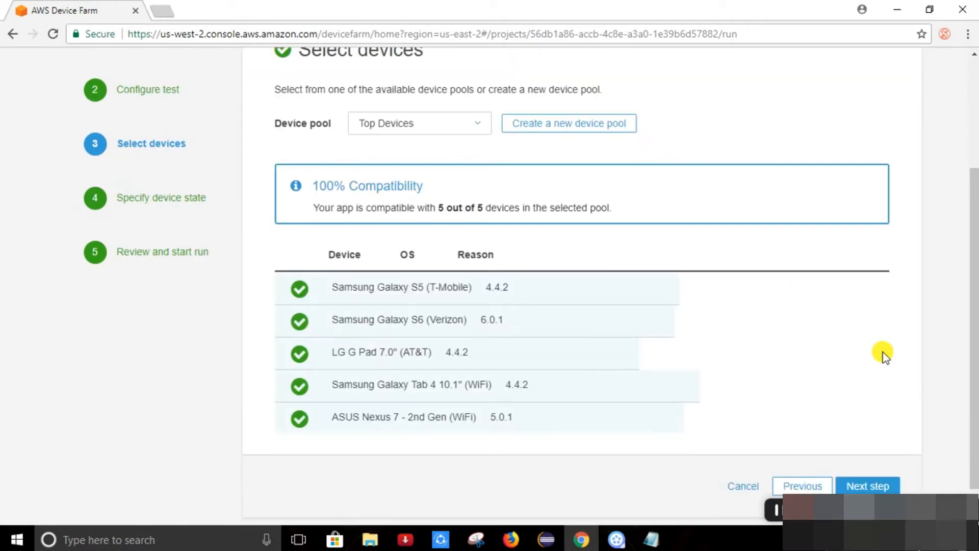
pyautogui.scroll(3)
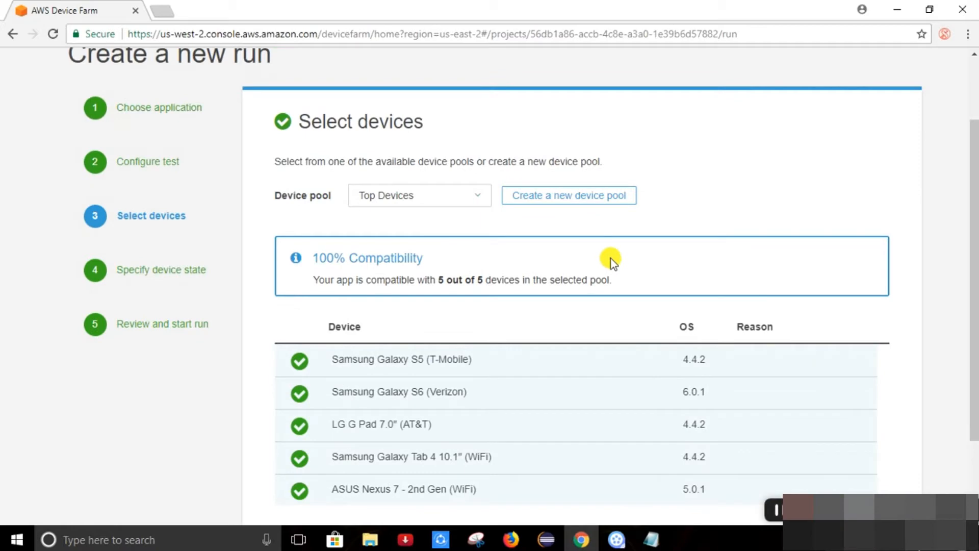
pyautogui.moveTo(546, 262)
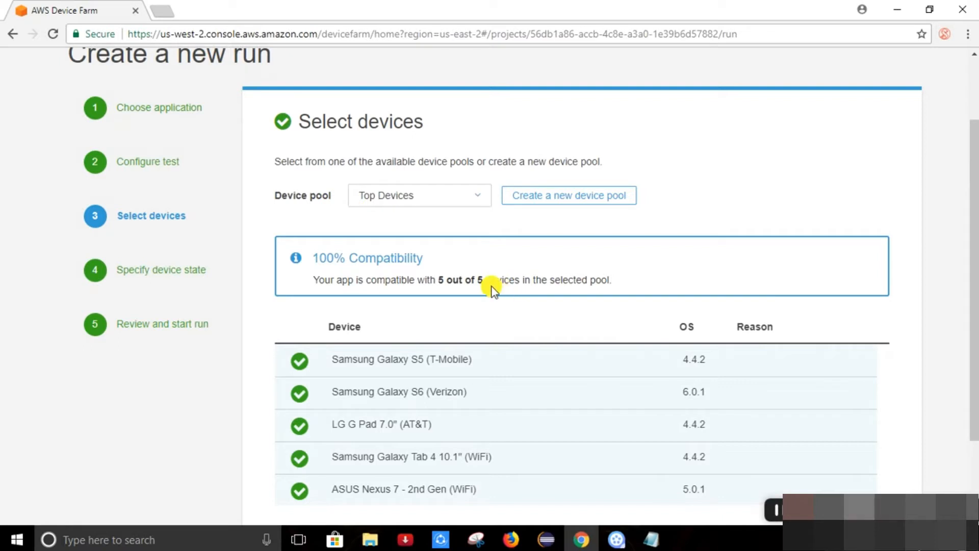
pyautogui.scroll(-3)
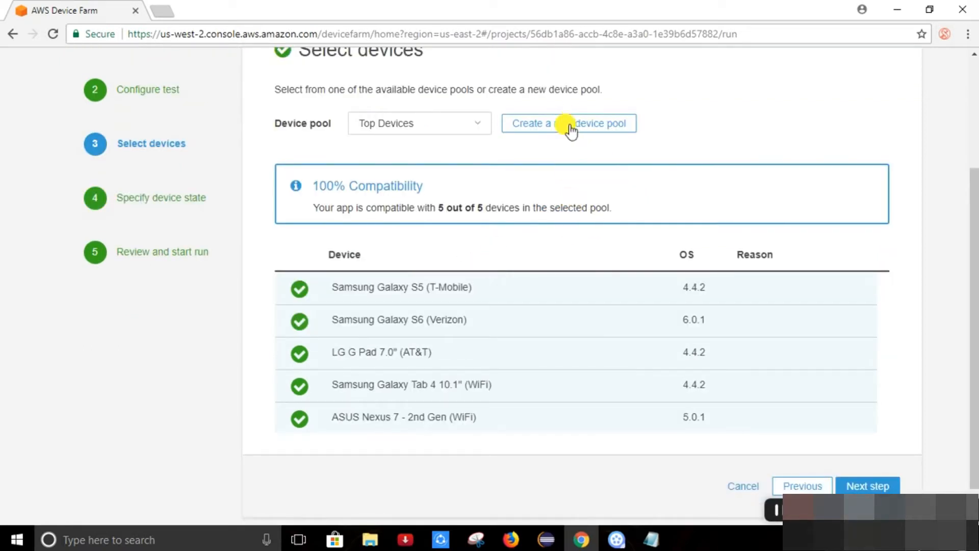
pyautogui.moveTo(792, 181)
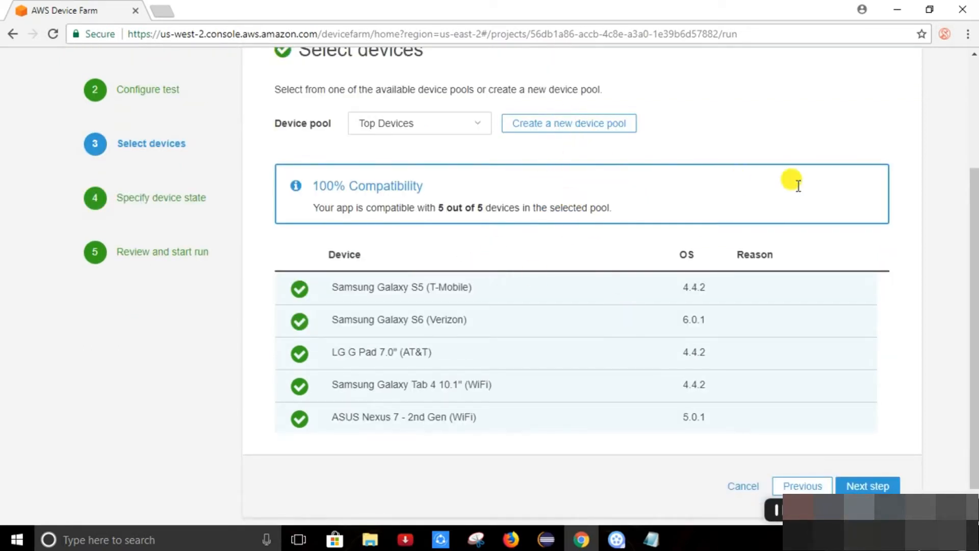
# Browse the Create a new device pool list, then cancel without saving
pyautogui.click(567, 123)
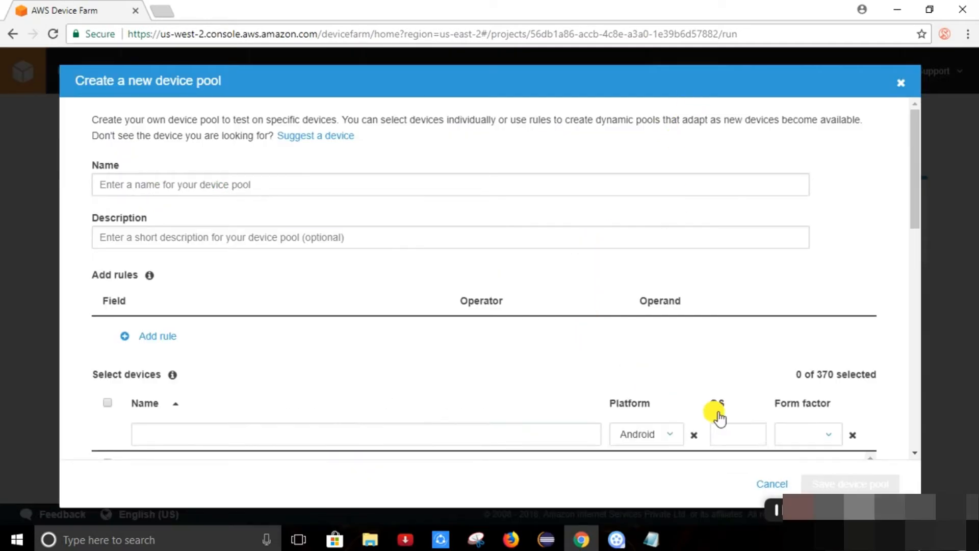
pyautogui.scroll(-3)
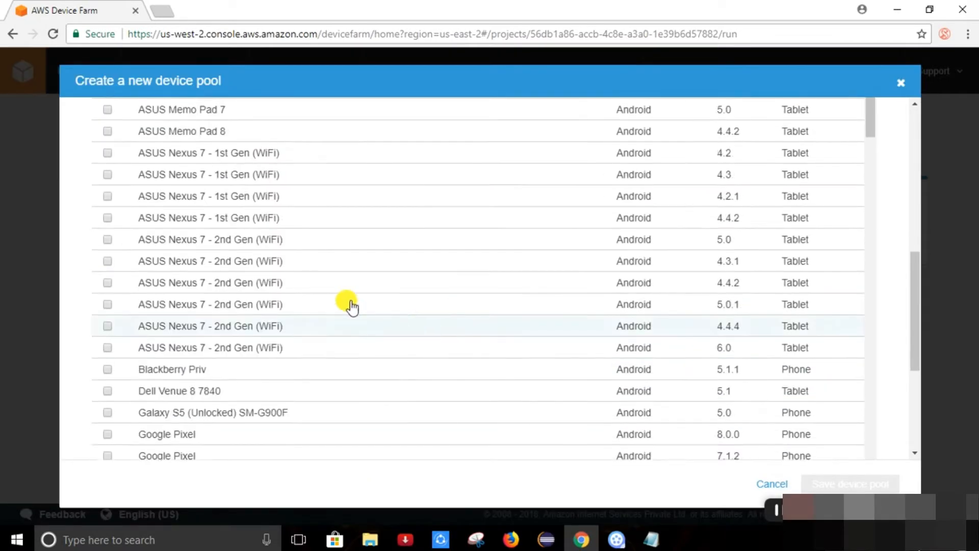
pyautogui.scroll(-3)
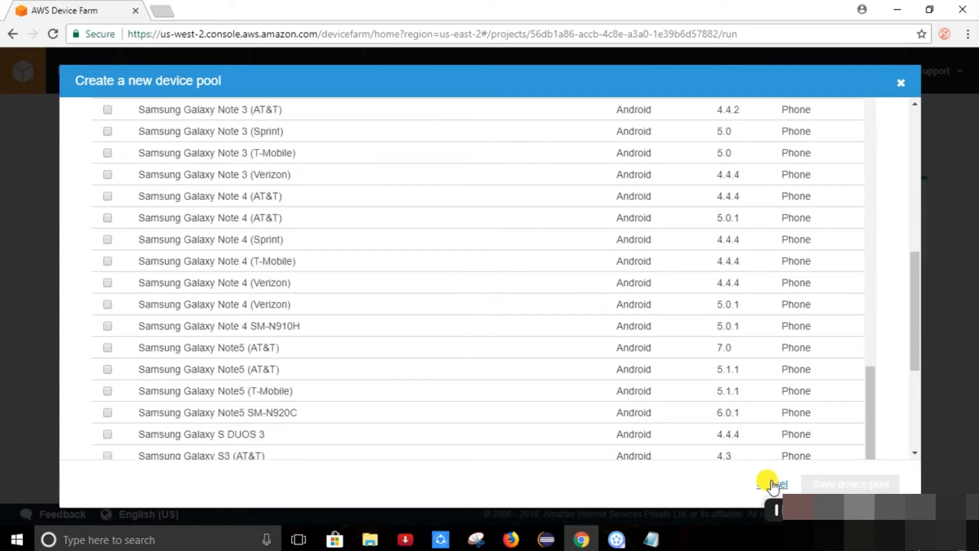
pyautogui.click(772, 484)
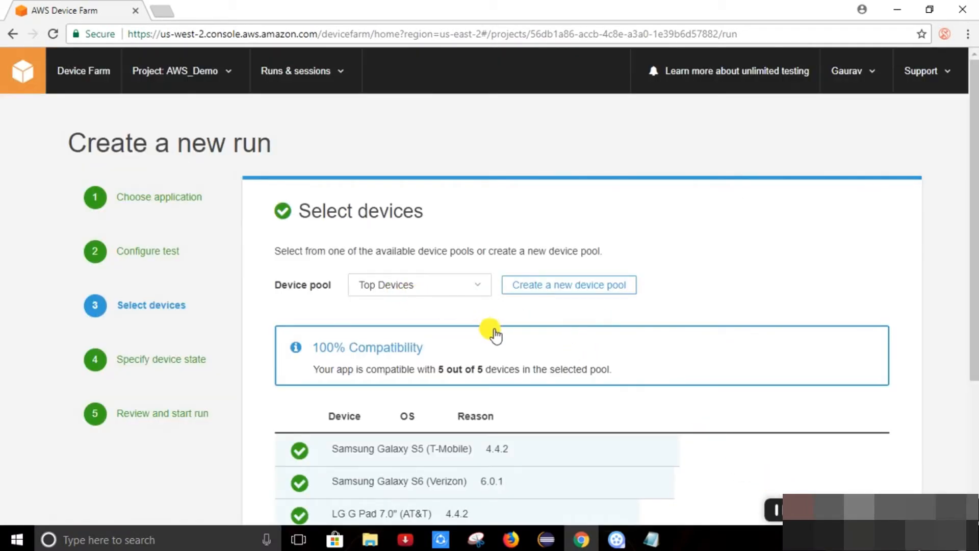
# Choose the Moto device pool (Motorola Moto G 4) and continue to device state
pyautogui.click(419, 284)
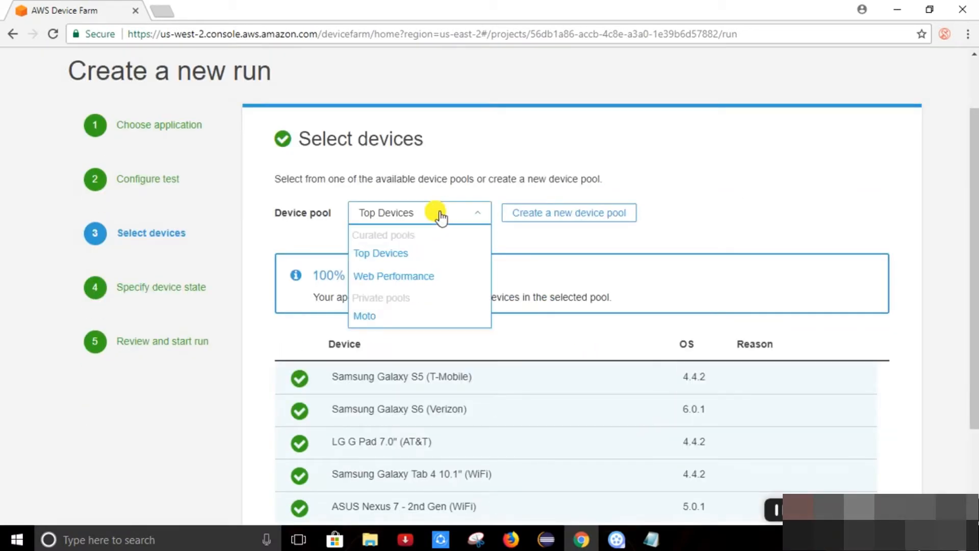
pyautogui.click(364, 316)
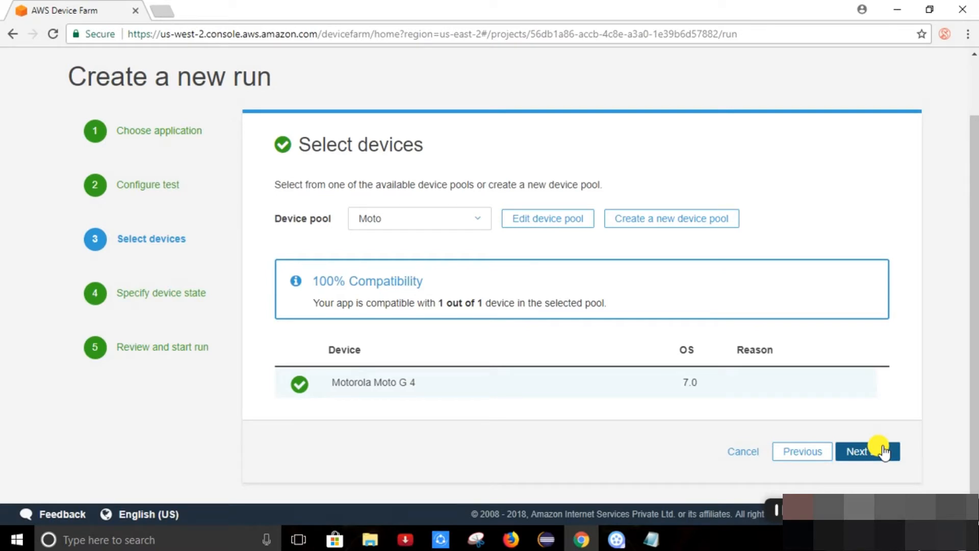
pyautogui.click(867, 451)
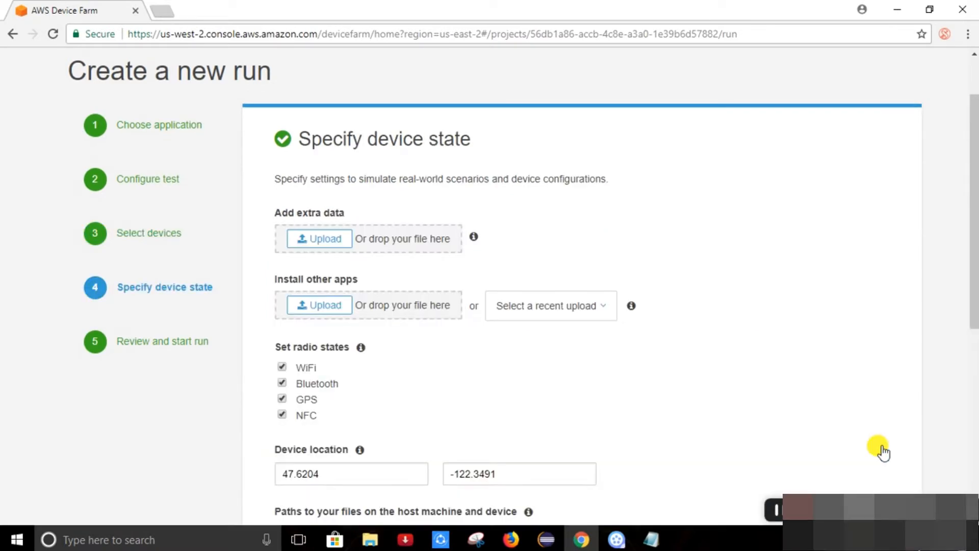
pyautogui.moveTo(489, 217)
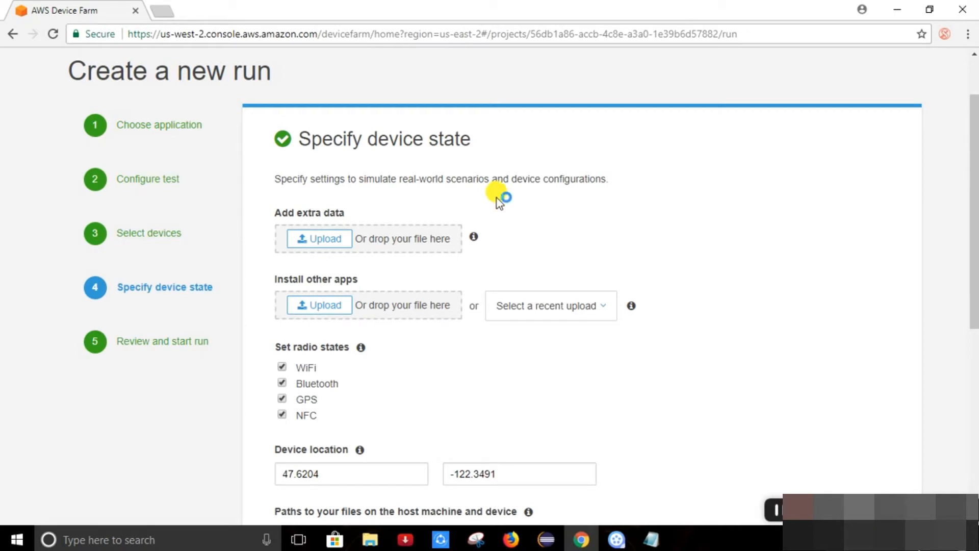
pyautogui.moveTo(340, 306)
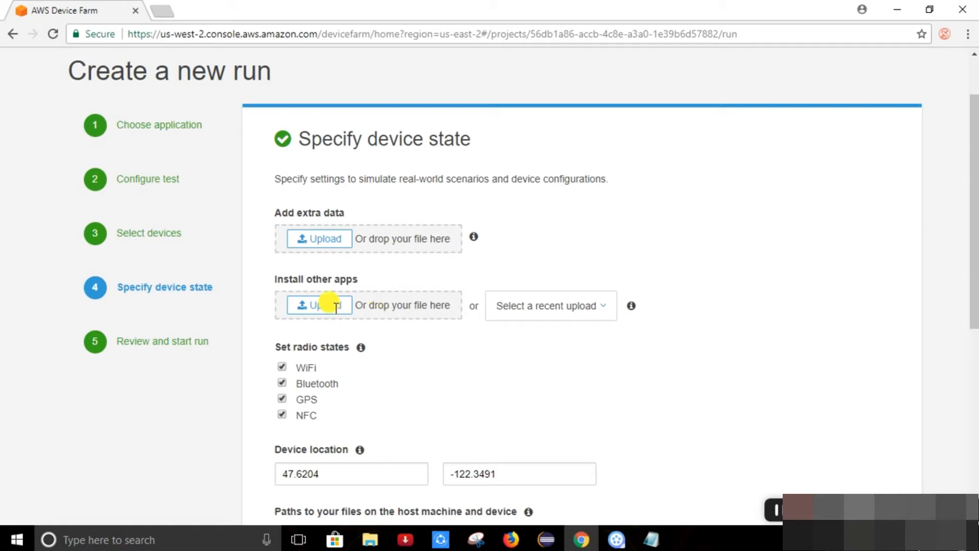
pyautogui.scroll(-3)
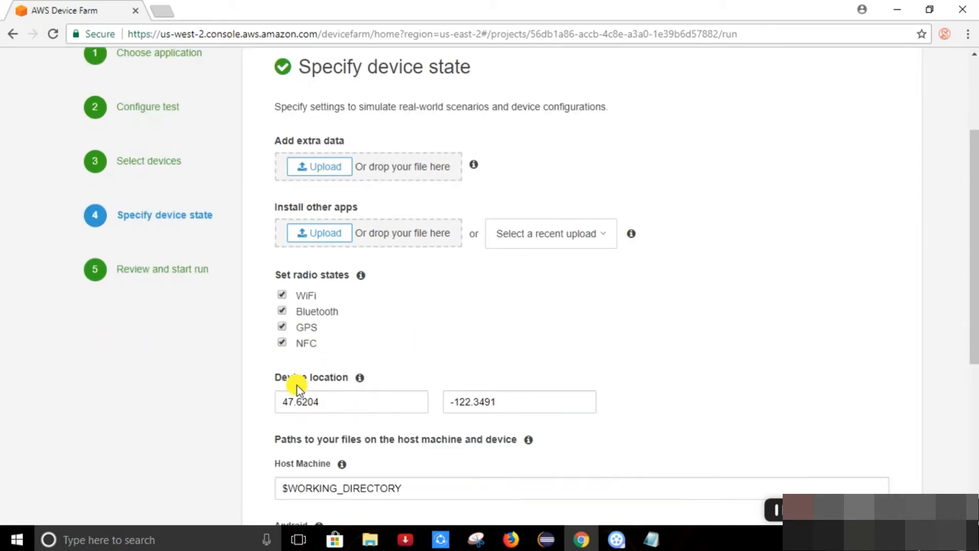
pyautogui.moveTo(438, 306)
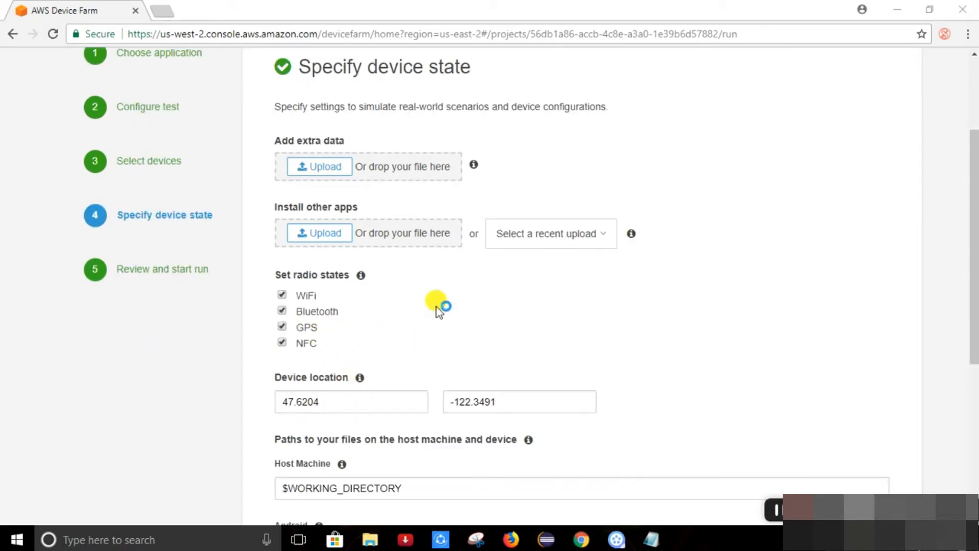
pyautogui.moveTo(437, 311)
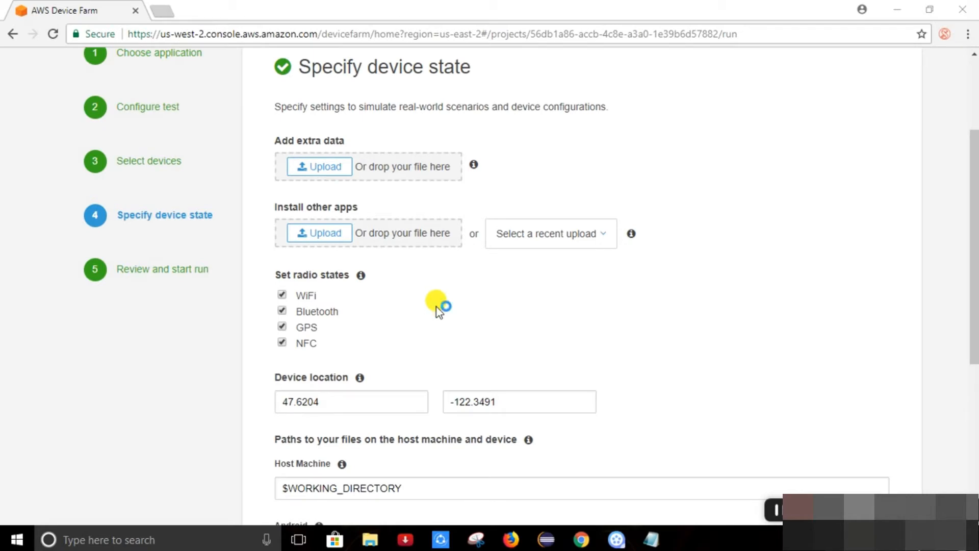
pyautogui.moveTo(436, 311)
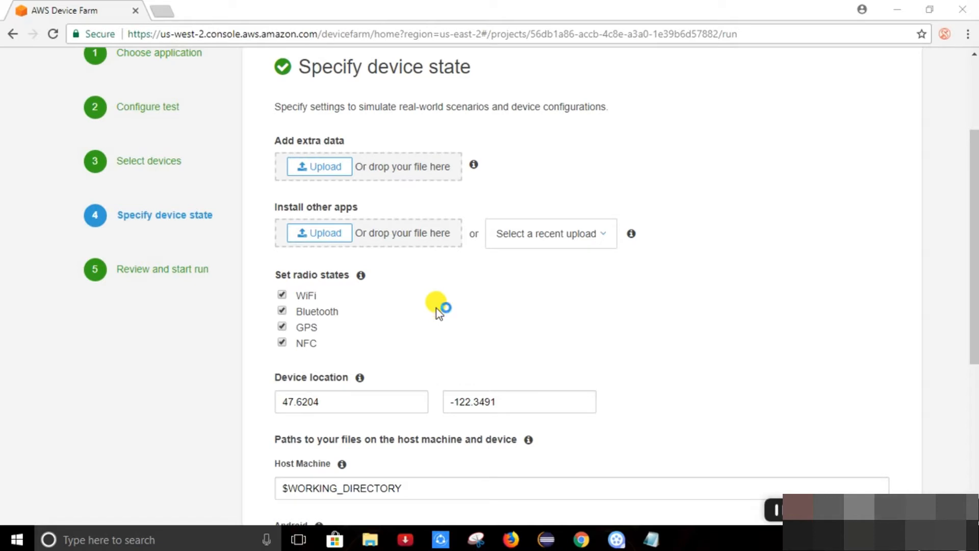
pyautogui.moveTo(441, 356)
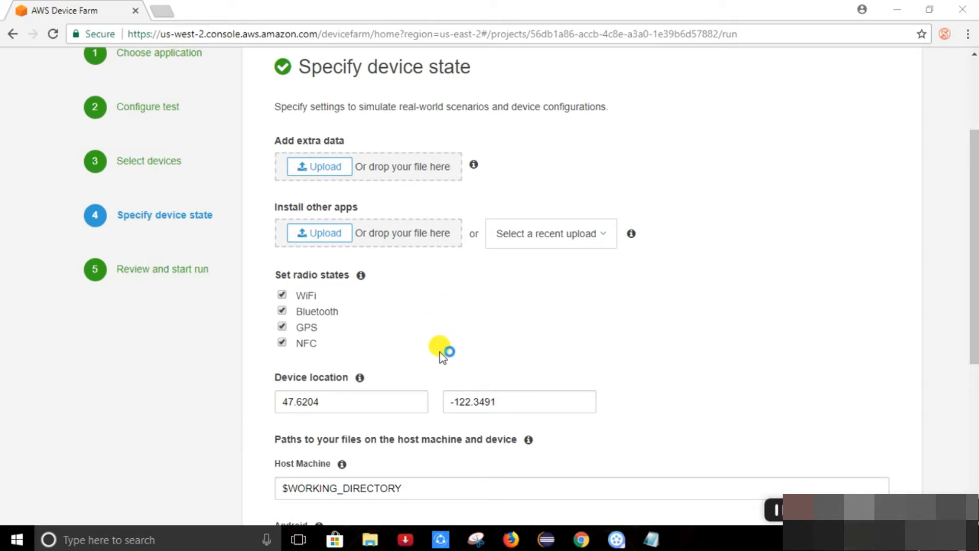
pyautogui.scroll(-3)
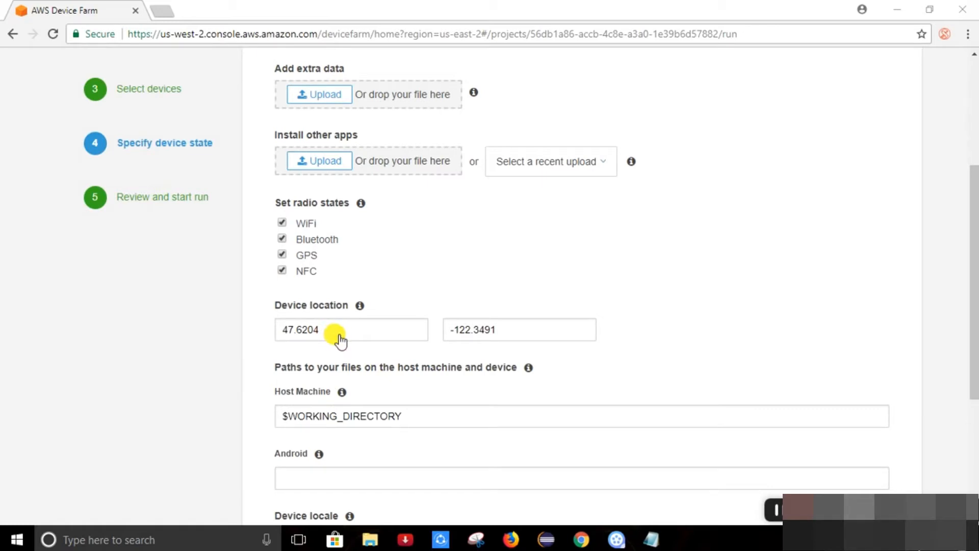
pyautogui.click(340, 330)
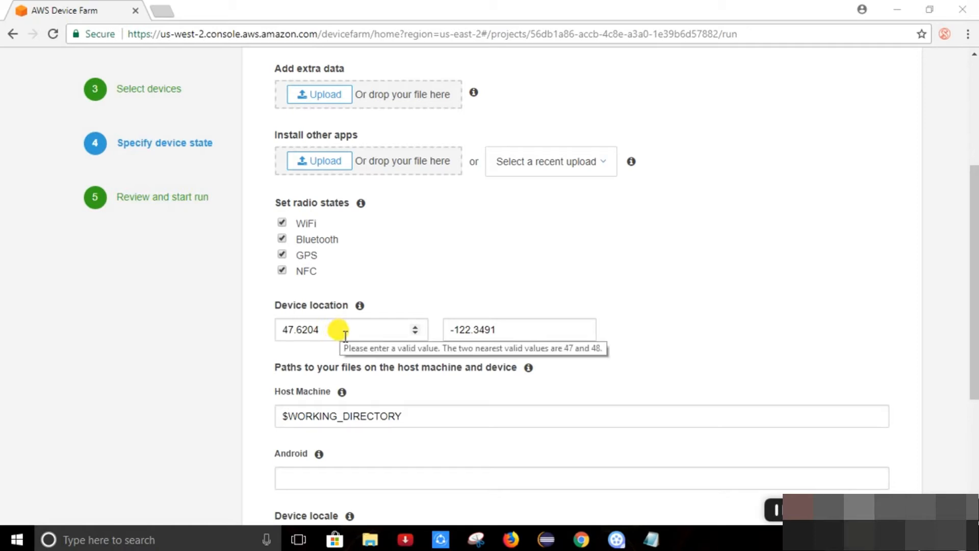
pyautogui.moveTo(452, 339)
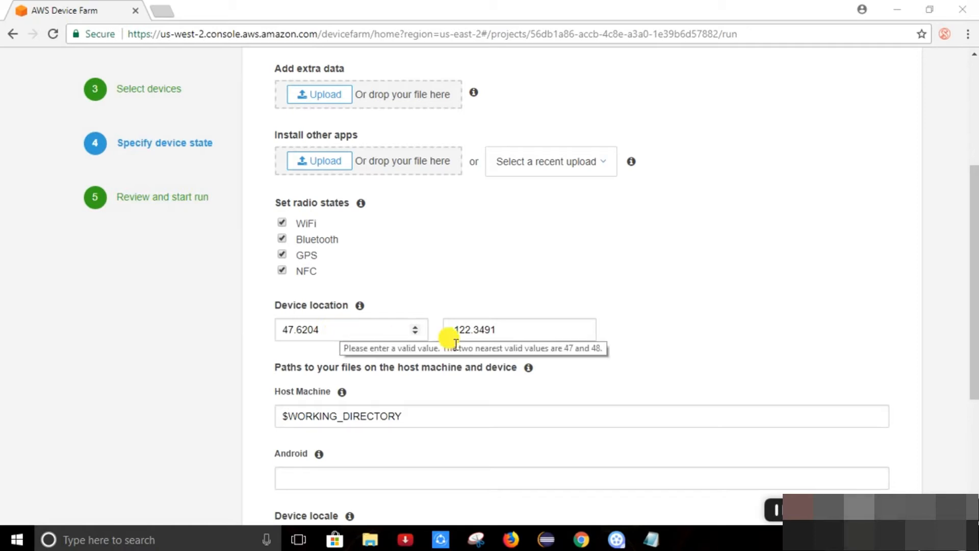
pyautogui.scroll(-3)
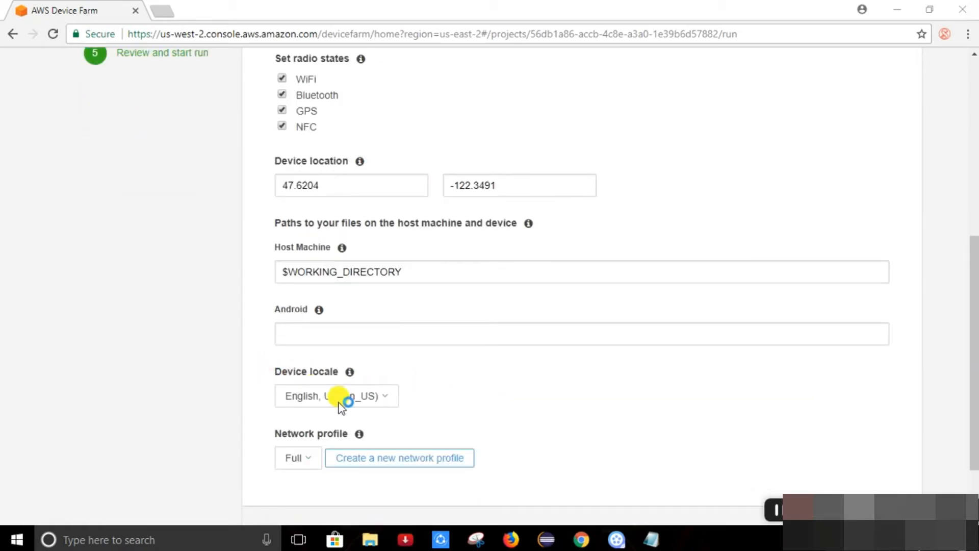
pyautogui.moveTo(375, 398)
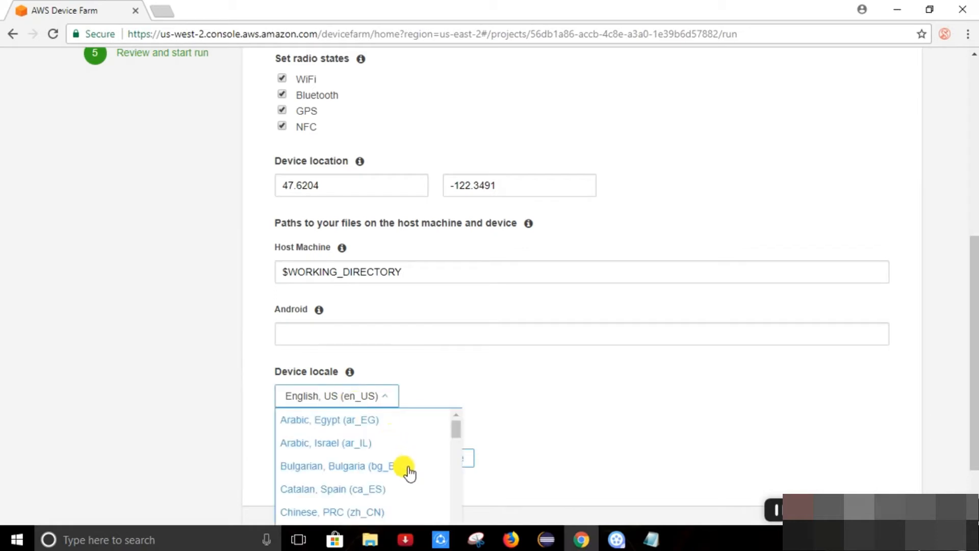
pyautogui.moveTo(509, 418)
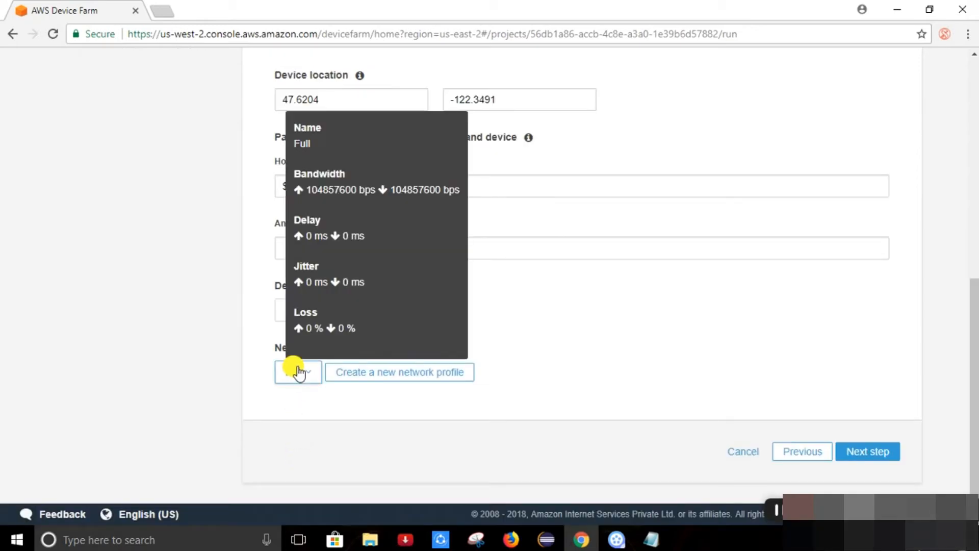
# Look at the new network profile form, then advance to Review and start run
pyautogui.click(398, 372)
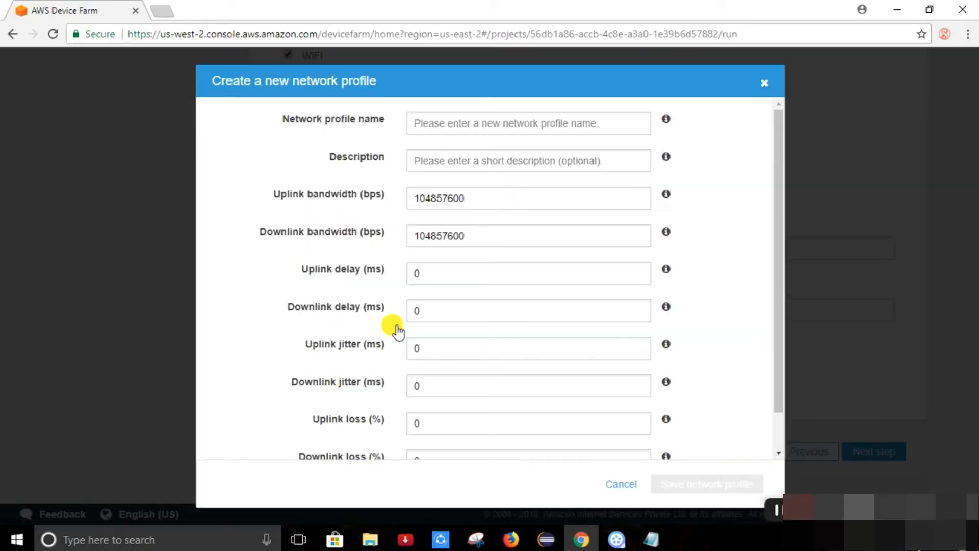
pyautogui.moveTo(764, 83)
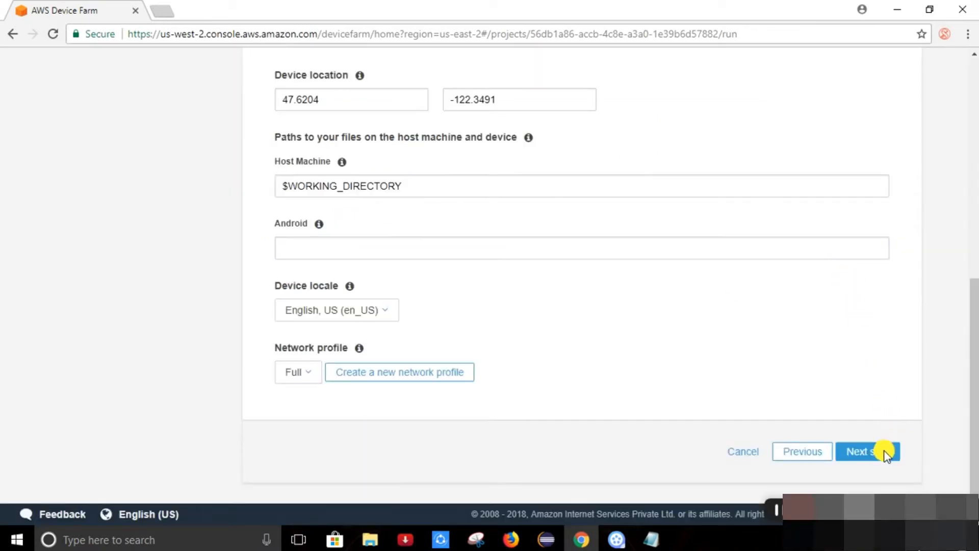
pyautogui.click(867, 450)
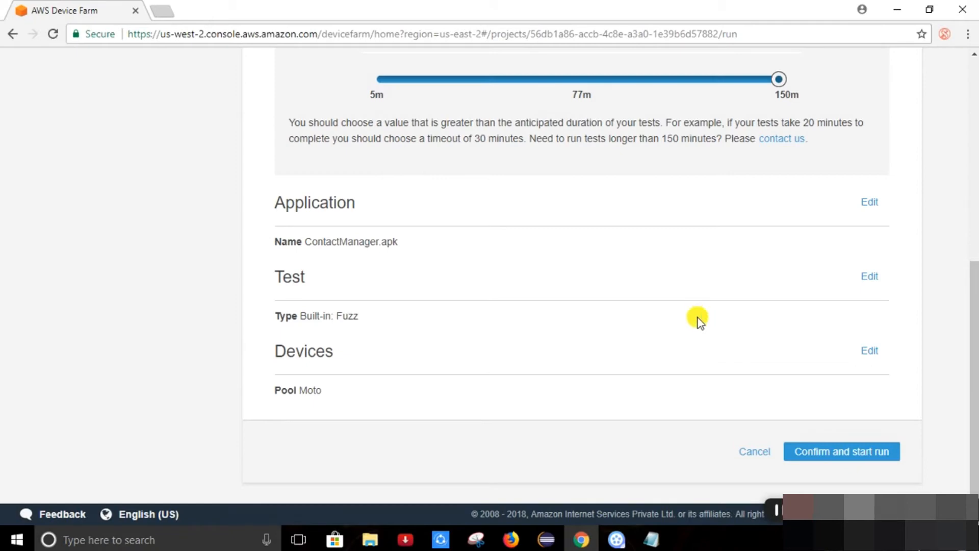
# Set a 5-minute per-device execution timeout and scroll through the Application, Test and Devices summary
pyautogui.scroll(3)
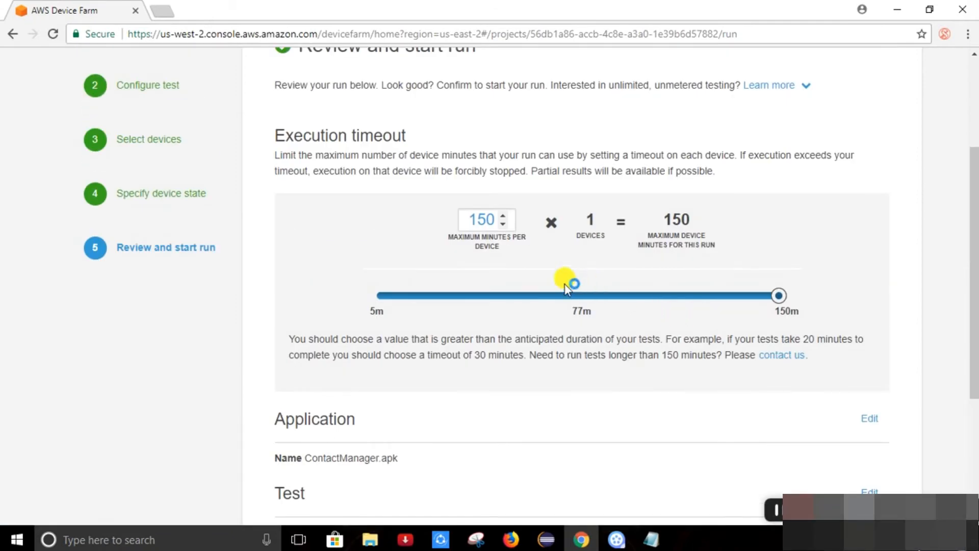
pyautogui.scroll(3)
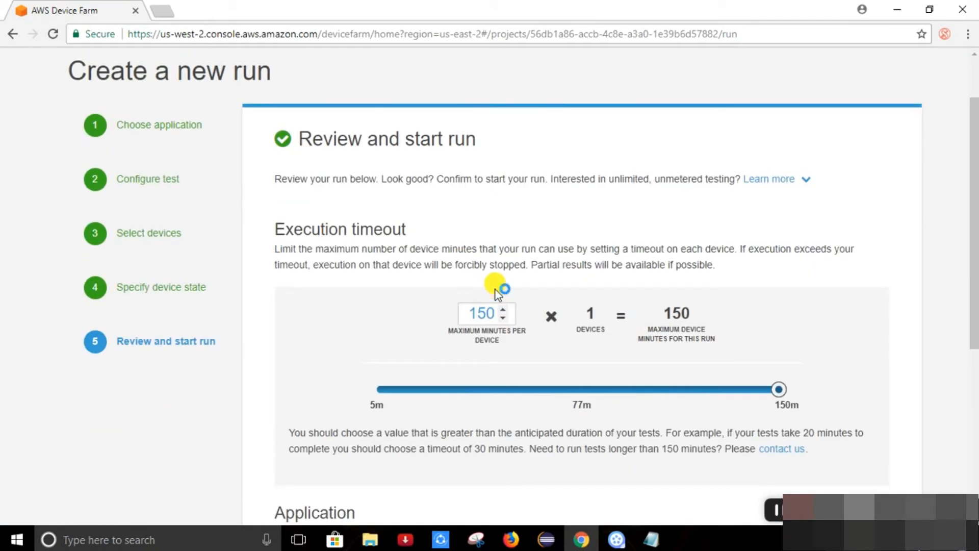
pyautogui.moveTo(469, 348)
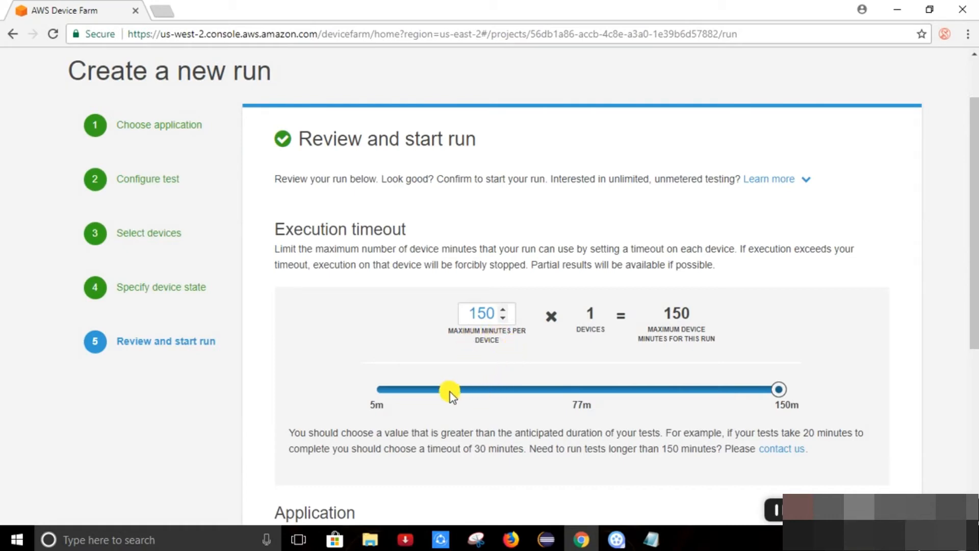
pyautogui.moveTo(792, 398)
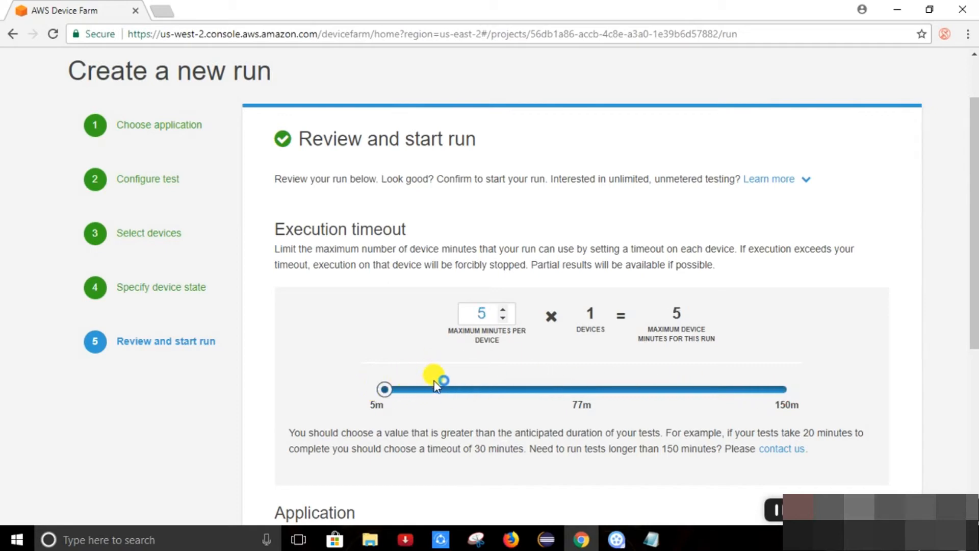
pyautogui.scroll(-3)
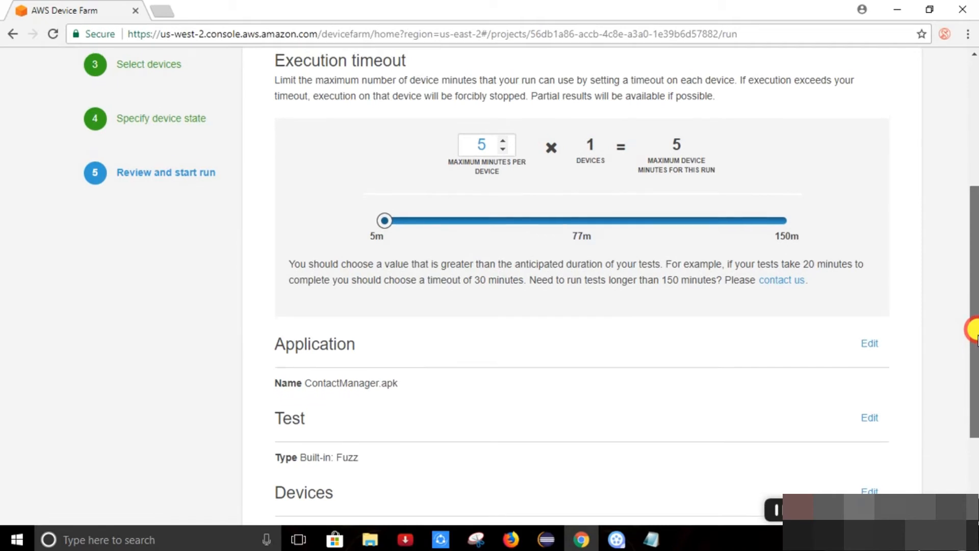
pyautogui.scroll(-3)
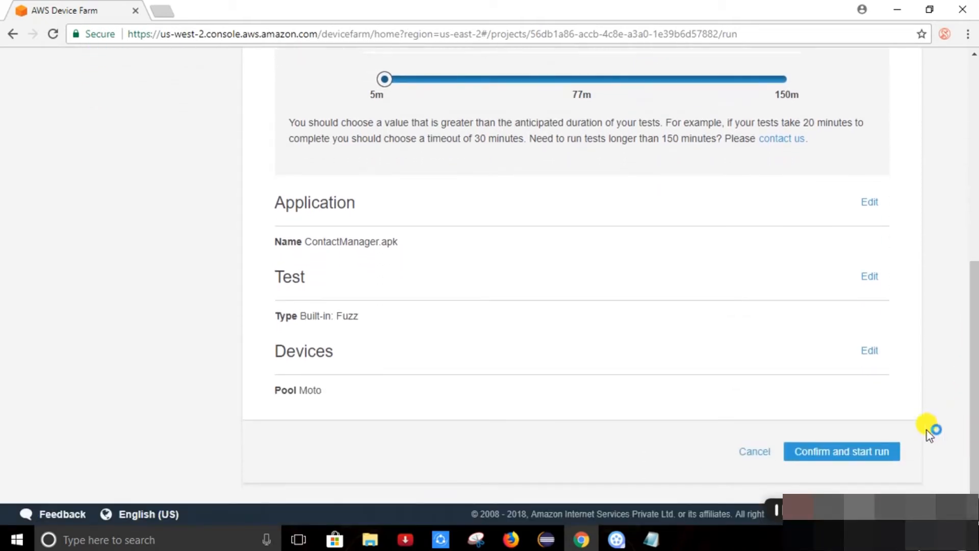
pyautogui.moveTo(841, 451)
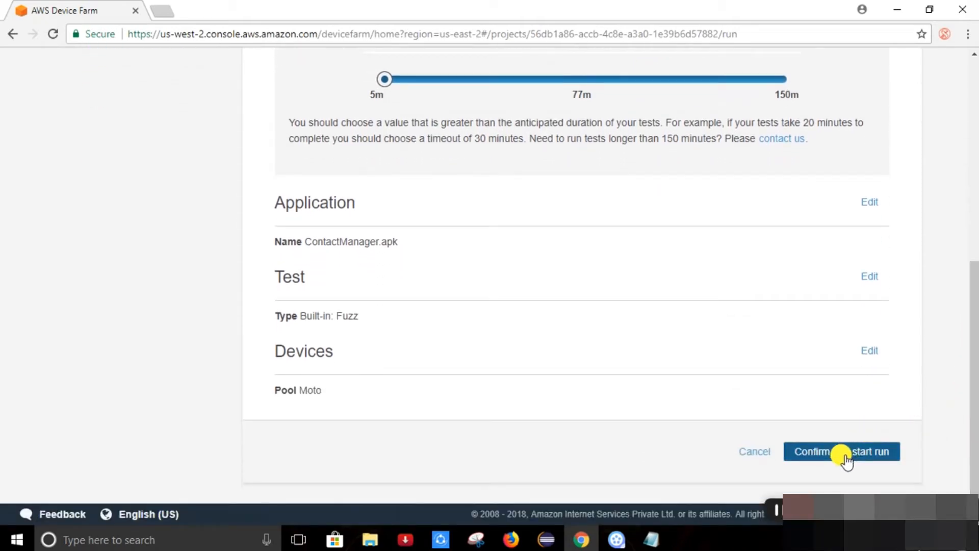
# Confirm and start the ContactManager.apk Built-In Fuzz run and verify it tops the run list
pyautogui.click(840, 452)
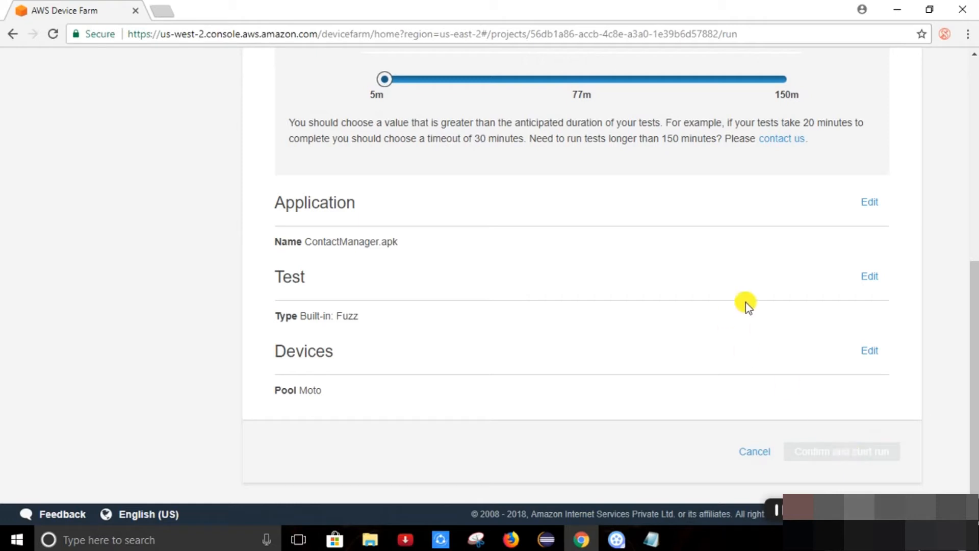
pyautogui.scroll(3)
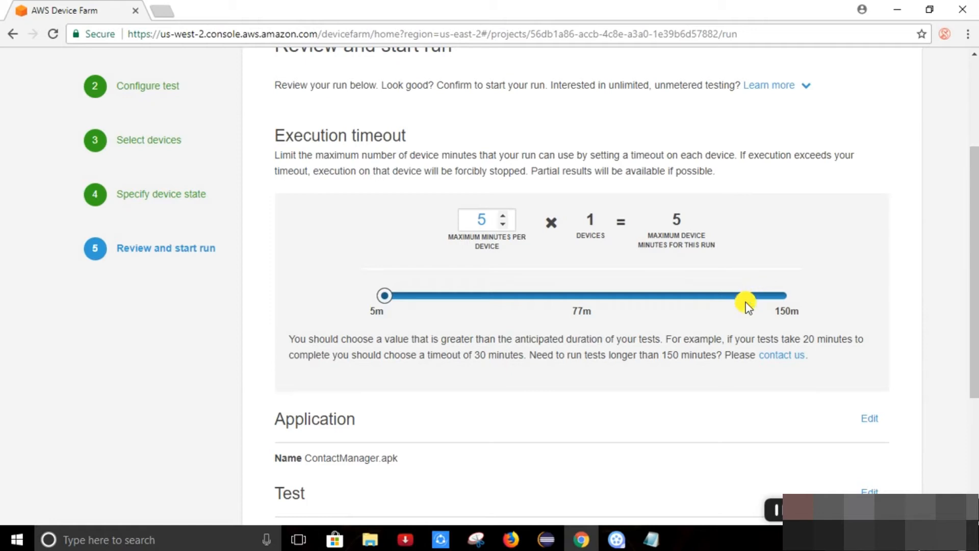
pyautogui.moveTo(818, 356)
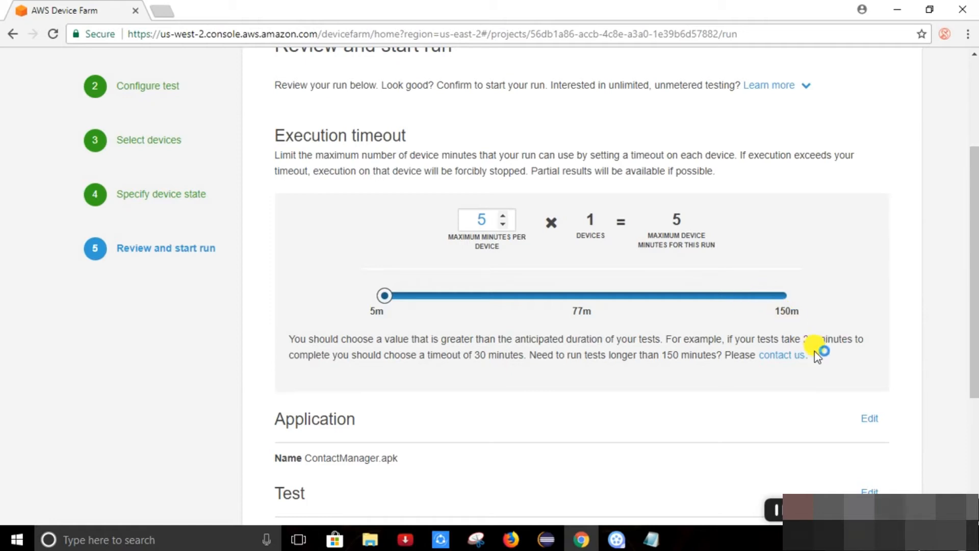
pyautogui.scroll(-3)
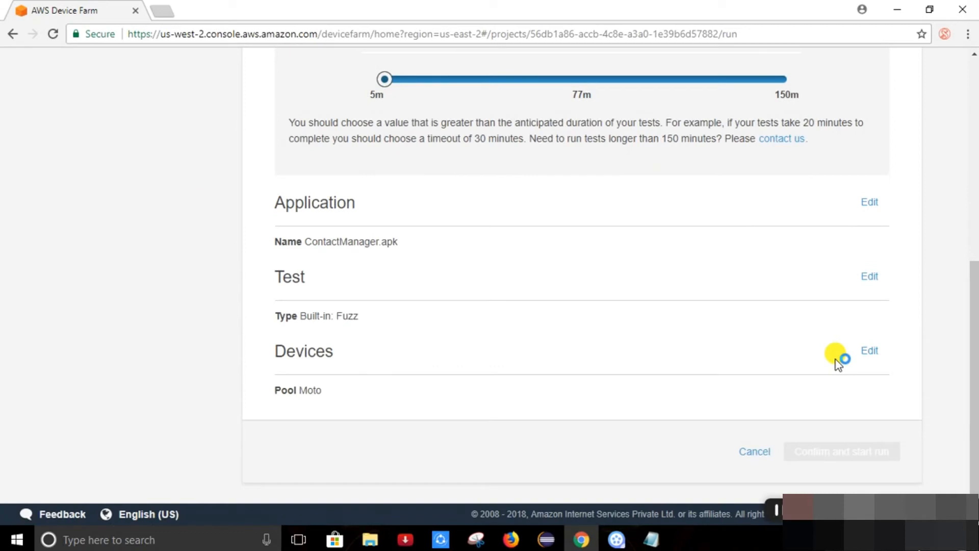
pyautogui.moveTo(872, 444)
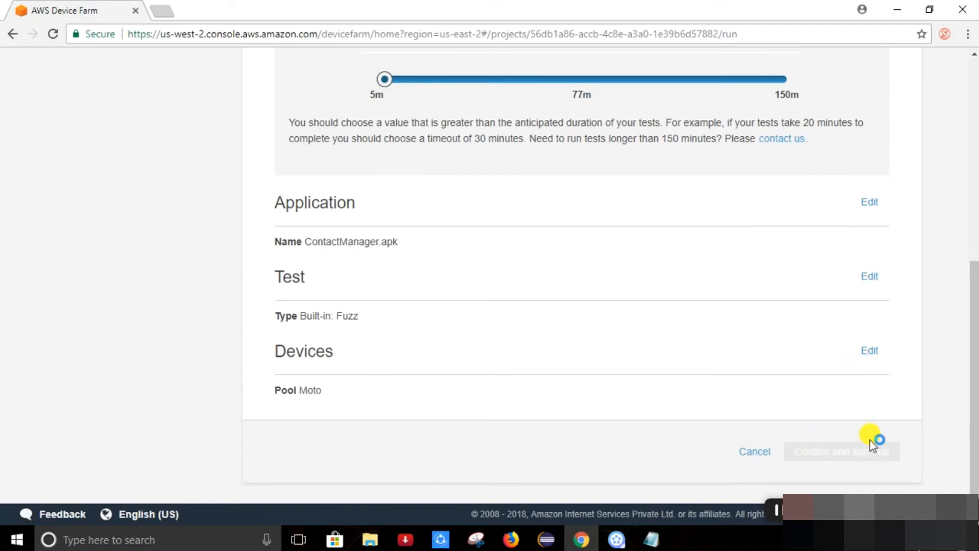
pyautogui.moveTo(829, 431)
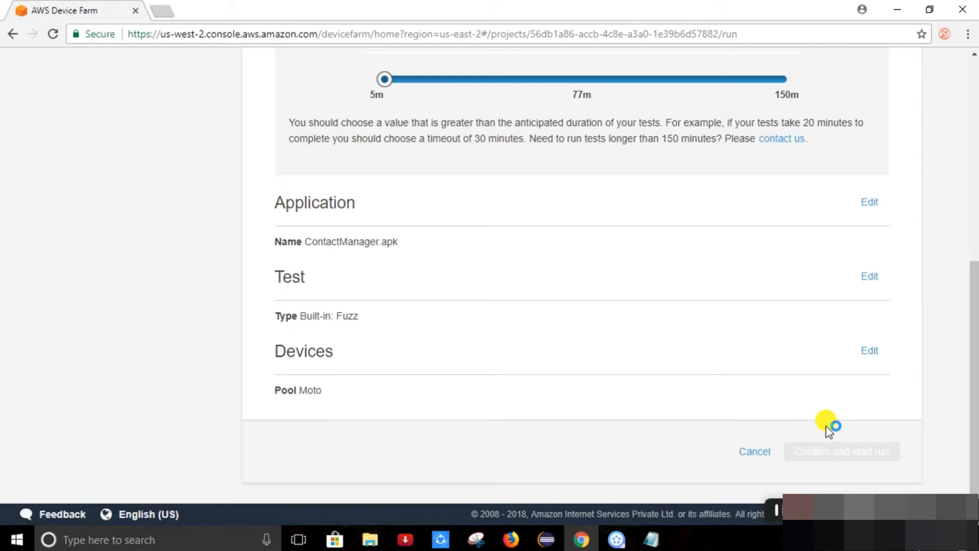
pyautogui.click(841, 451)
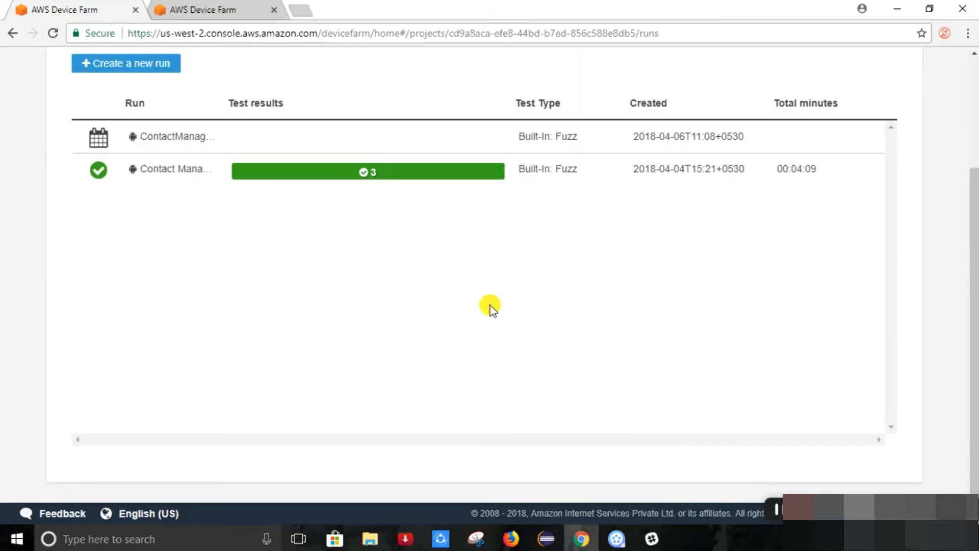
pyautogui.moveTo(161, 198)
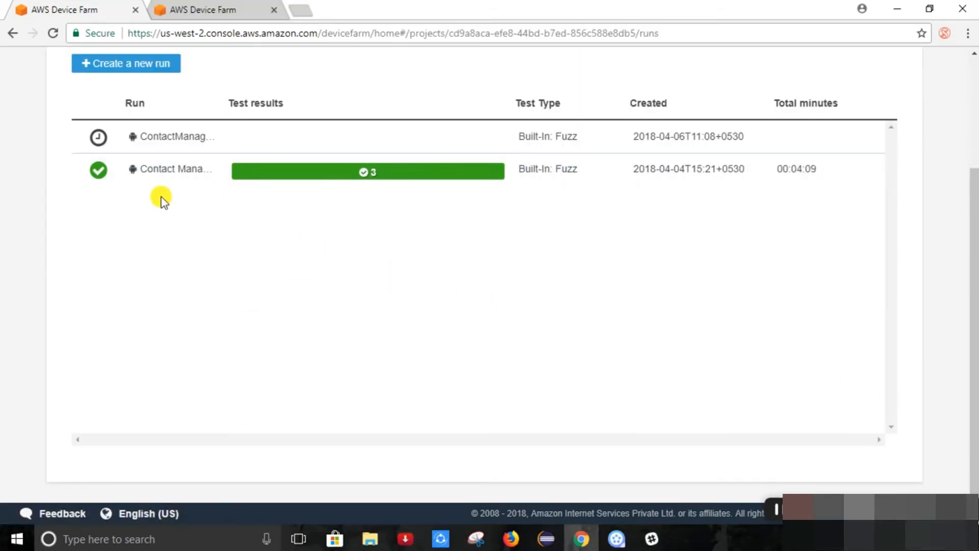
pyautogui.moveTo(98, 136)
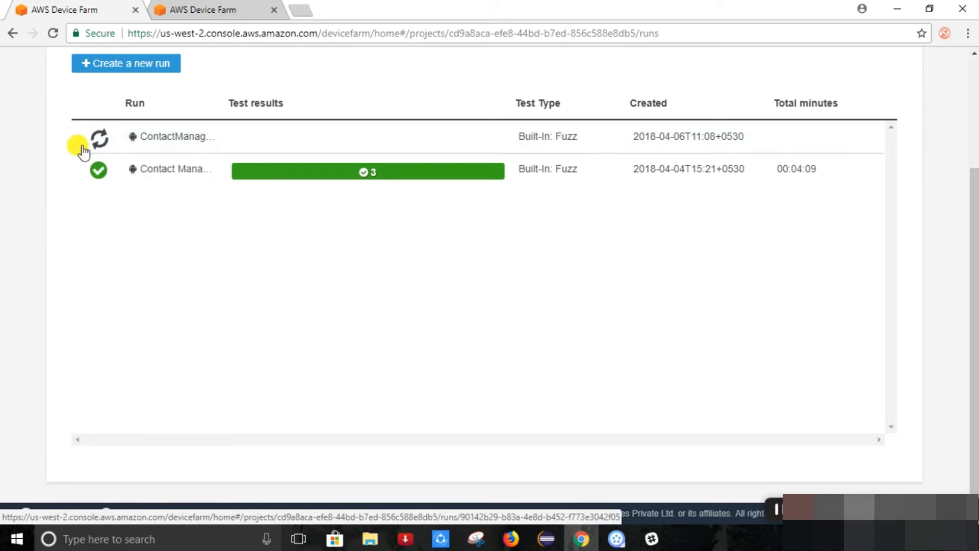
# Open the report of the earlier ContactManager fuzz run that passed all 3 tests
pyautogui.scroll(3)
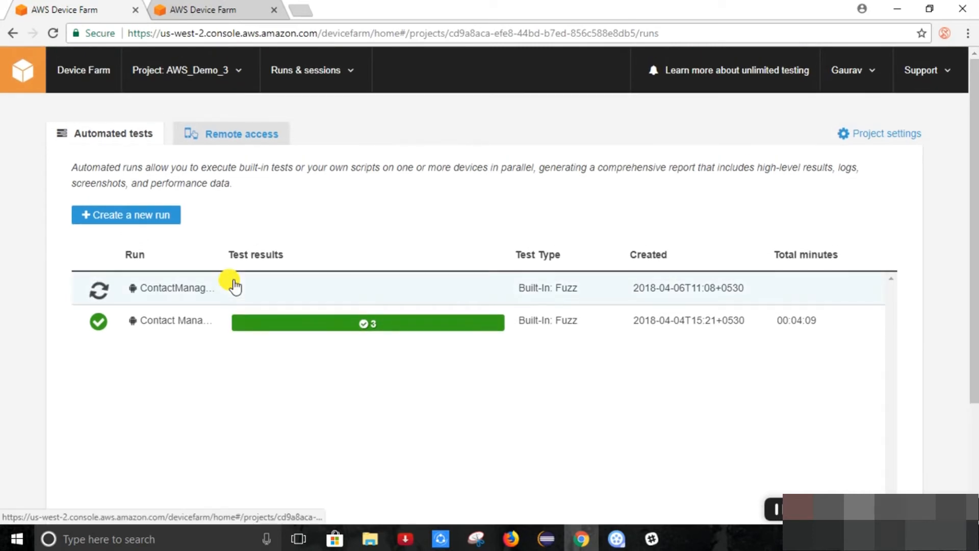
pyautogui.scroll(-3)
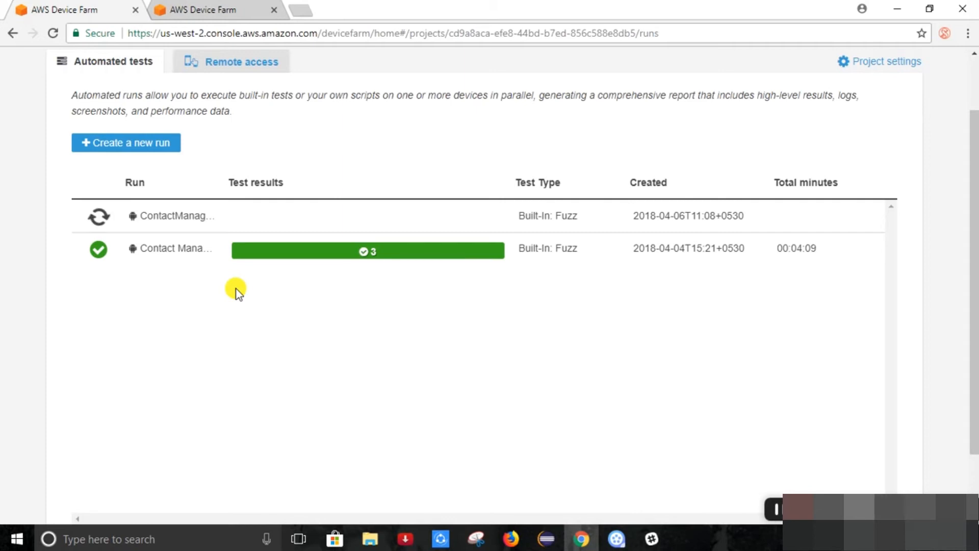
pyautogui.moveTo(145, 275)
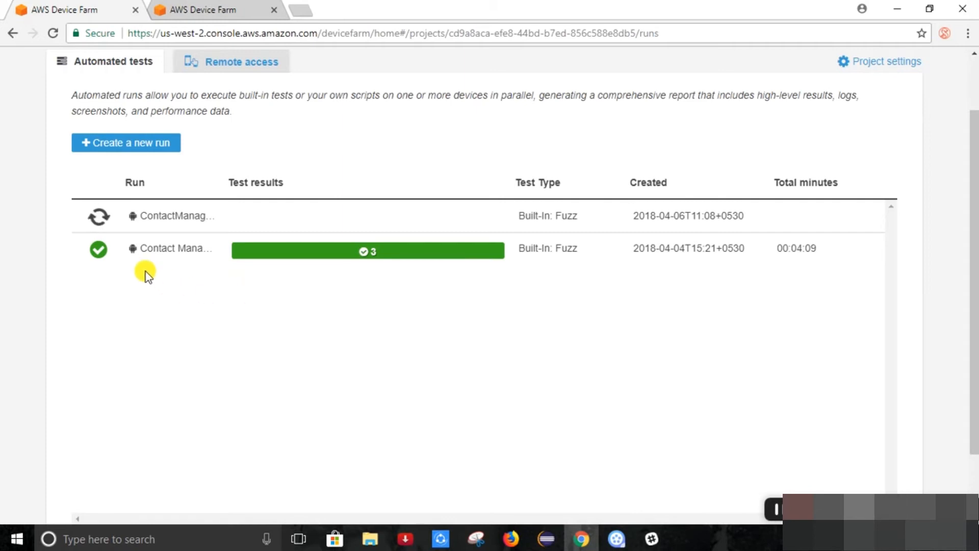
pyautogui.moveTo(178, 253)
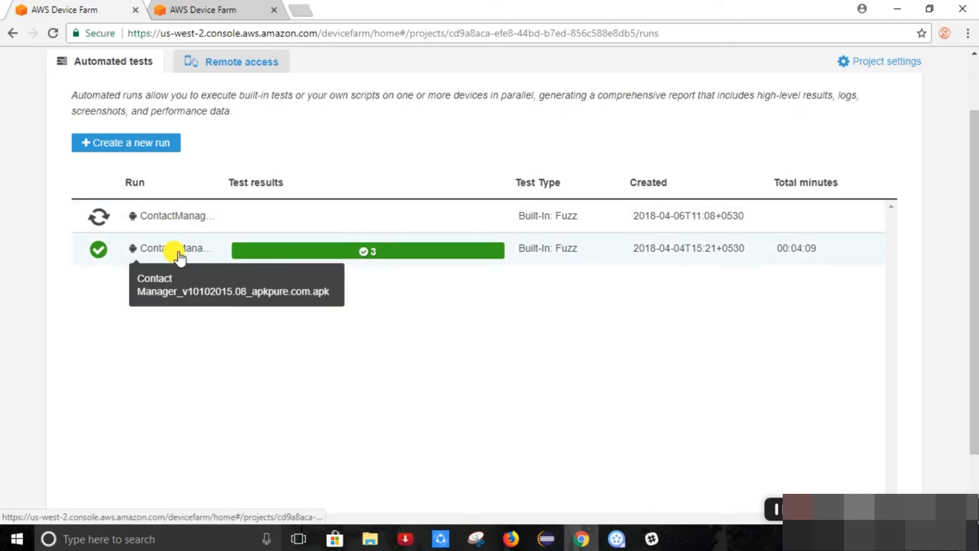
pyautogui.moveTo(141, 285)
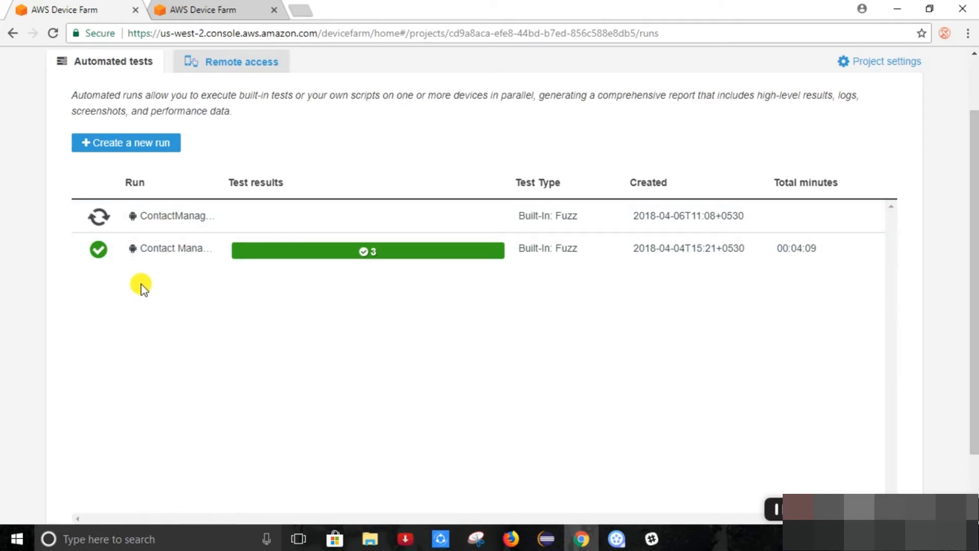
pyautogui.moveTo(114, 233)
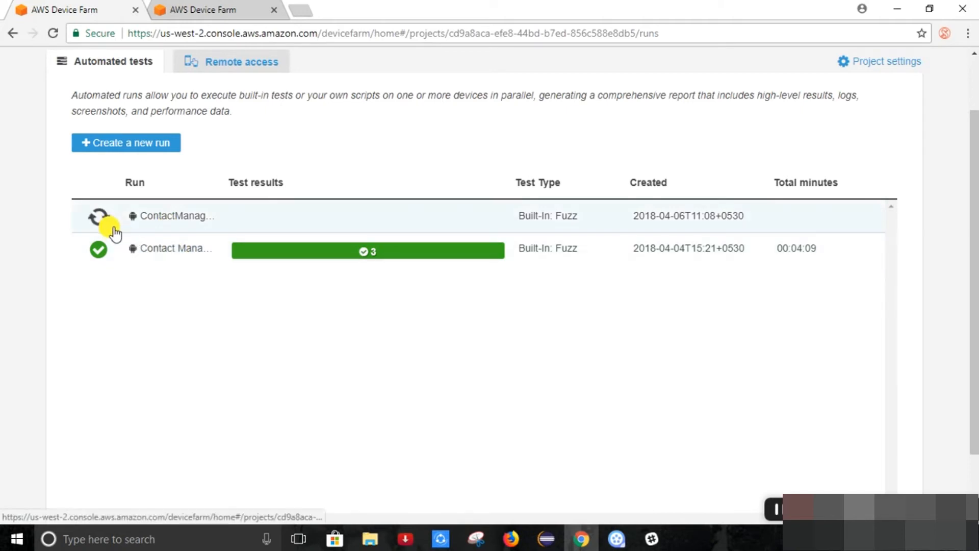
pyautogui.moveTo(171, 256)
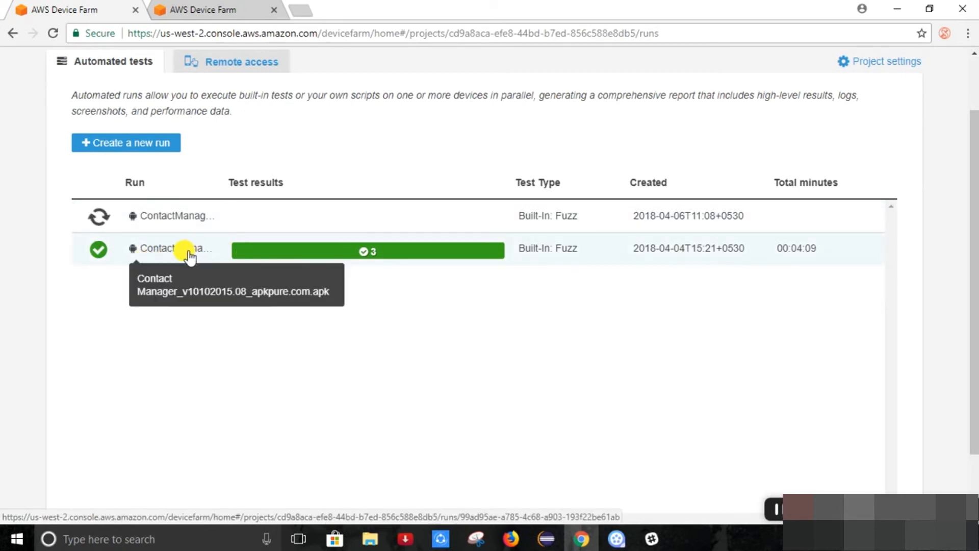
pyautogui.click(177, 248)
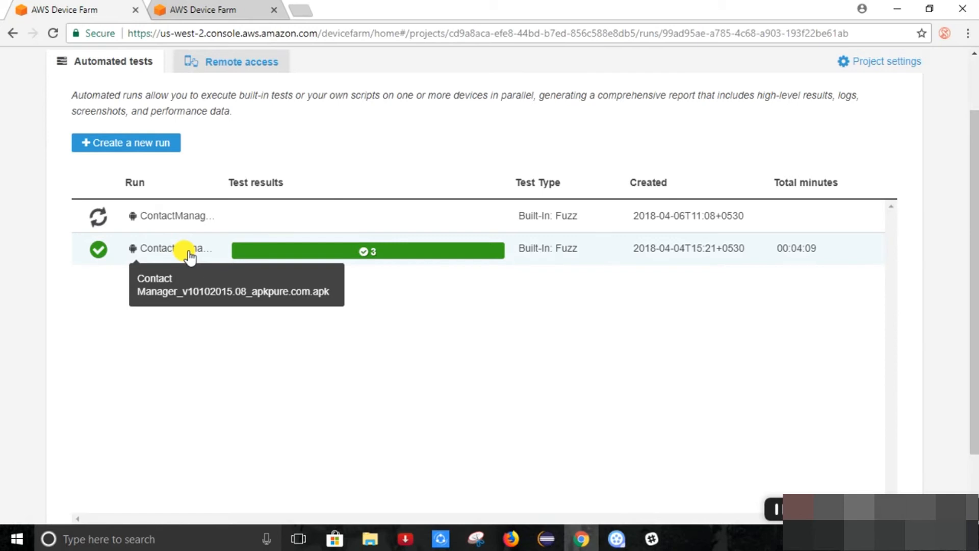
pyautogui.click(177, 248)
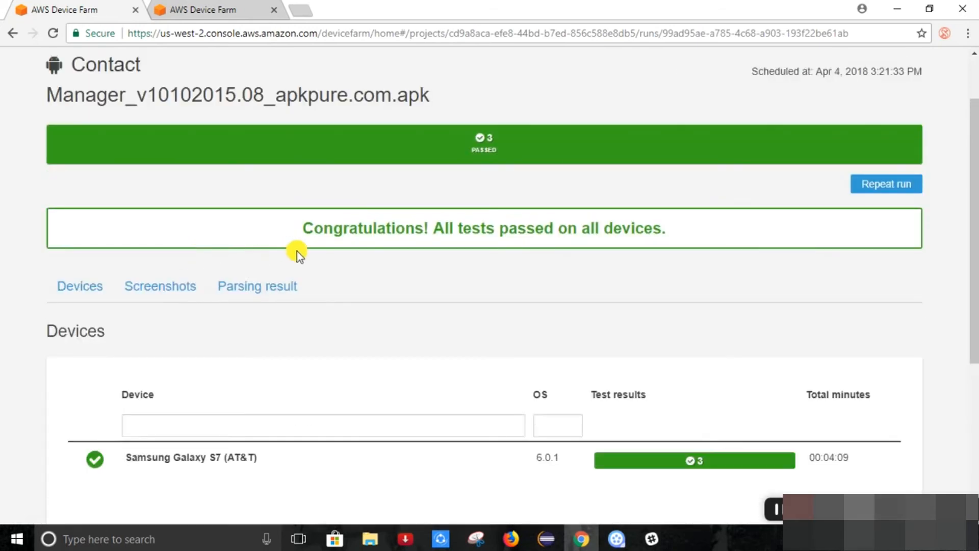
pyautogui.moveTo(456, 177)
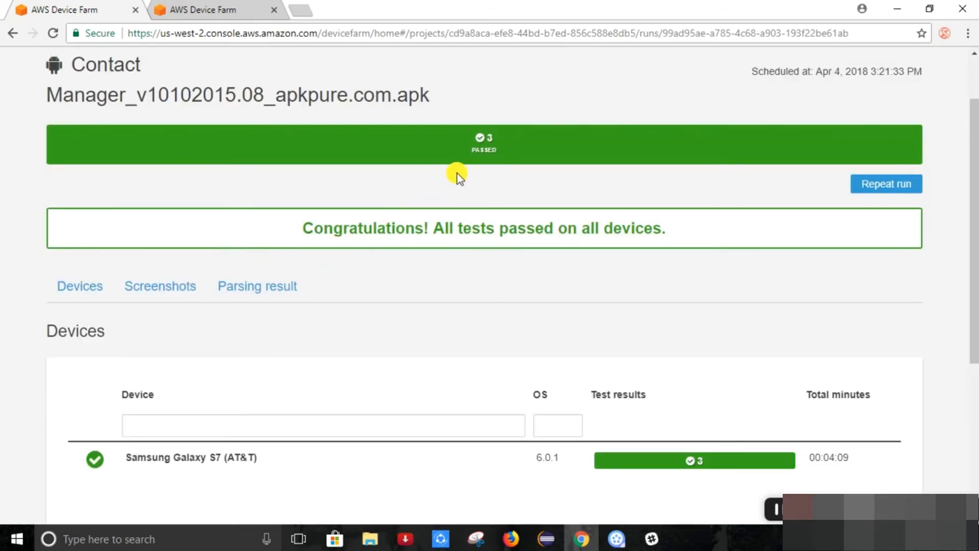
pyautogui.moveTo(486, 159)
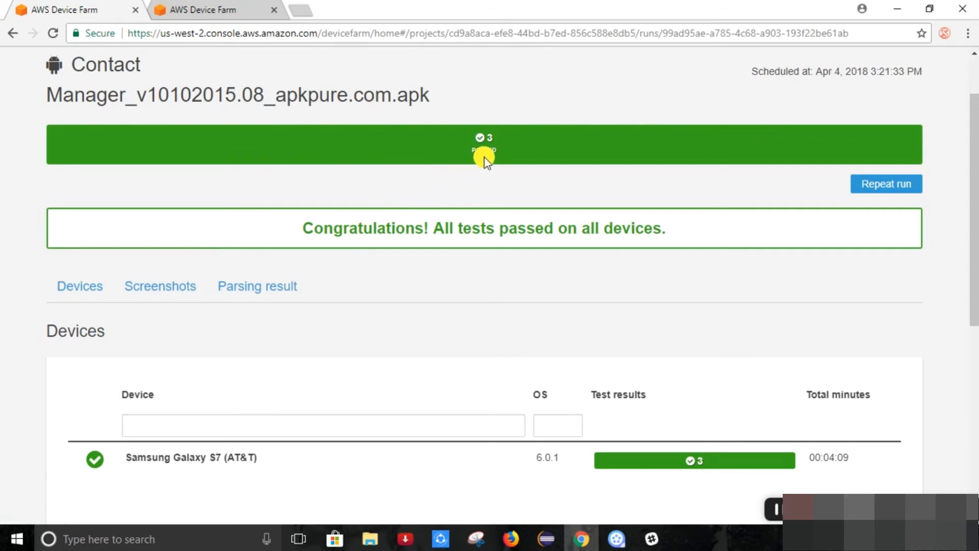
pyautogui.moveTo(465, 182)
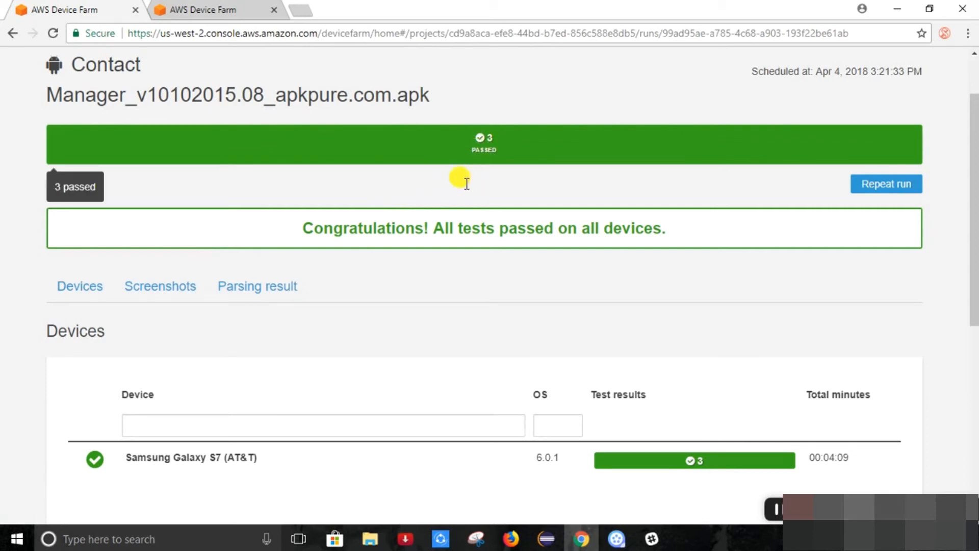
pyautogui.scroll(-3)
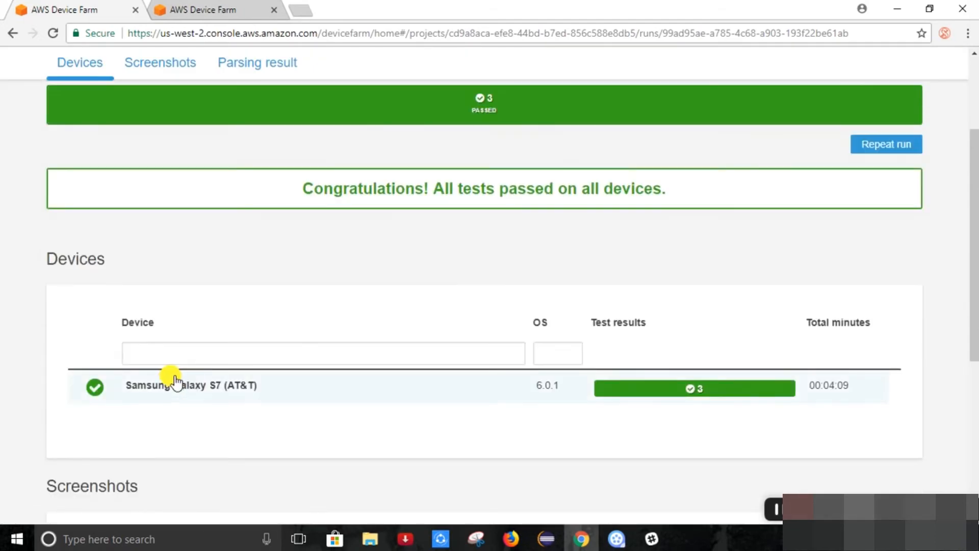
pyautogui.moveTo(206, 409)
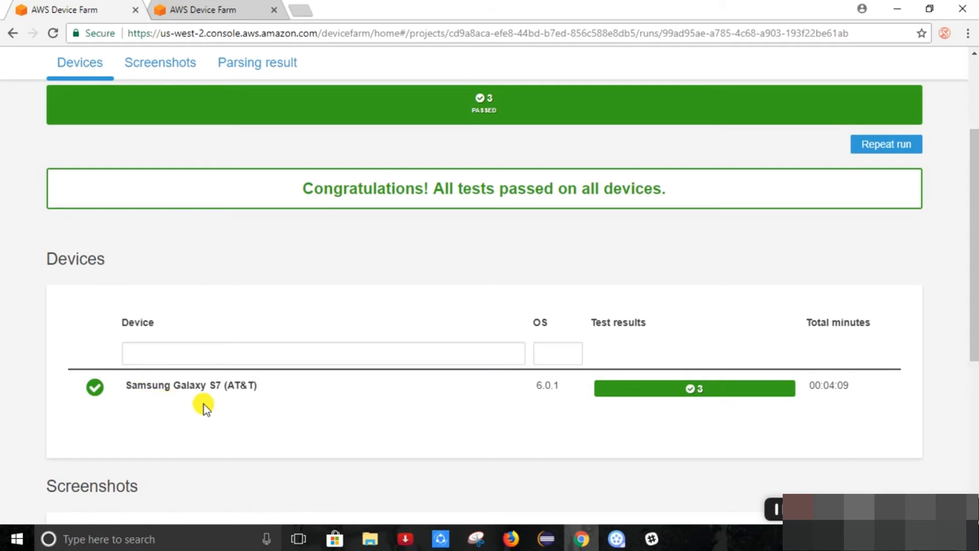
pyautogui.moveTo(154, 395)
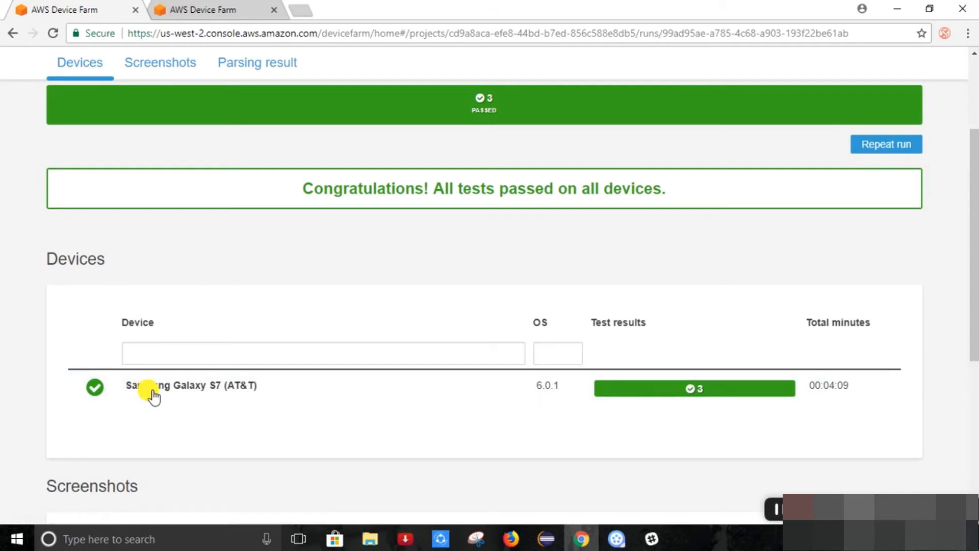
# Open the Samsung Galaxy S7 (AT&T) results and play its 1:01 test video
pyautogui.click(191, 386)
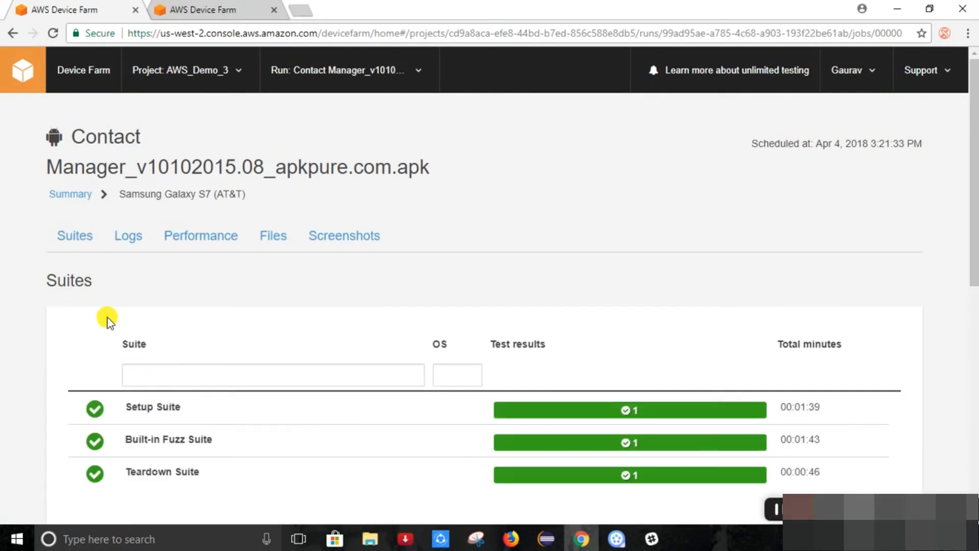
pyautogui.moveTo(147, 261)
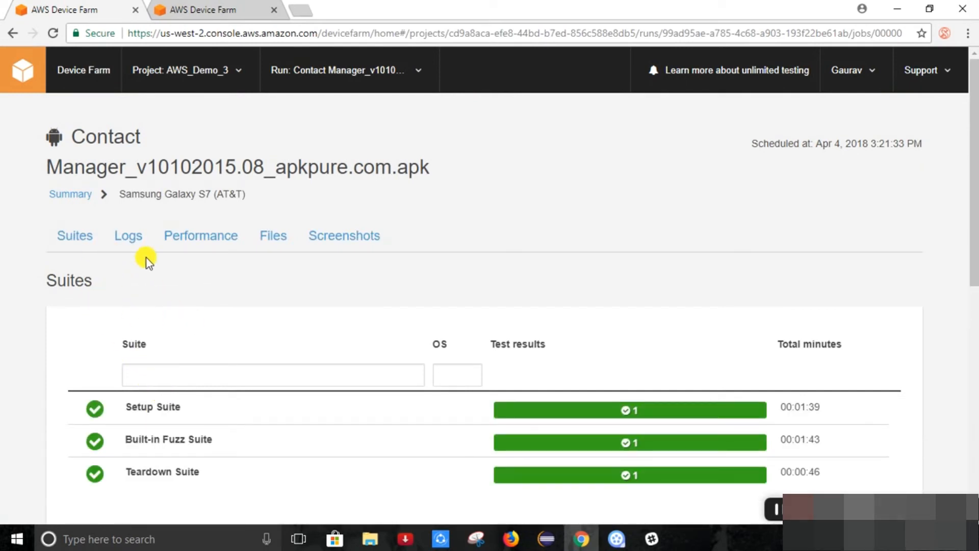
pyautogui.click(73, 235)
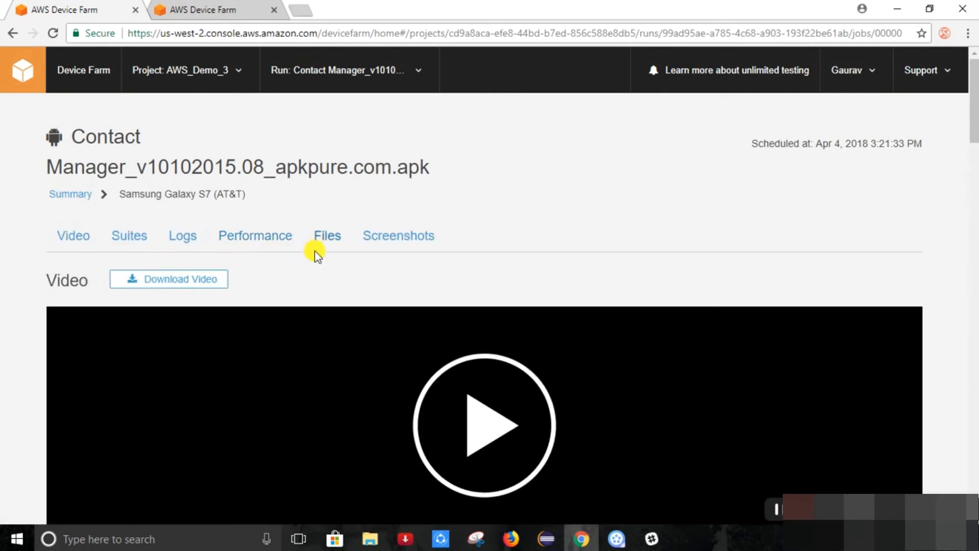
pyautogui.moveTo(73, 236)
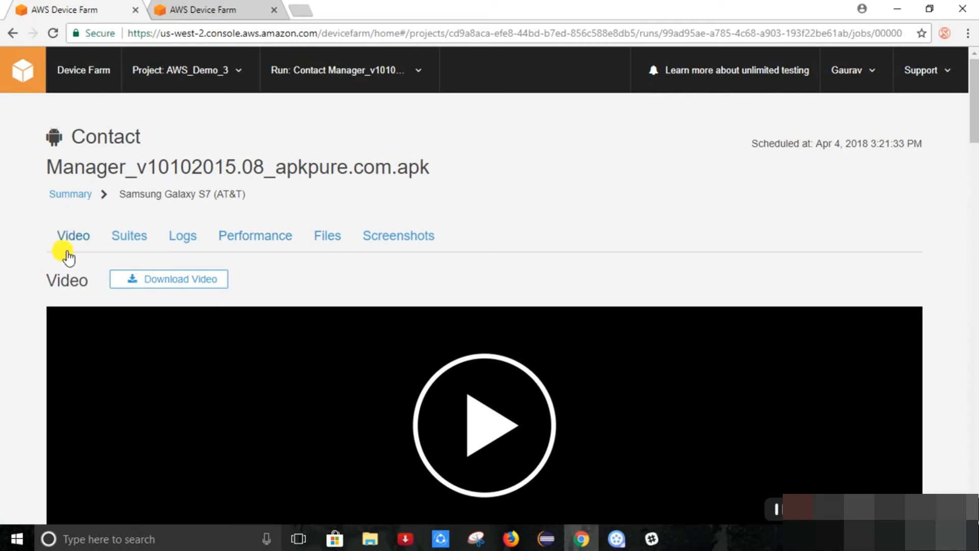
pyautogui.moveTo(254, 276)
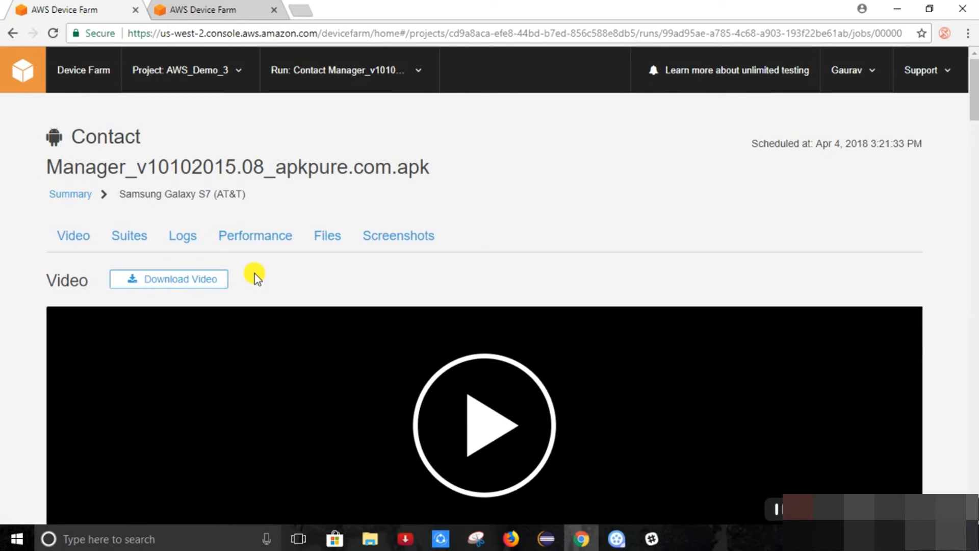
pyautogui.moveTo(73, 236)
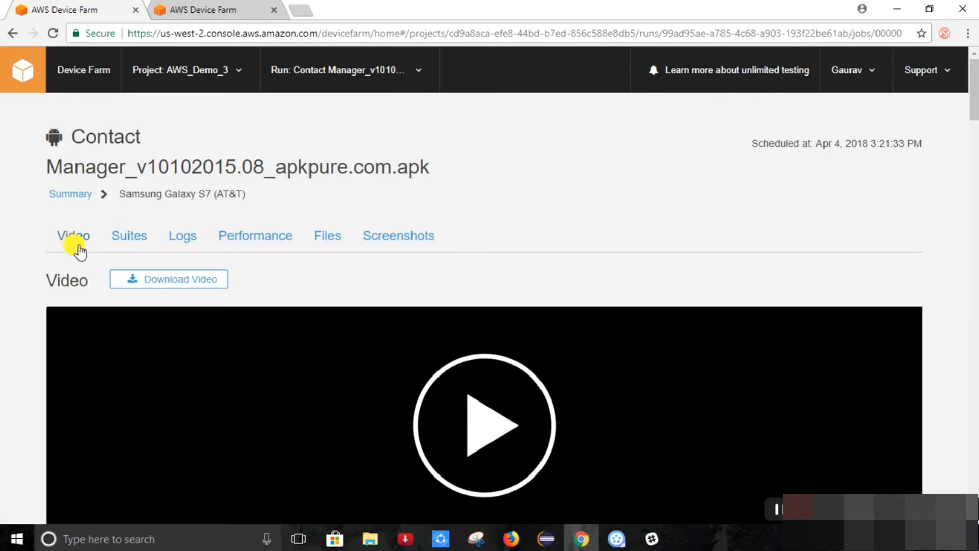
pyautogui.moveTo(193, 370)
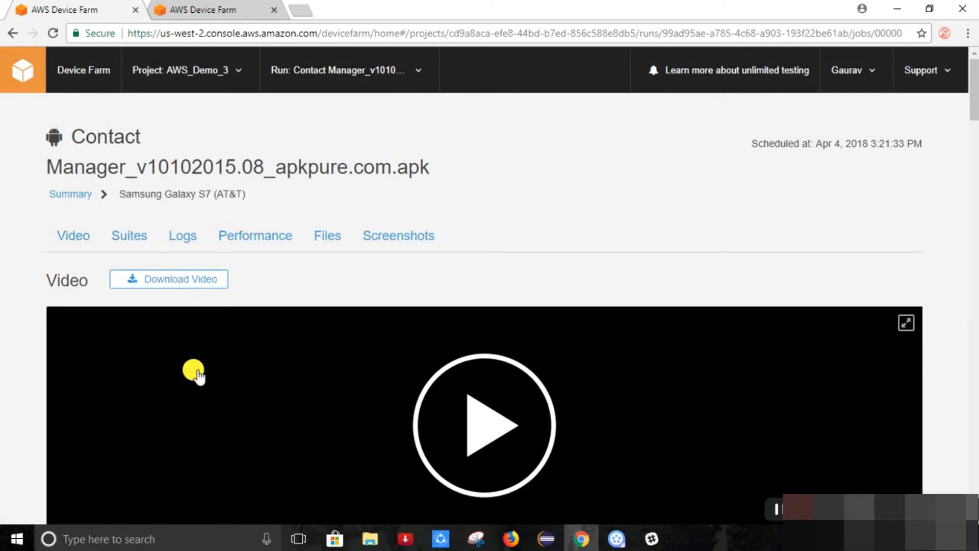
pyautogui.scroll(-3)
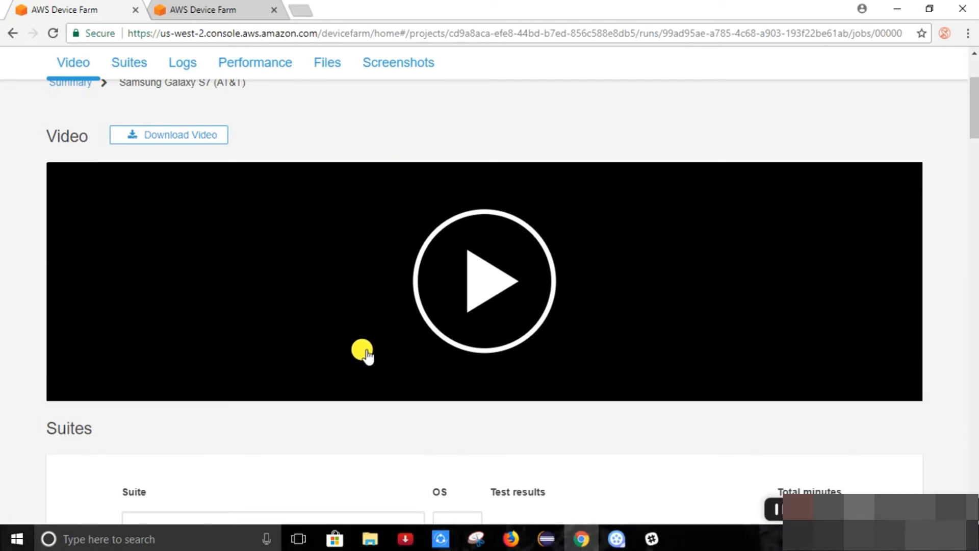
pyautogui.moveTo(364, 345)
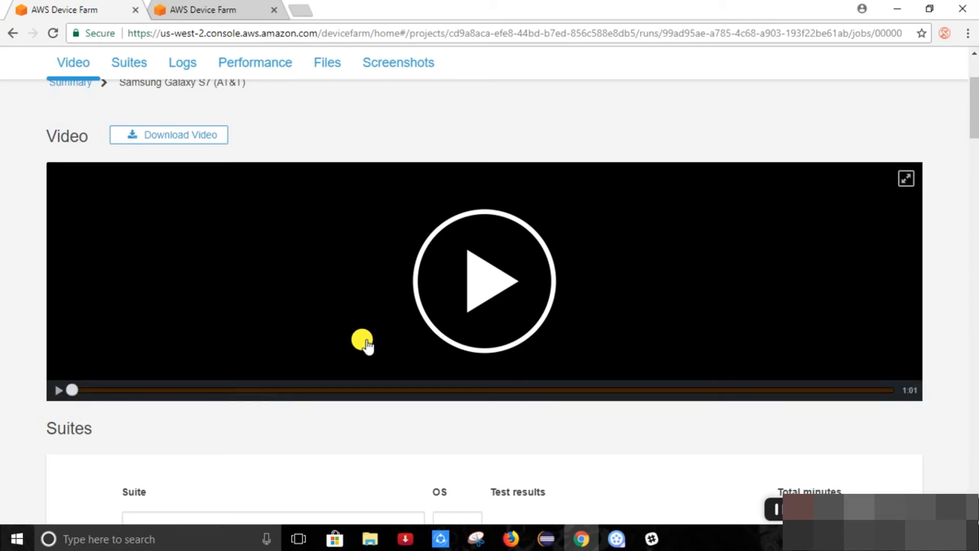
pyautogui.scroll(3)
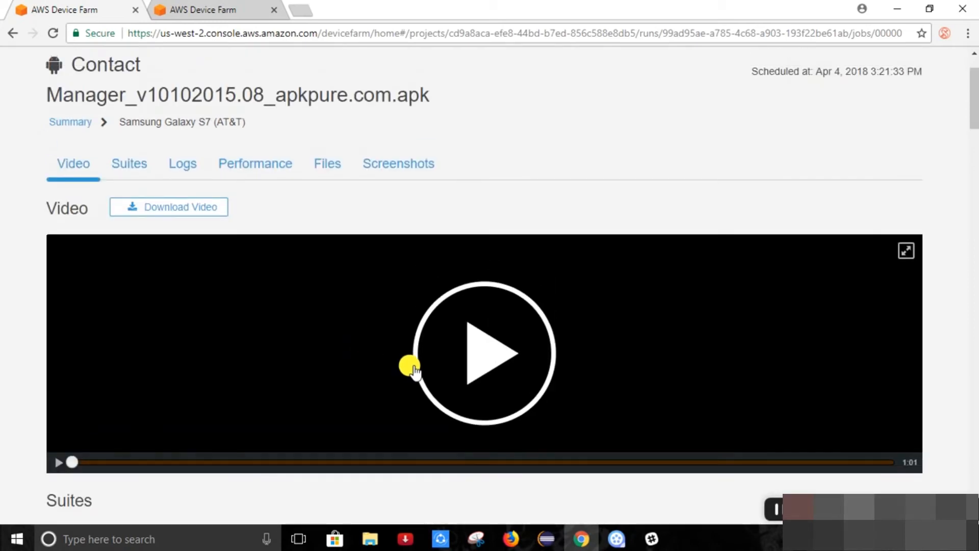
pyautogui.scroll(-3)
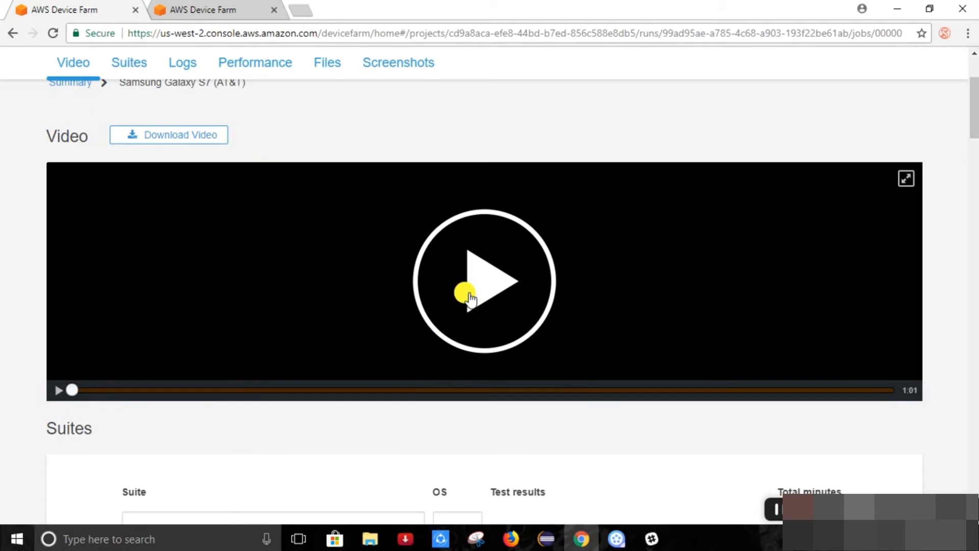
pyautogui.click(484, 280)
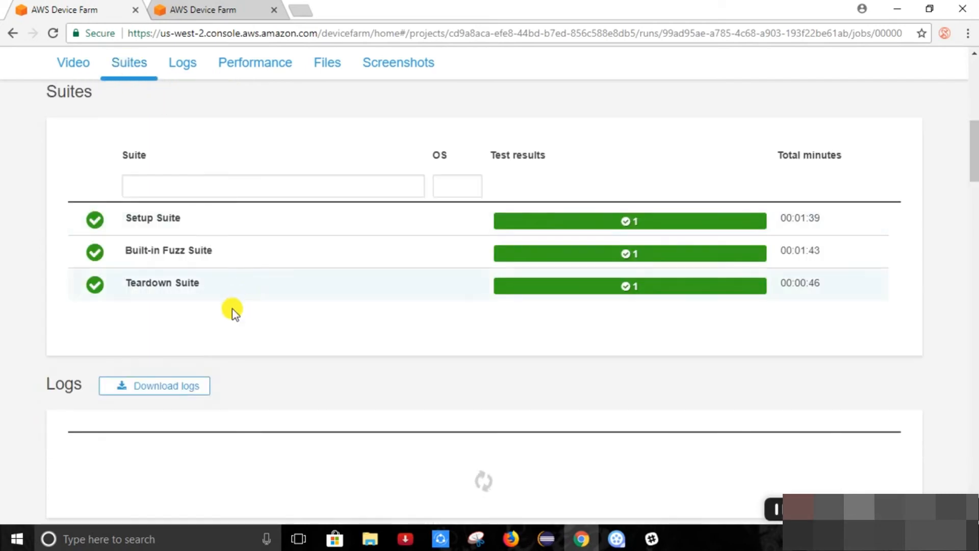
pyautogui.moveTo(175, 225)
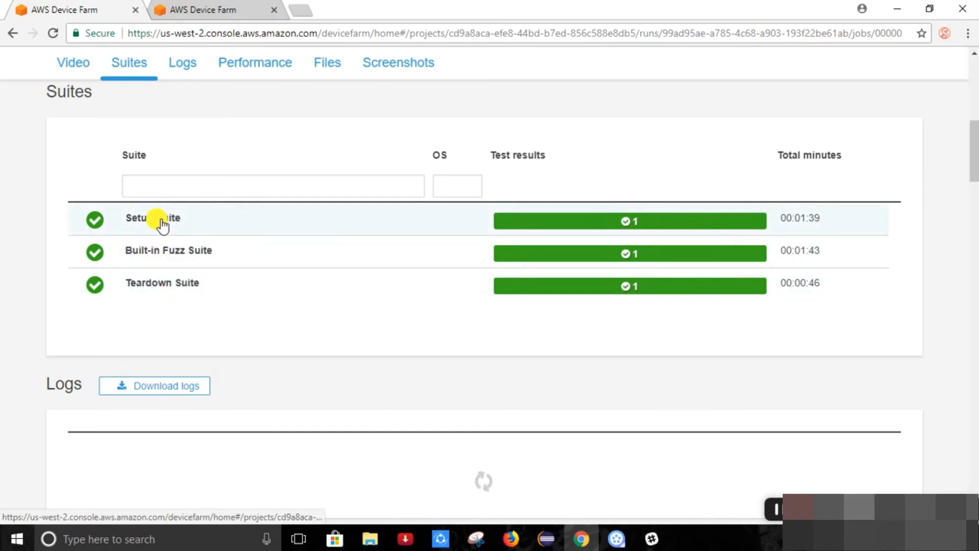
# View the Setup Suite, whose single Setup Test passed in 00:01:39, then return to the job page
pyautogui.click(153, 218)
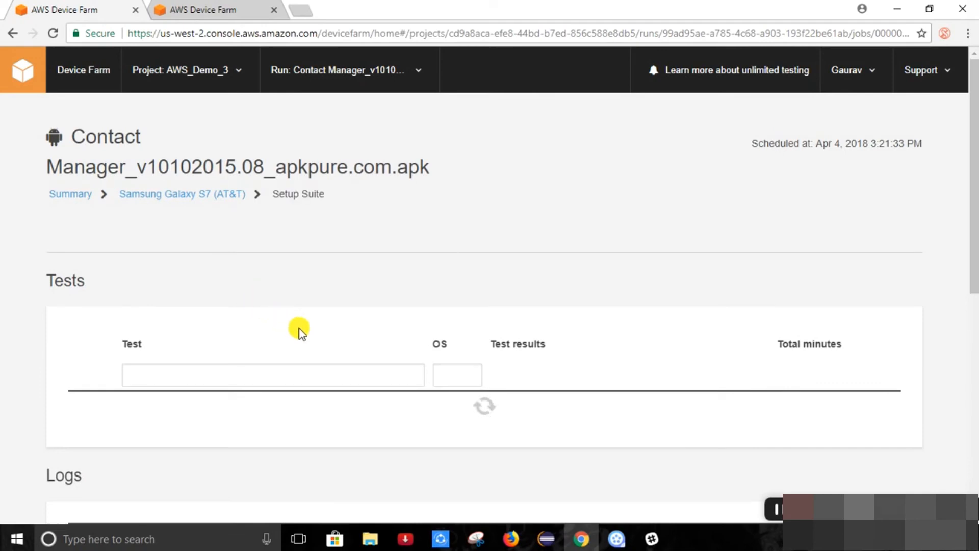
pyautogui.scroll(-3)
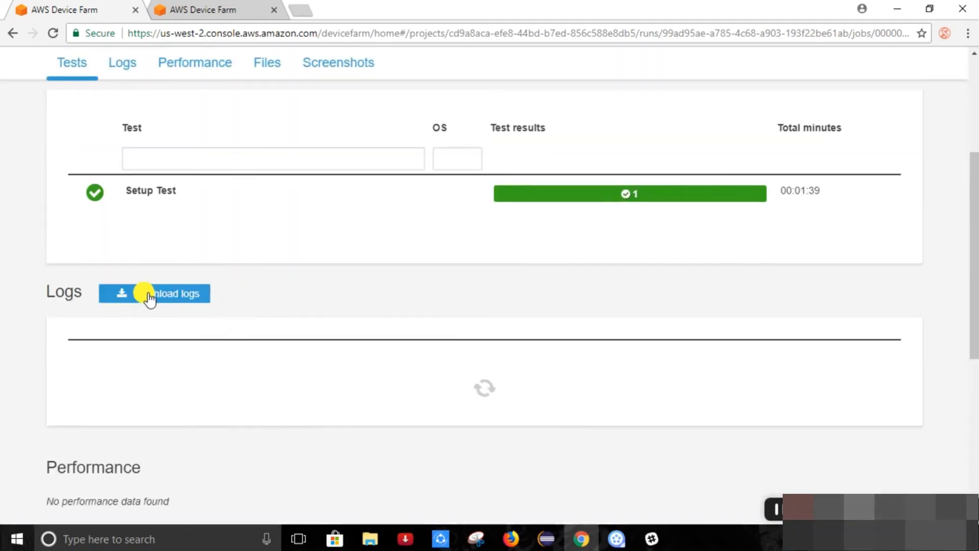
pyautogui.scroll(3)
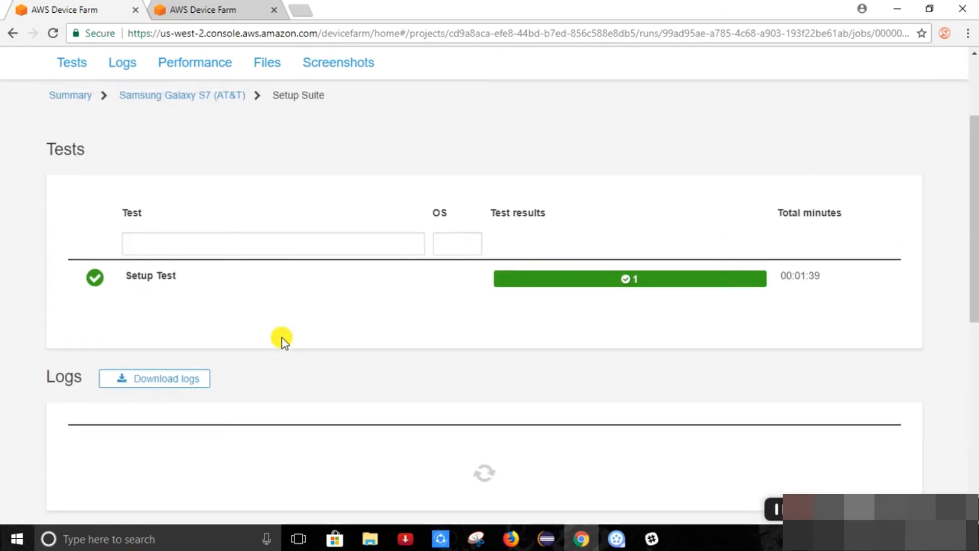
pyautogui.scroll(3)
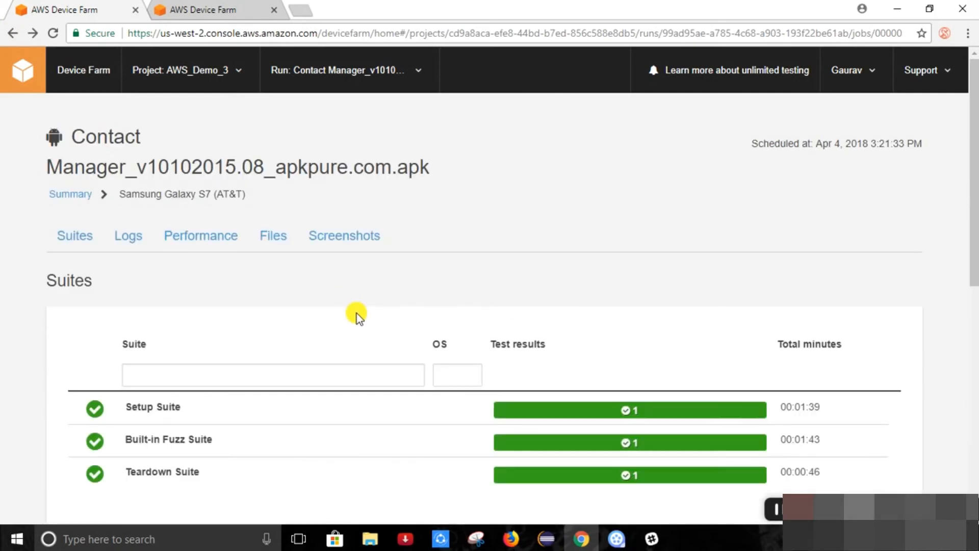
# Review the device logs, CPU, memory and thread graphs, then the per-suite output files
pyautogui.scroll(-3)
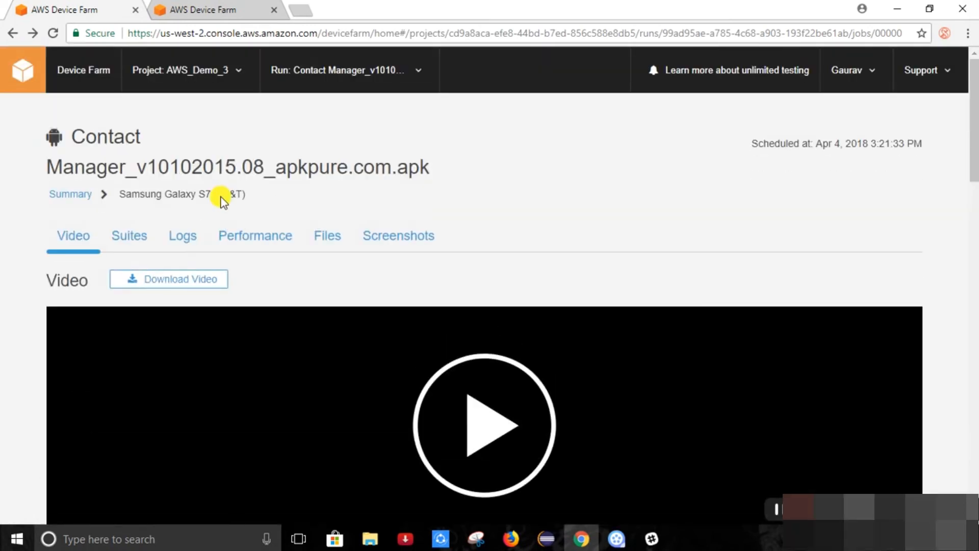
pyautogui.moveTo(183, 235)
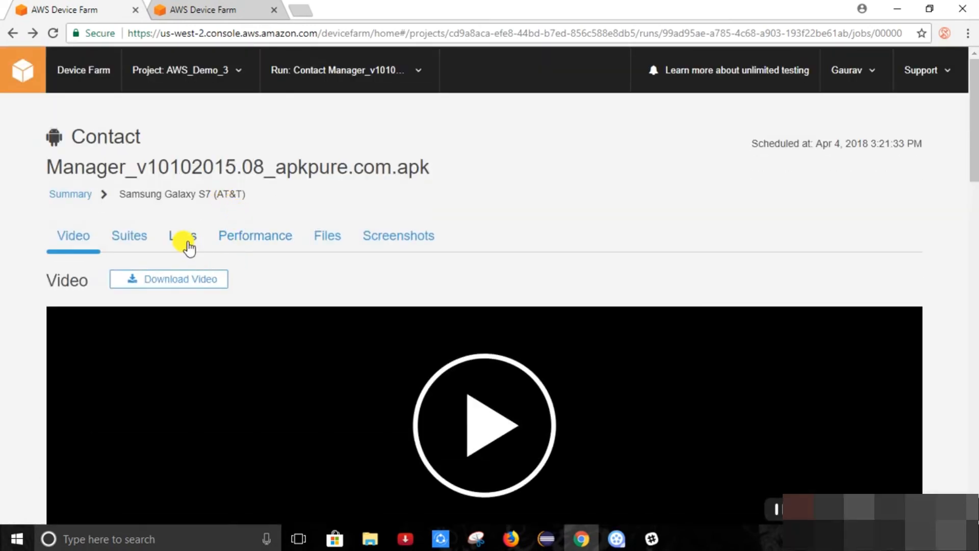
pyautogui.click(181, 236)
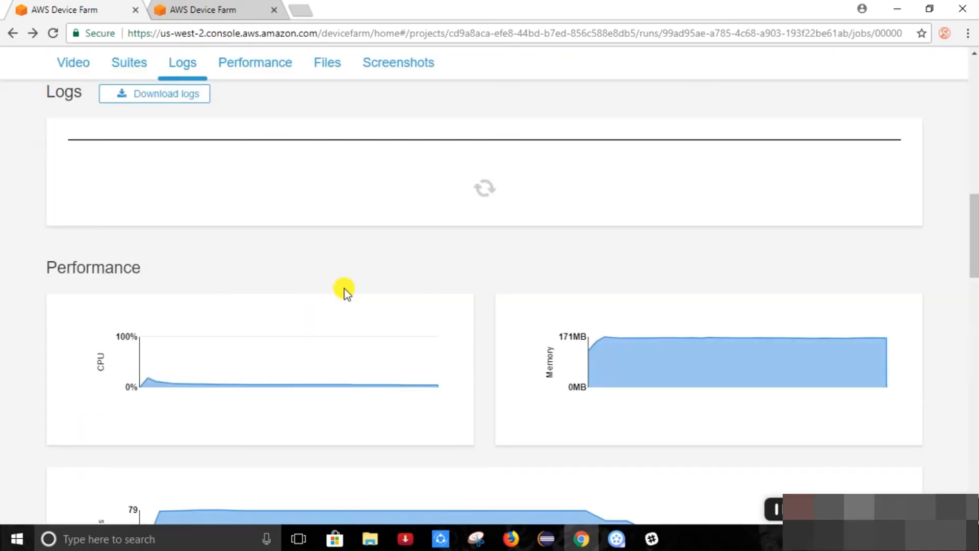
pyautogui.scroll(3)
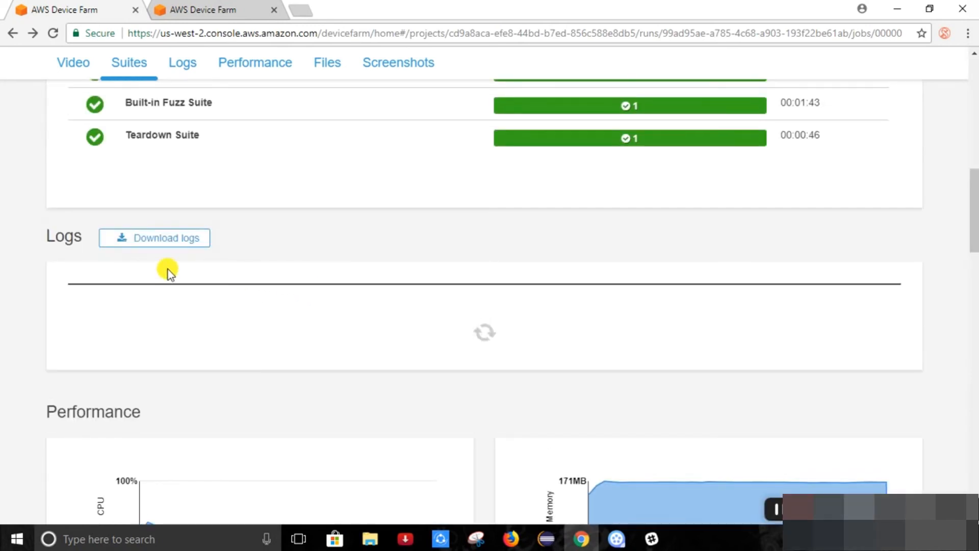
pyautogui.moveTo(219, 261)
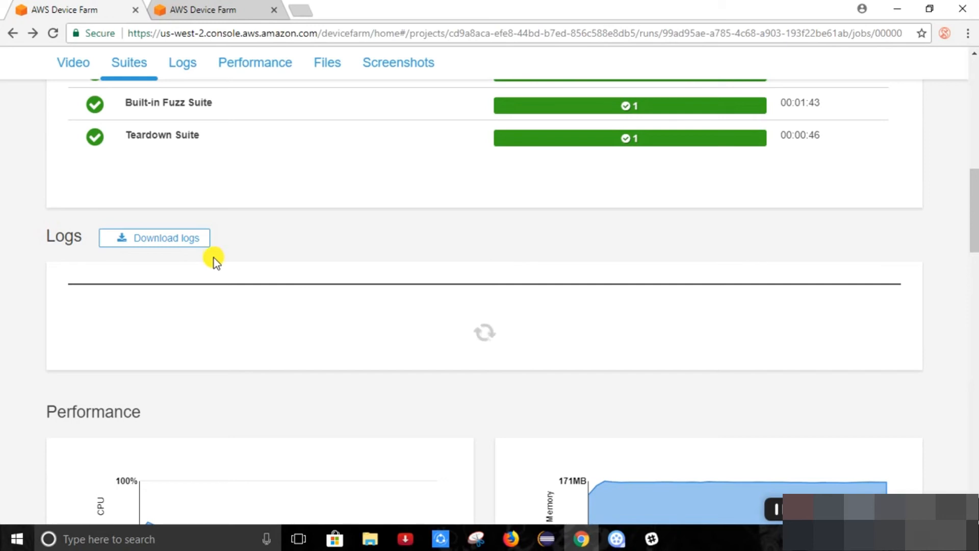
pyautogui.moveTo(275, 281)
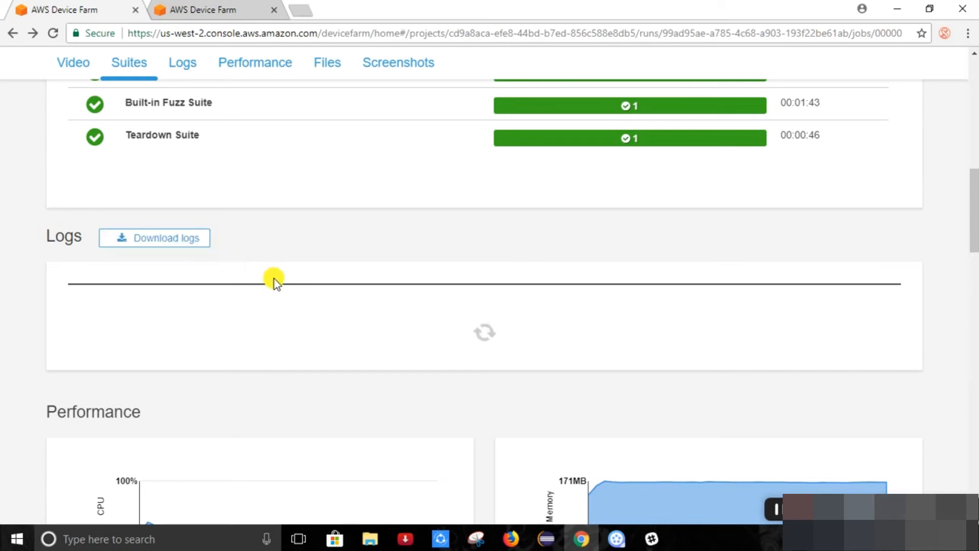
pyautogui.scroll(-3)
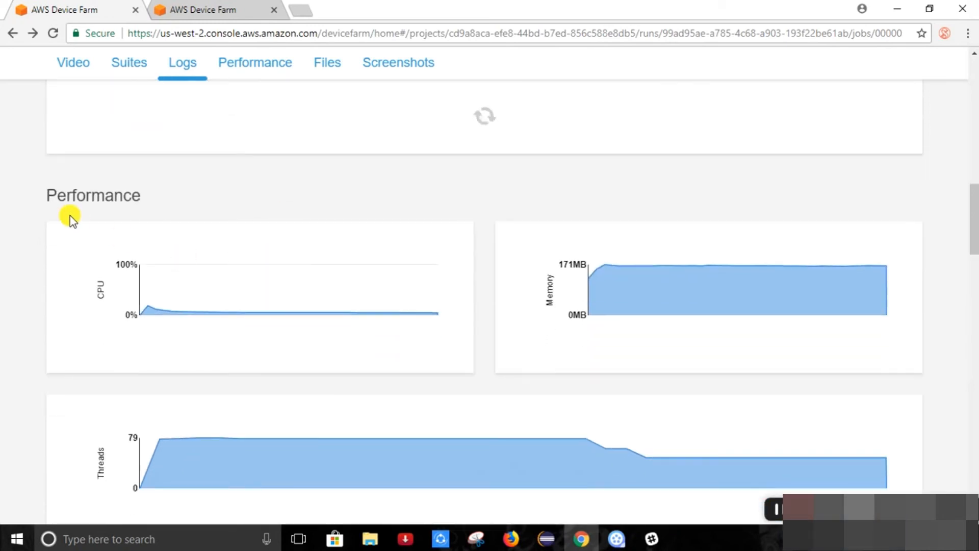
pyautogui.moveTo(106, 303)
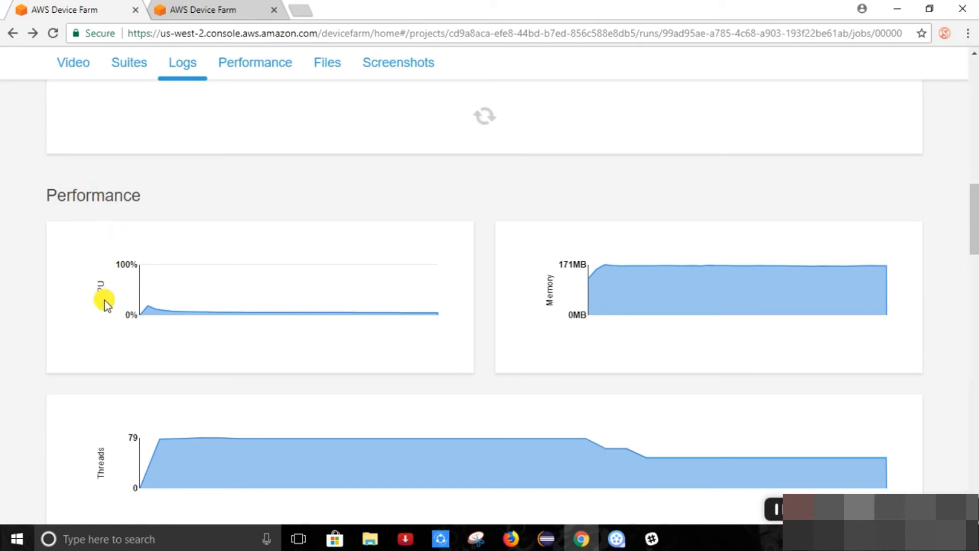
pyautogui.moveTo(476, 329)
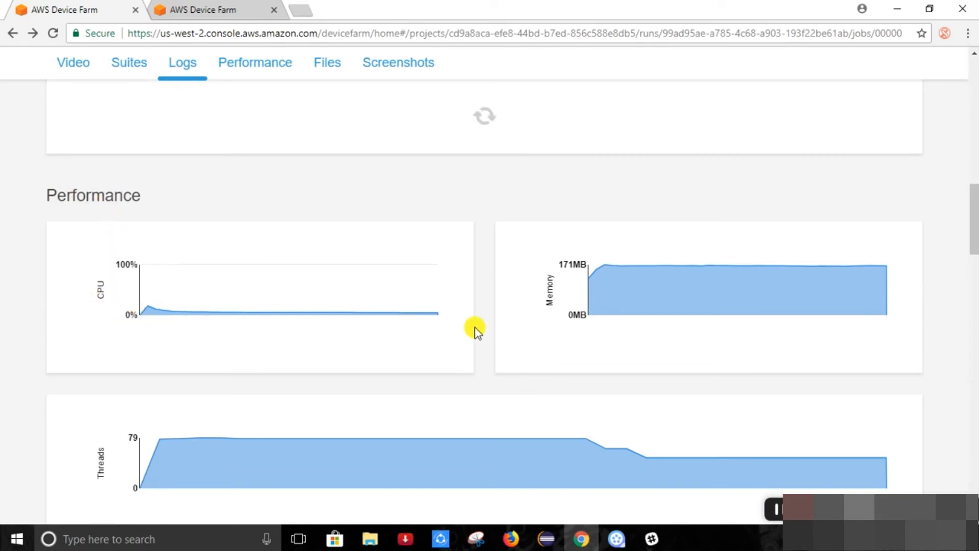
pyautogui.moveTo(710, 267)
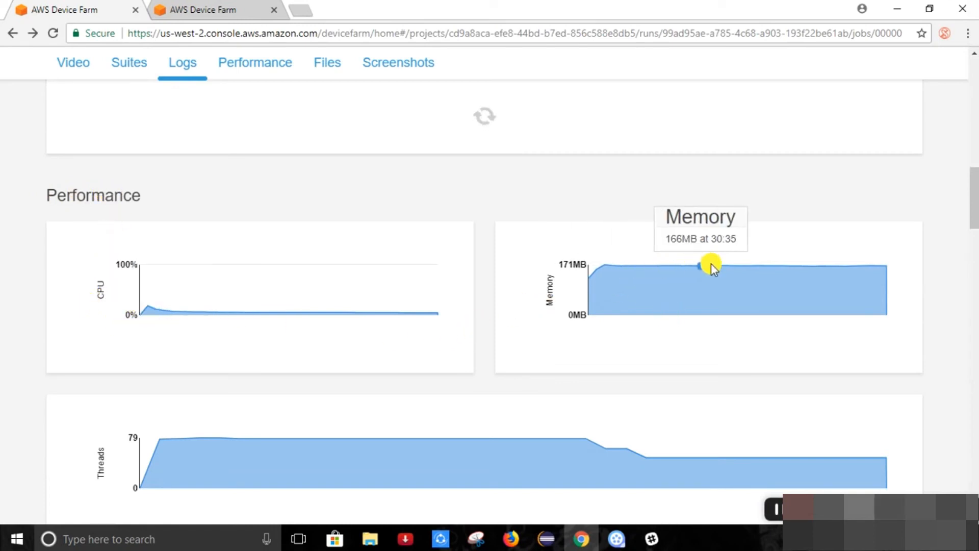
pyautogui.moveTo(365, 344)
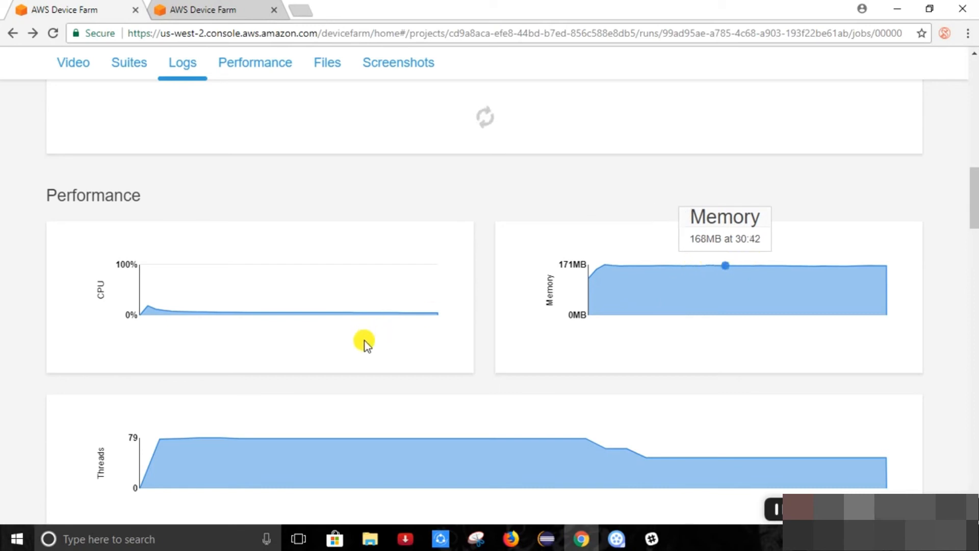
pyautogui.moveTo(200, 444)
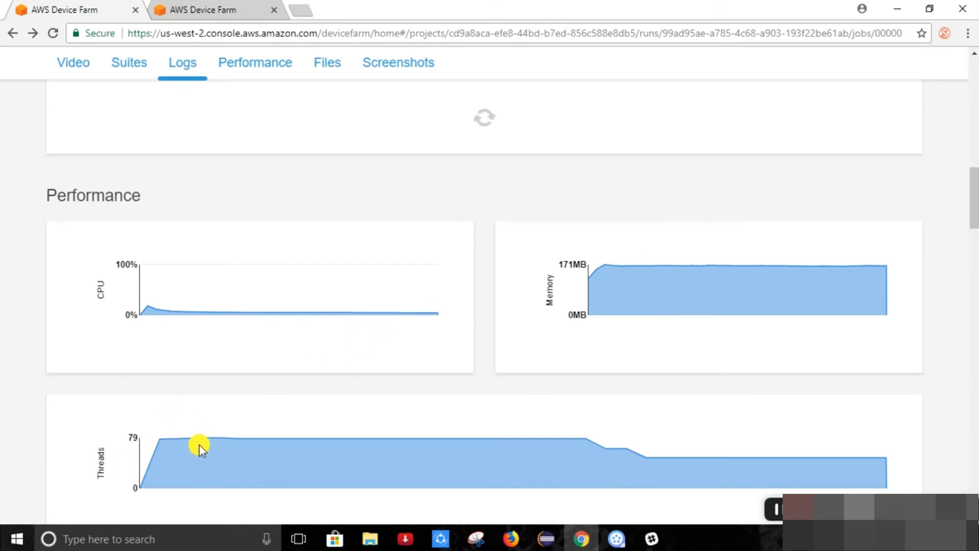
pyautogui.moveTo(477, 400)
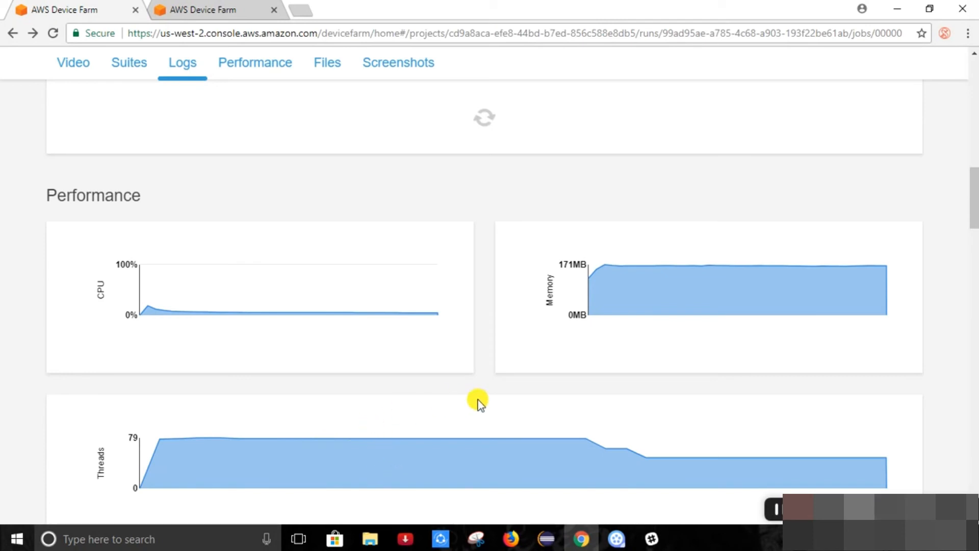
pyautogui.moveTo(973, 230)
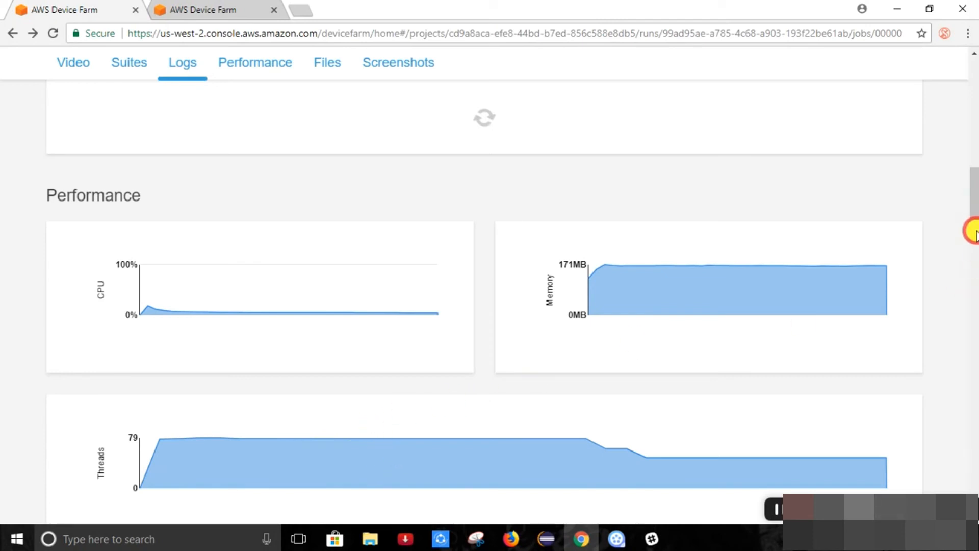
pyautogui.moveTo(716, 281)
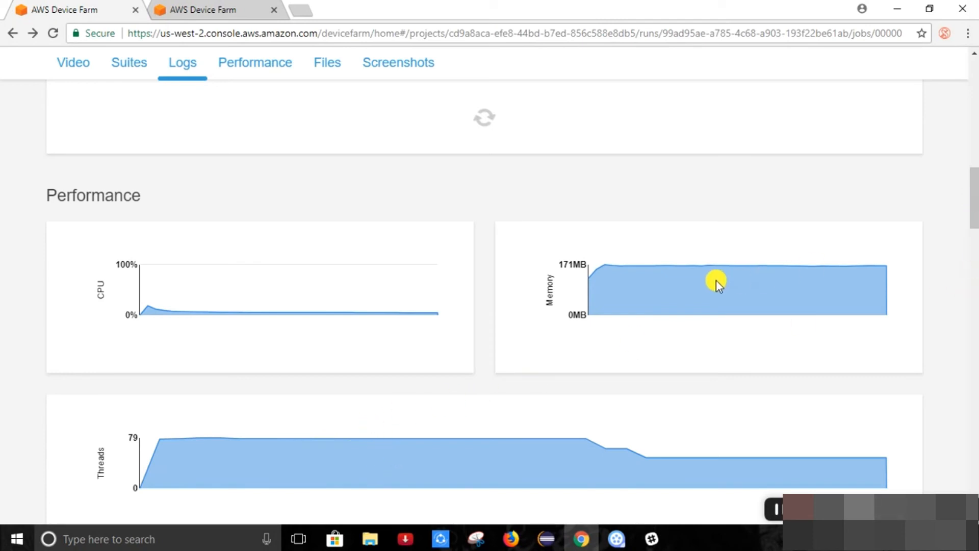
pyautogui.scroll(-3)
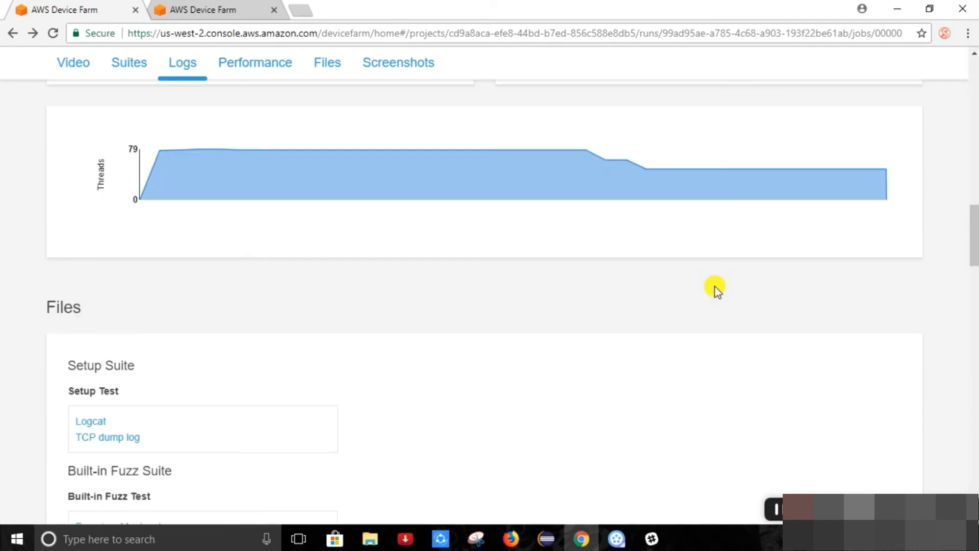
pyautogui.scroll(3)
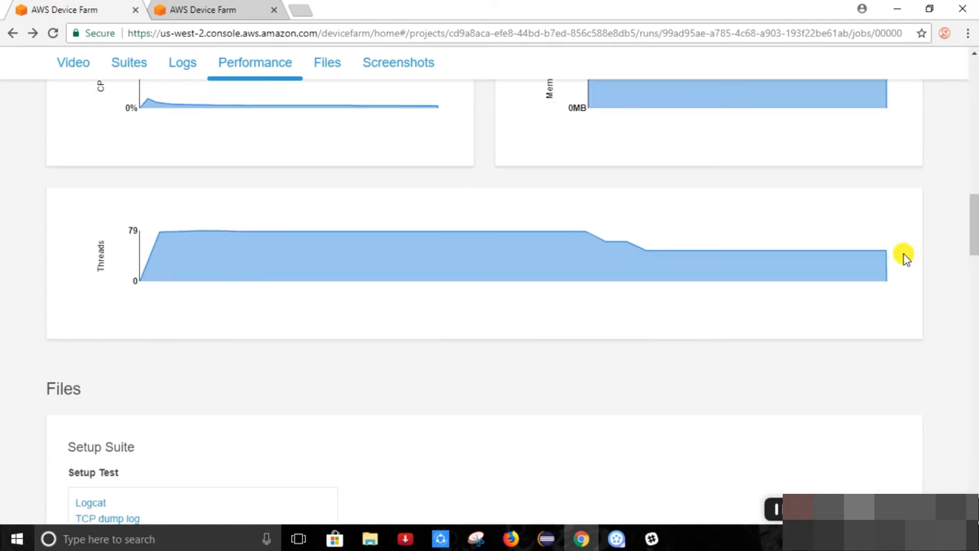
pyautogui.click(326, 62)
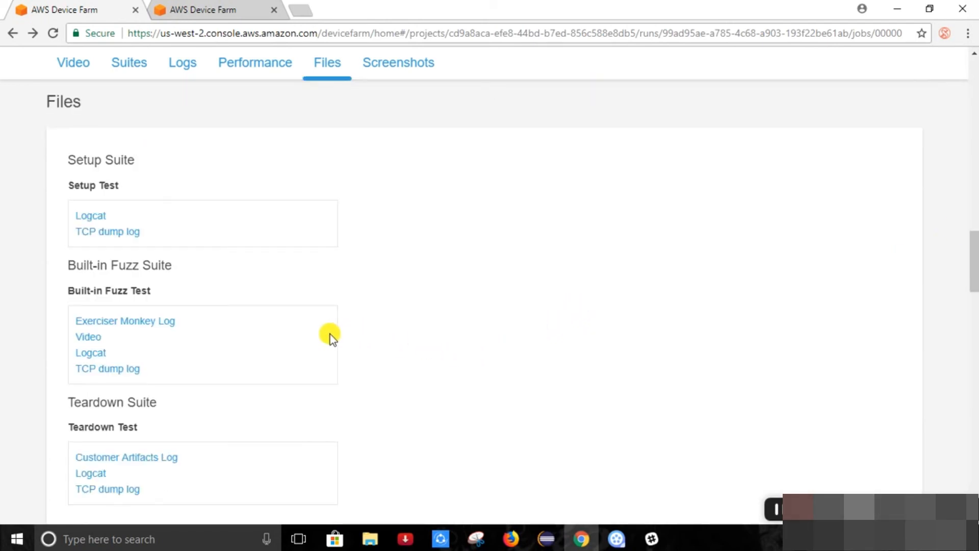
pyautogui.moveTo(192, 273)
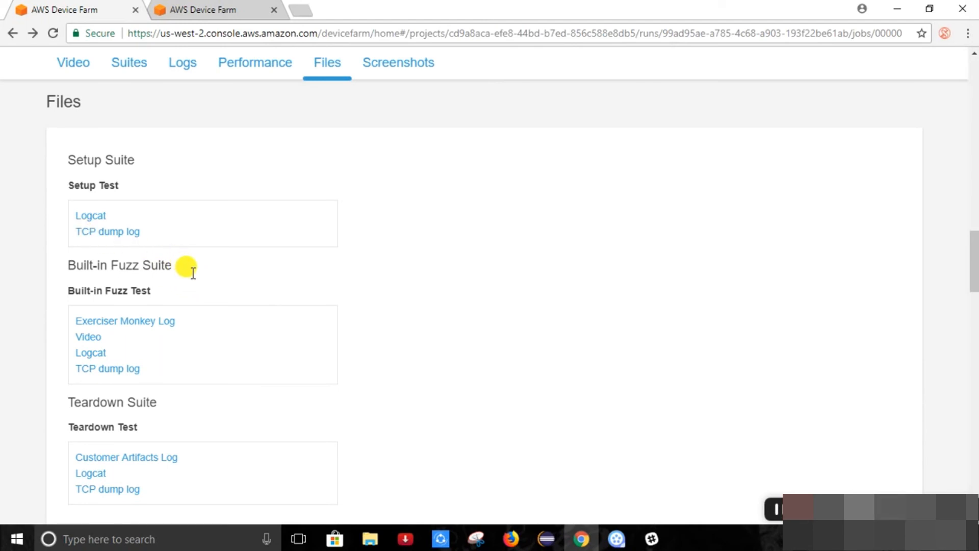
pyautogui.scroll(-3)
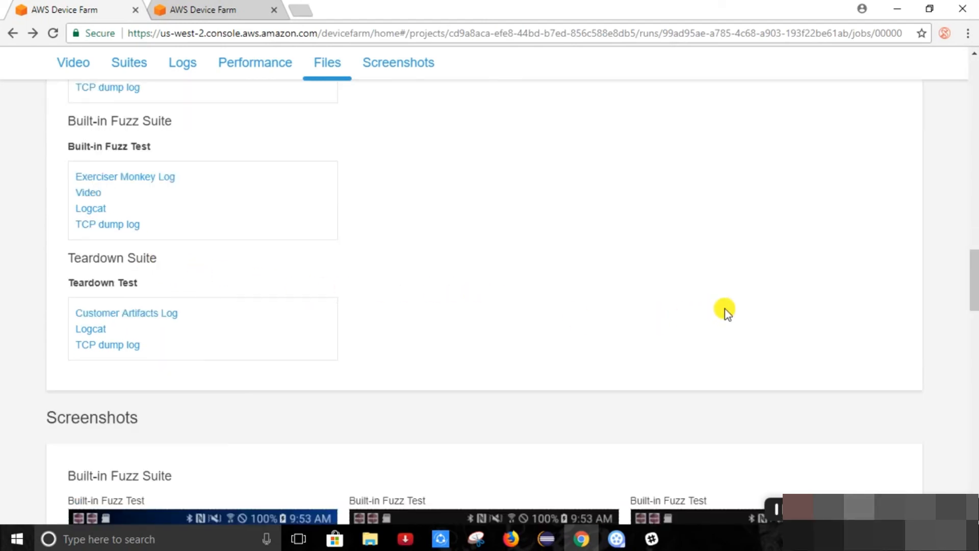
# Browse the Contact Manager dialog screenshots, then return to the report's test video
pyautogui.scroll(-3)
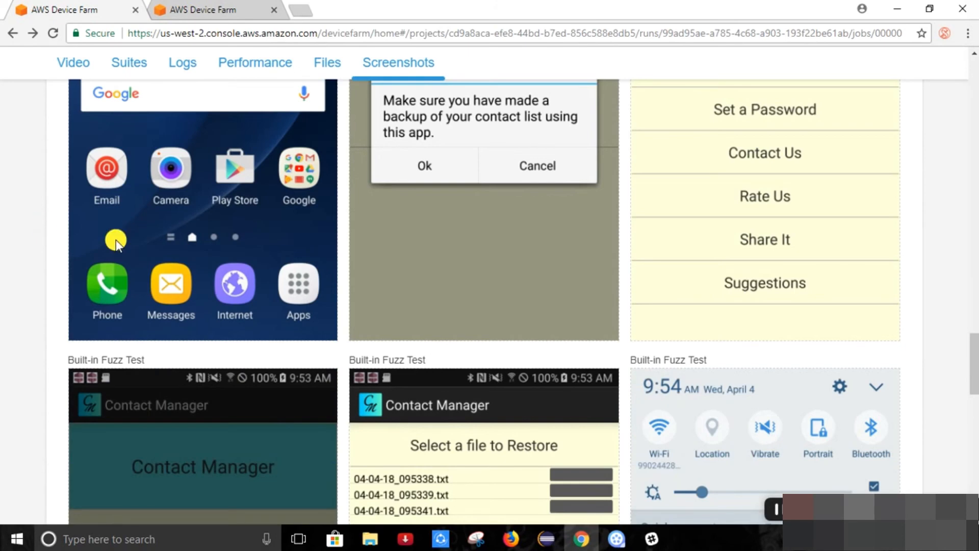
pyautogui.moveTo(220, 259)
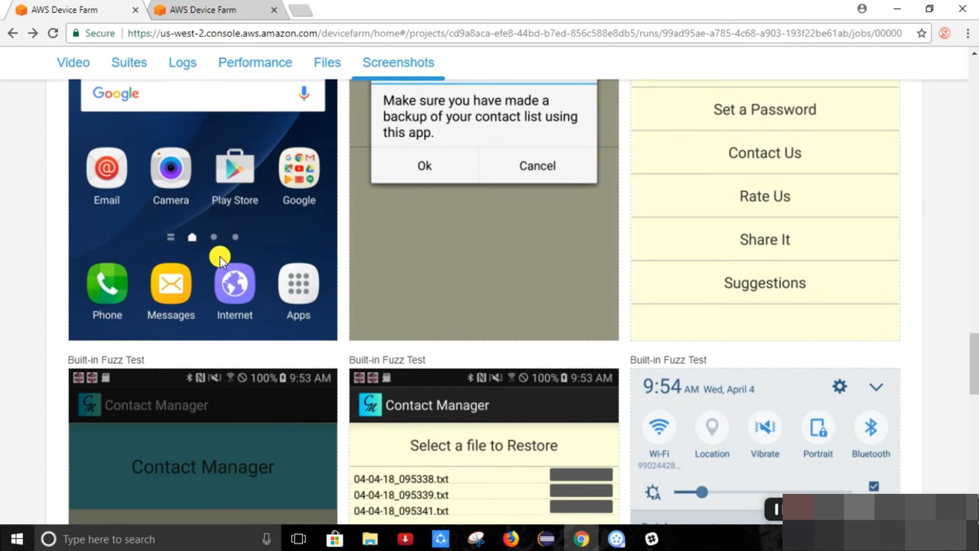
pyautogui.scroll(-3)
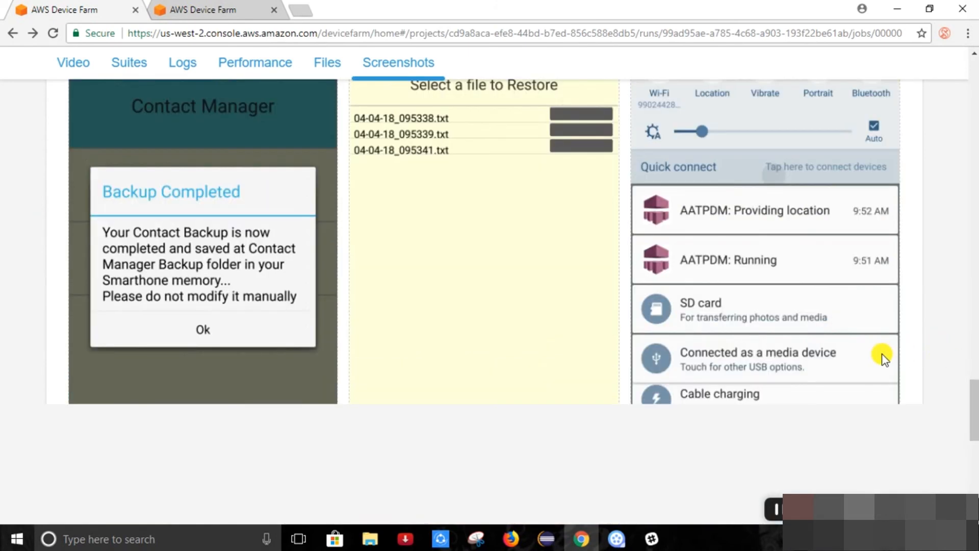
pyautogui.moveTo(886, 364)
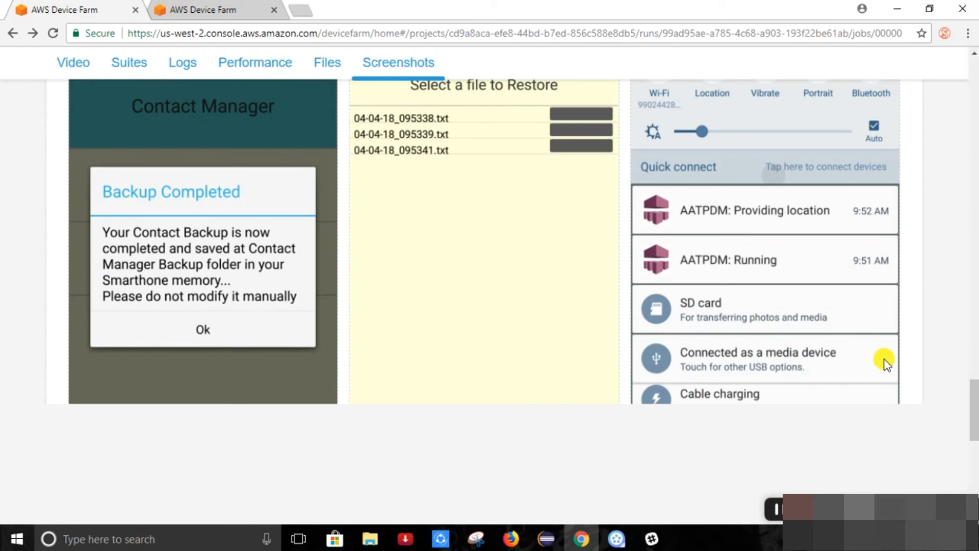
pyautogui.moveTo(974, 381)
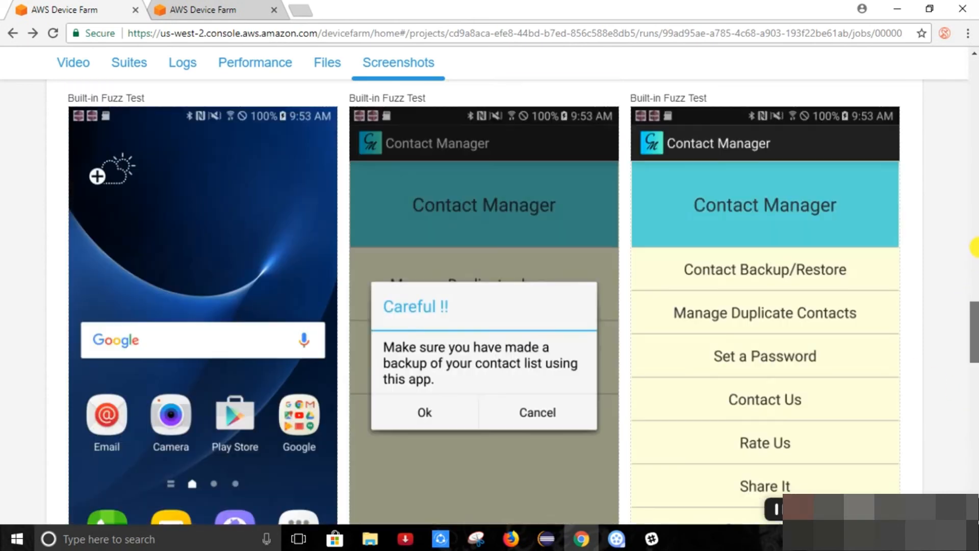
pyautogui.moveTo(911, 253)
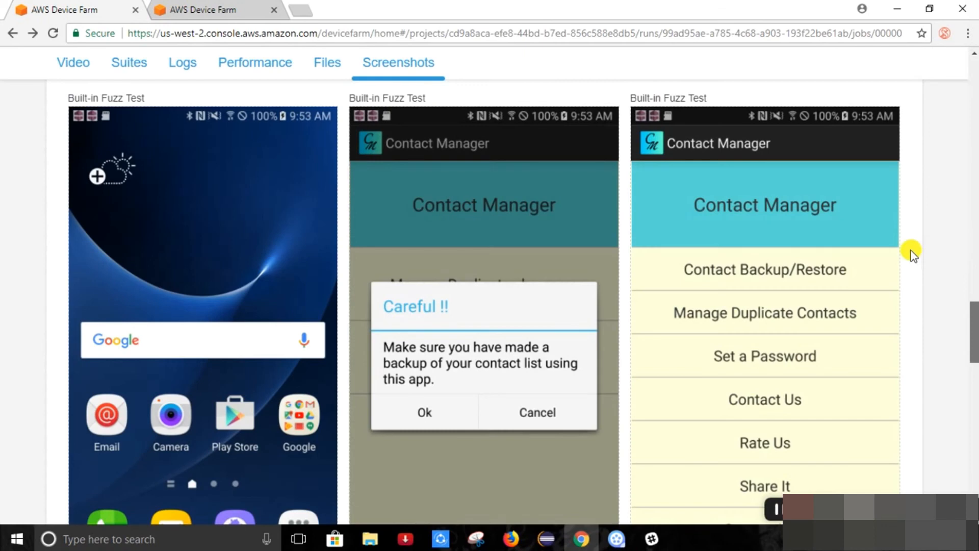
pyautogui.click(73, 62)
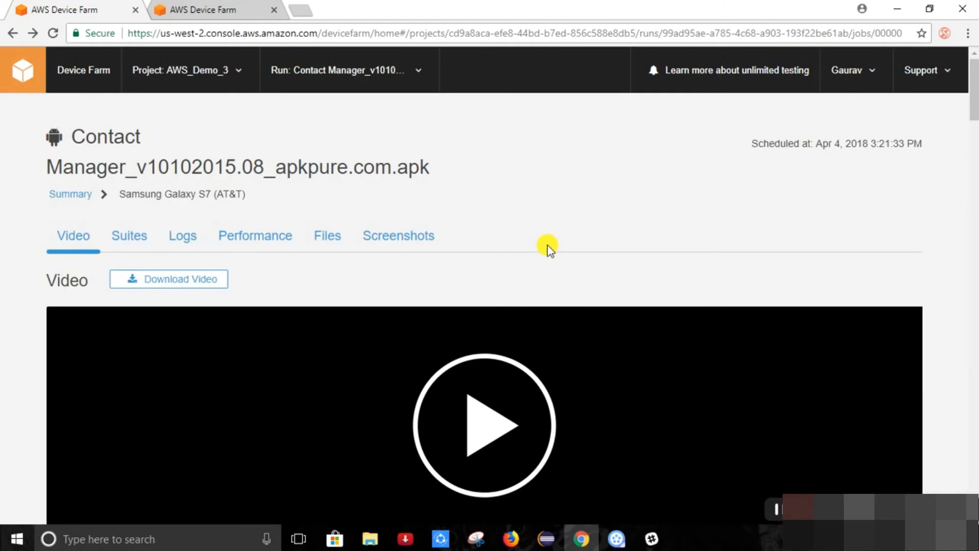
pyautogui.moveTo(469, 261)
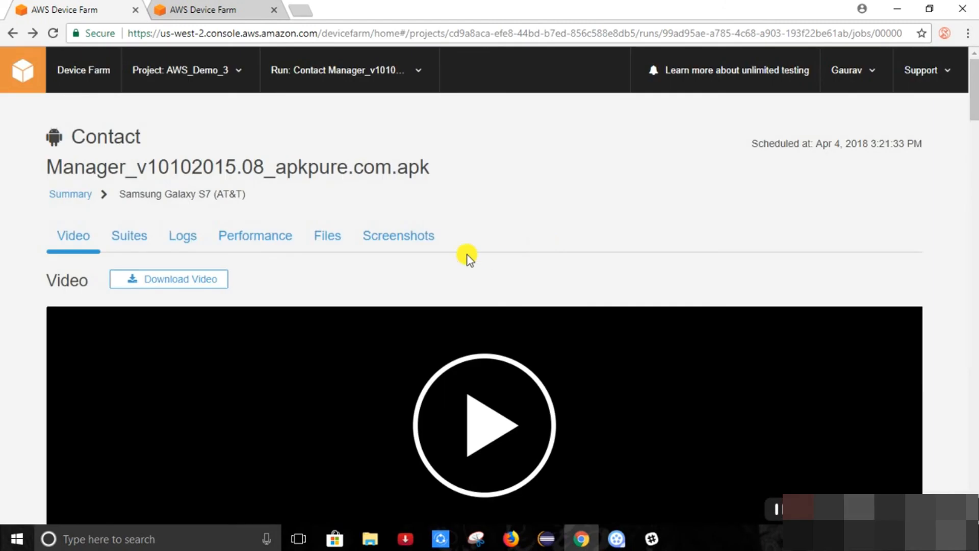
pyautogui.moveTo(345, 187)
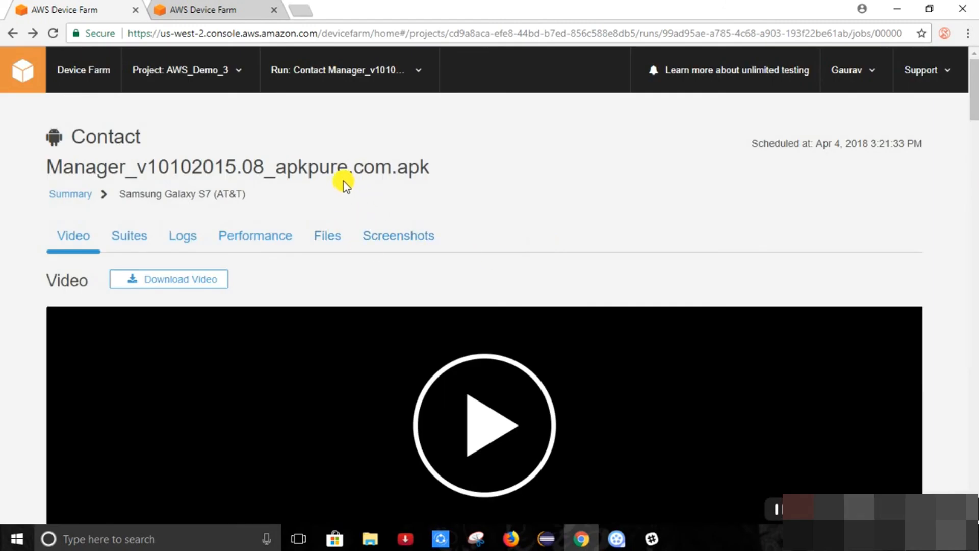
pyautogui.moveTo(331, 156)
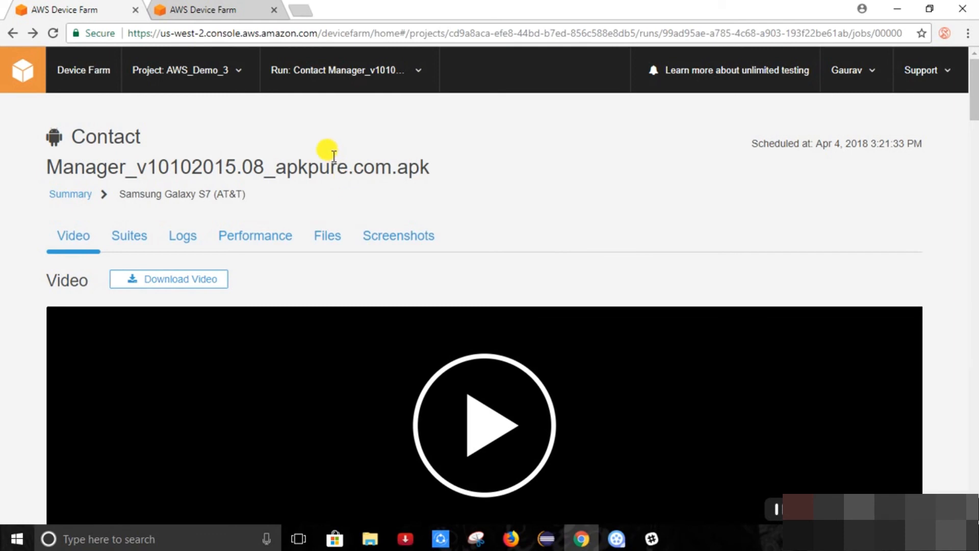
# Choose AWS_Demo from the Project dropdown to show its automated test runs
pyautogui.click(237, 70)
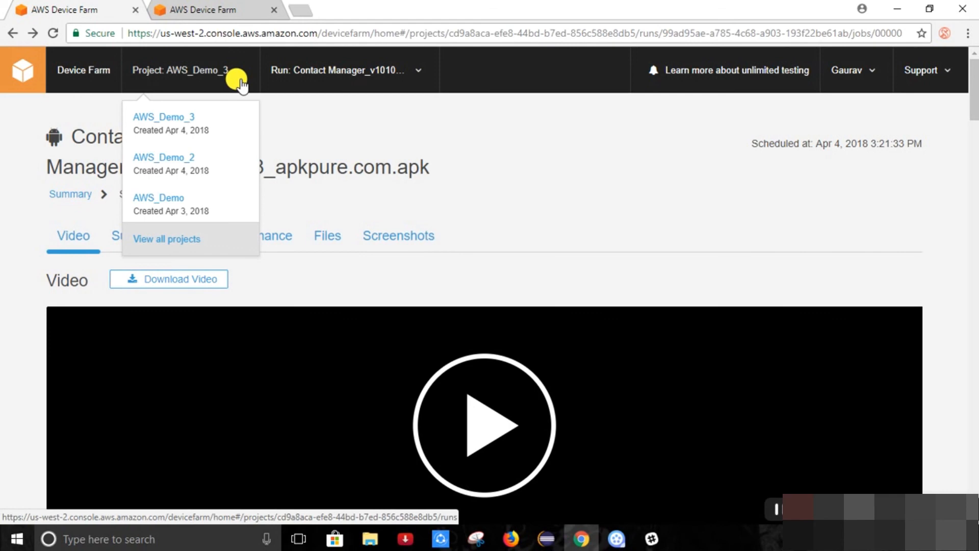
pyautogui.moveTo(199, 204)
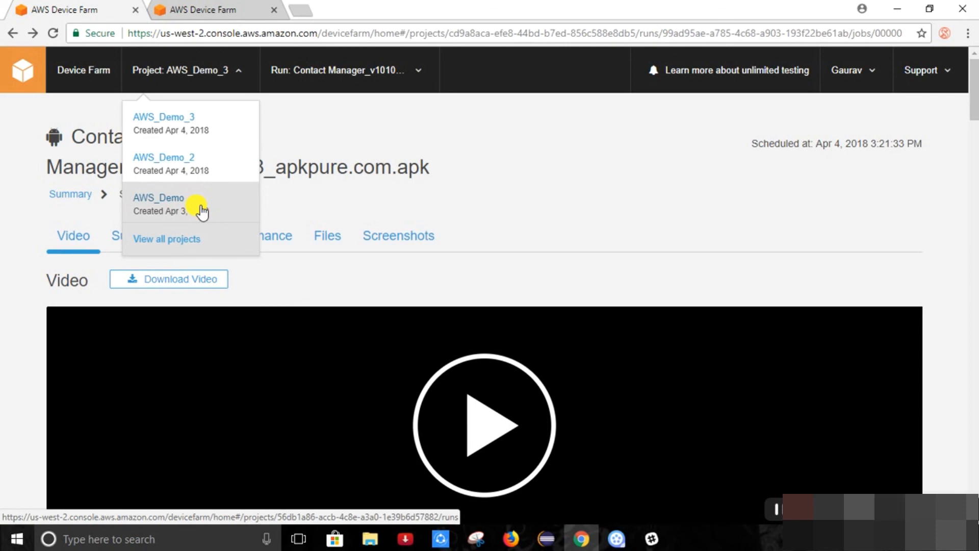
pyautogui.click(159, 197)
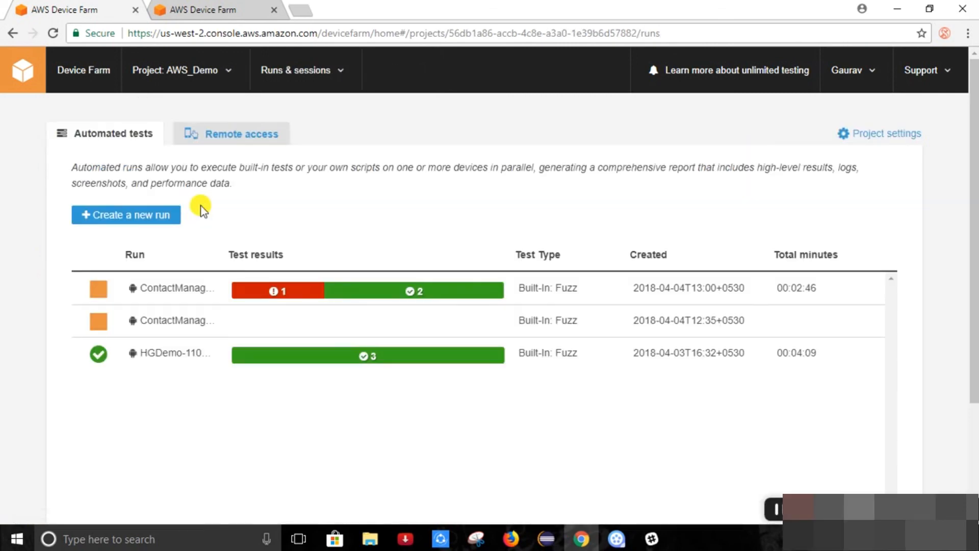
pyautogui.moveTo(273, 291)
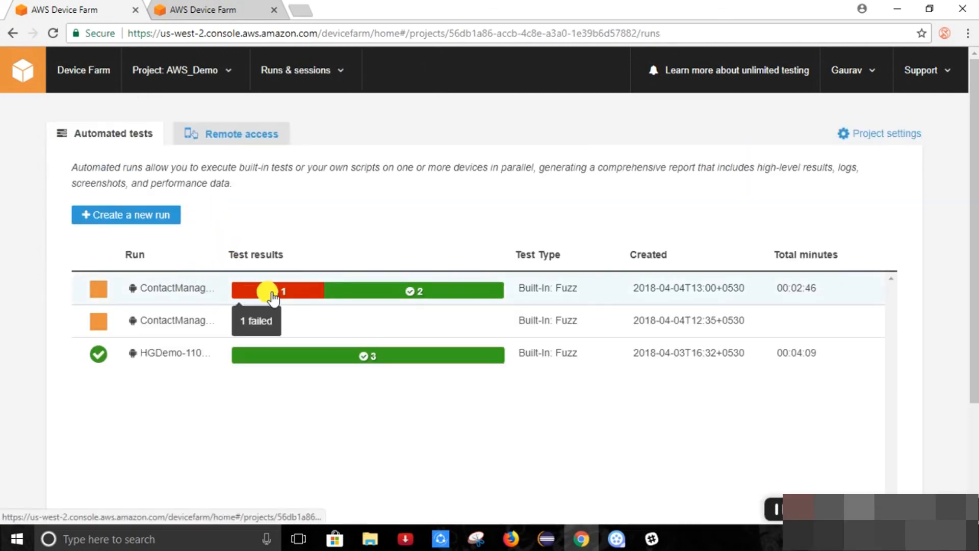
pyautogui.moveTo(293, 320)
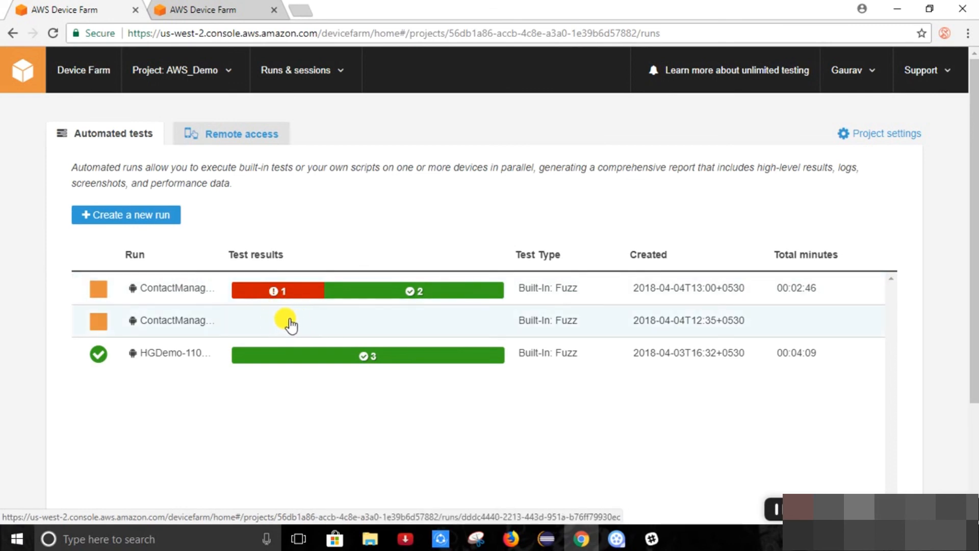
pyautogui.moveTo(283, 290)
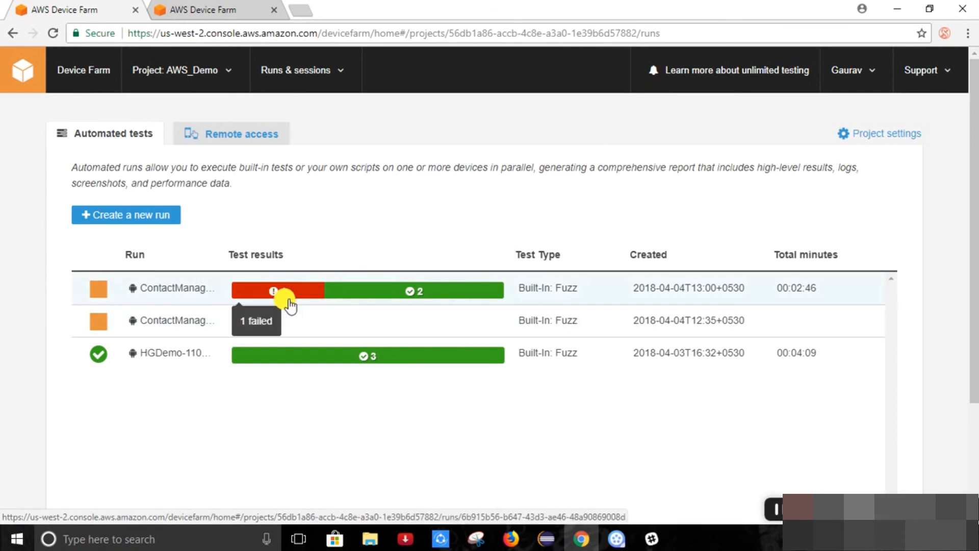
pyautogui.moveTo(355, 309)
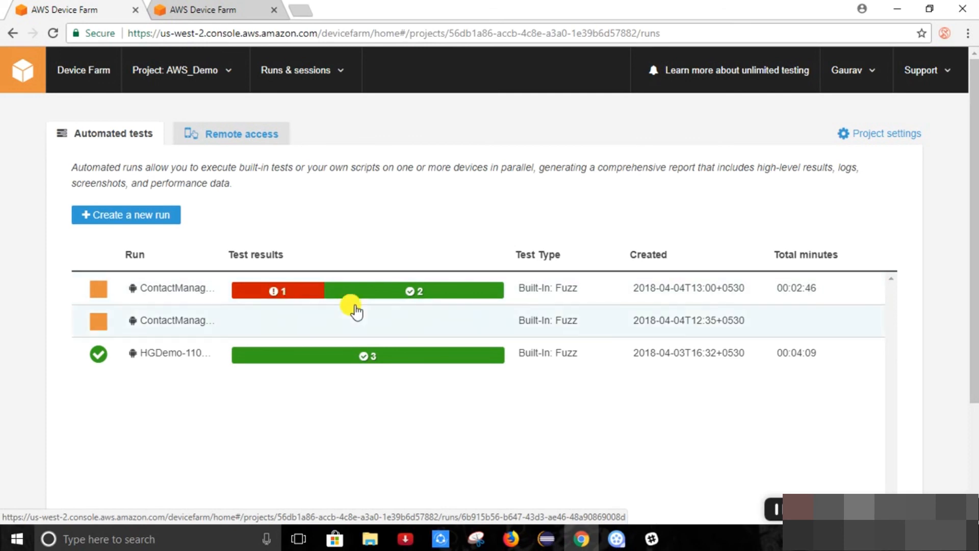
pyautogui.moveTo(399, 290)
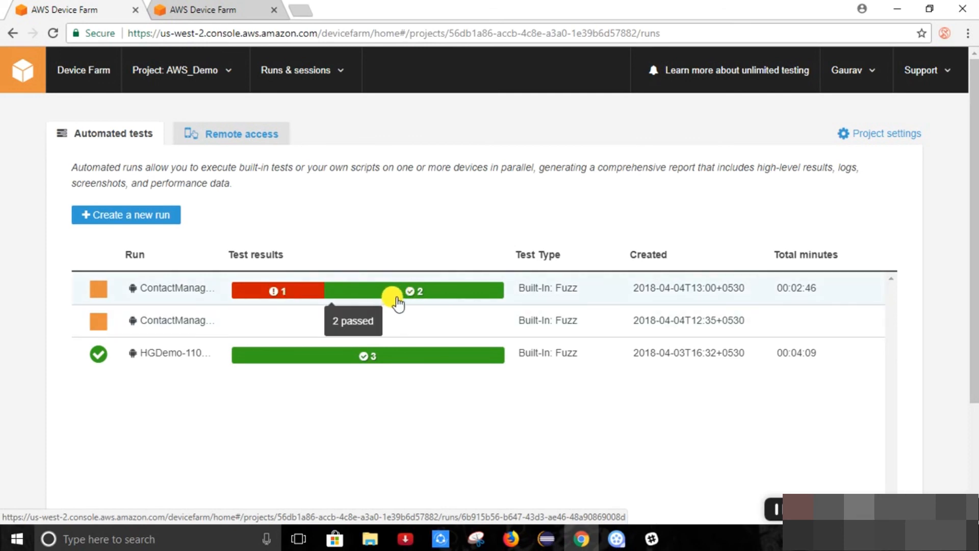
pyautogui.moveTo(225, 289)
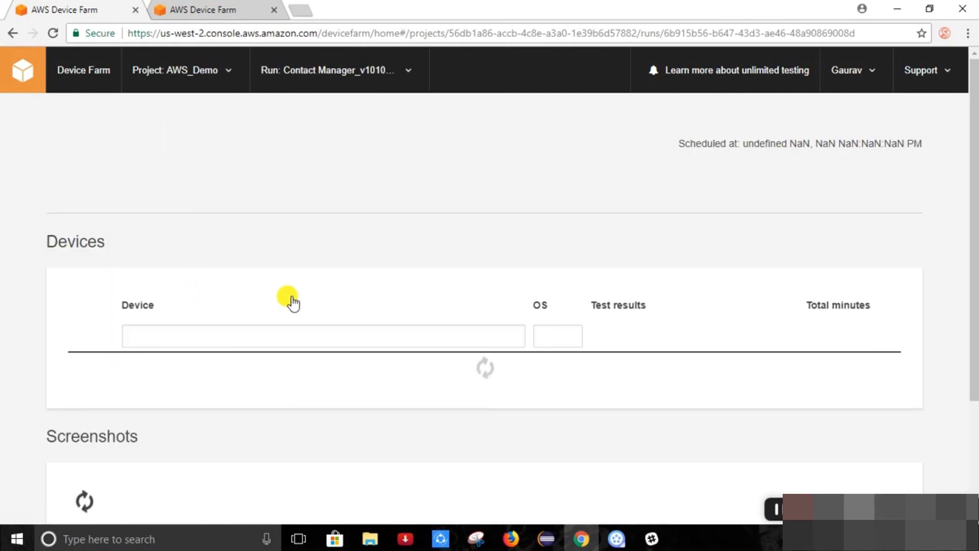
# Scroll to the report's NullPointerException crash and the Samsung Galaxy J7 4G and Moto G 4 results
pyautogui.scroll(-3)
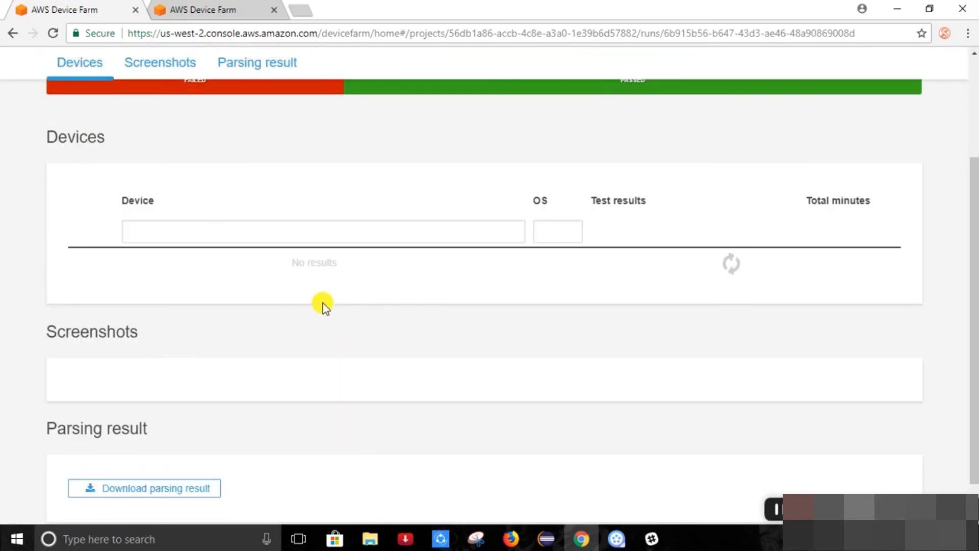
pyautogui.scroll(3)
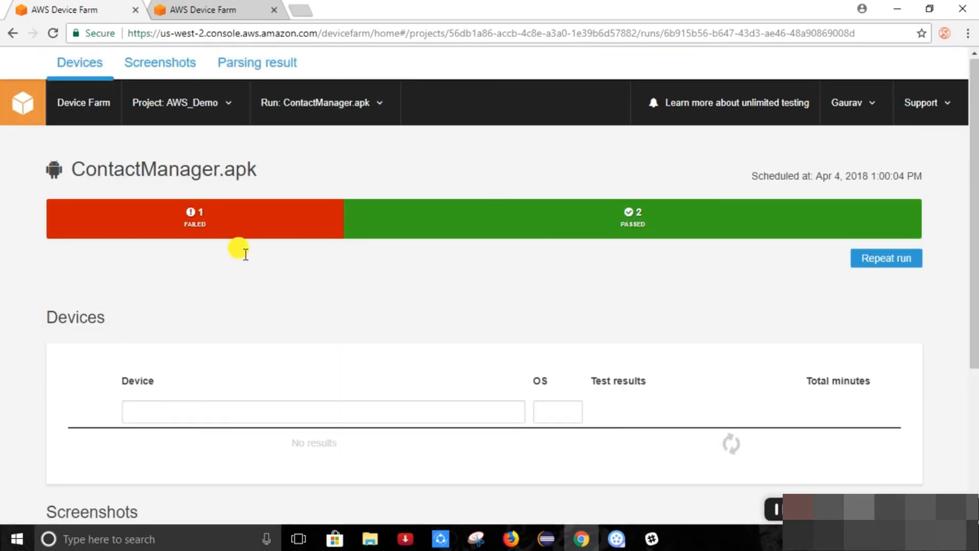
pyautogui.moveTo(971, 222)
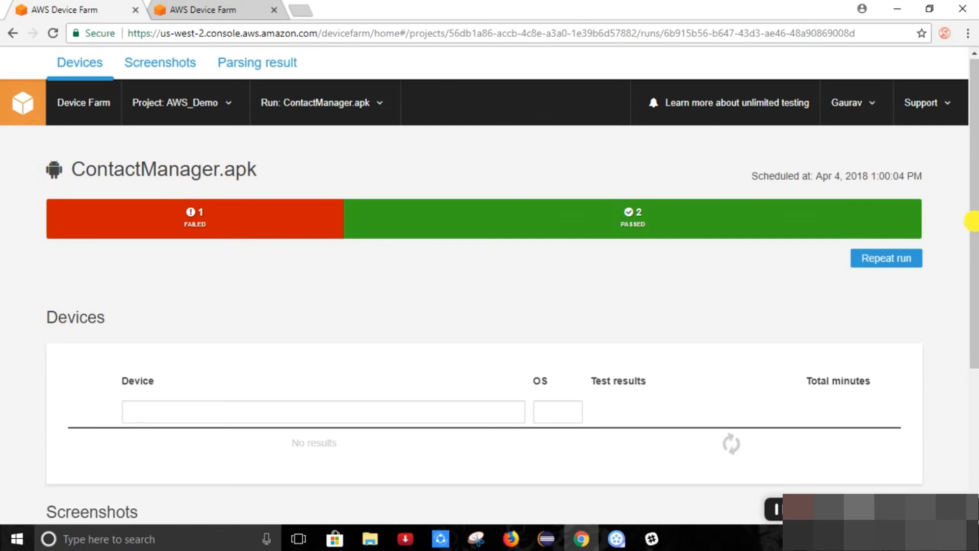
pyautogui.scroll(-3)
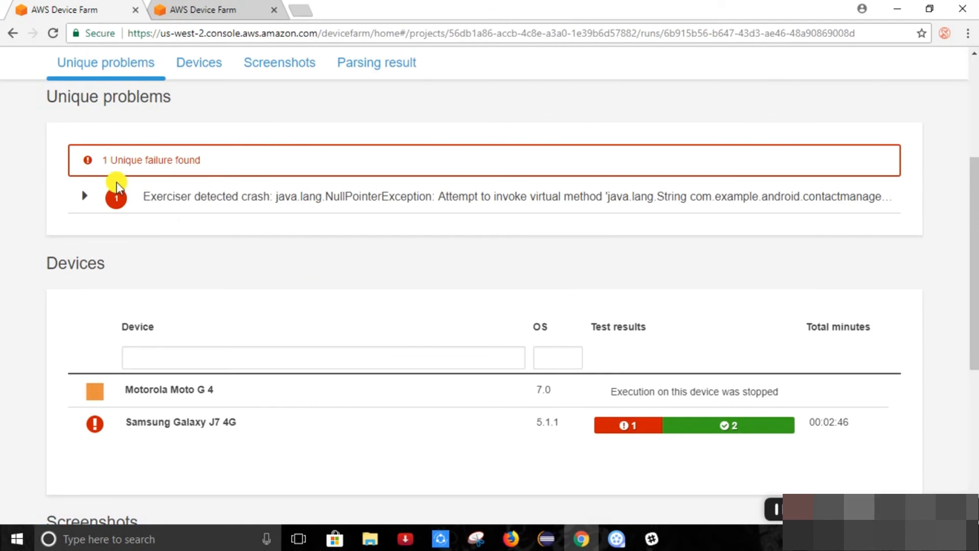
pyautogui.moveTo(78, 183)
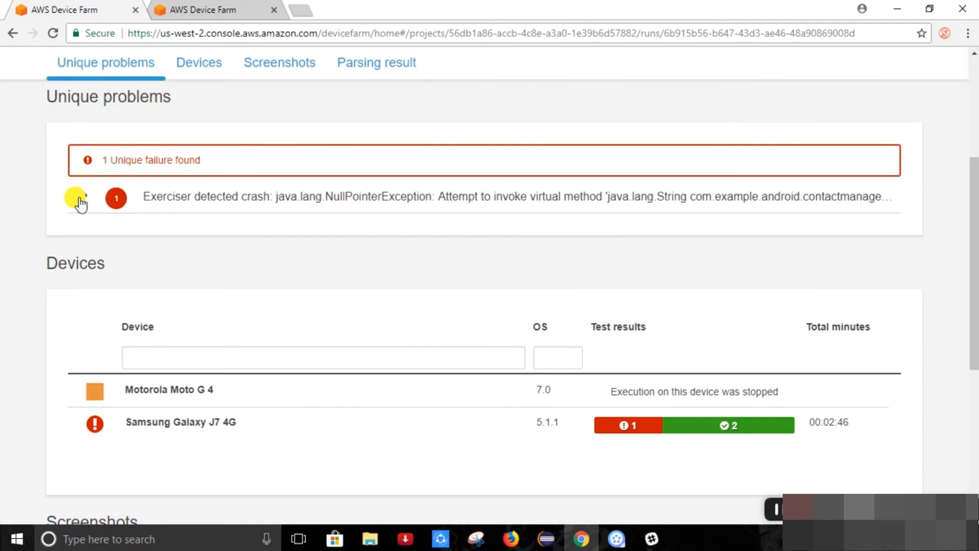
# Expand the Exerciser detected crash entry and scroll through its details and back up
pyautogui.click(84, 198)
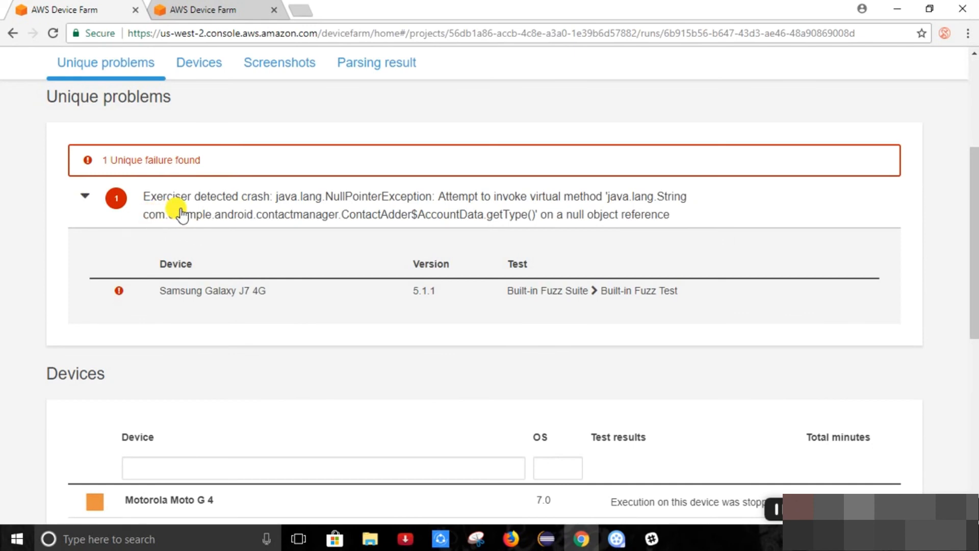
pyautogui.moveTo(186, 215)
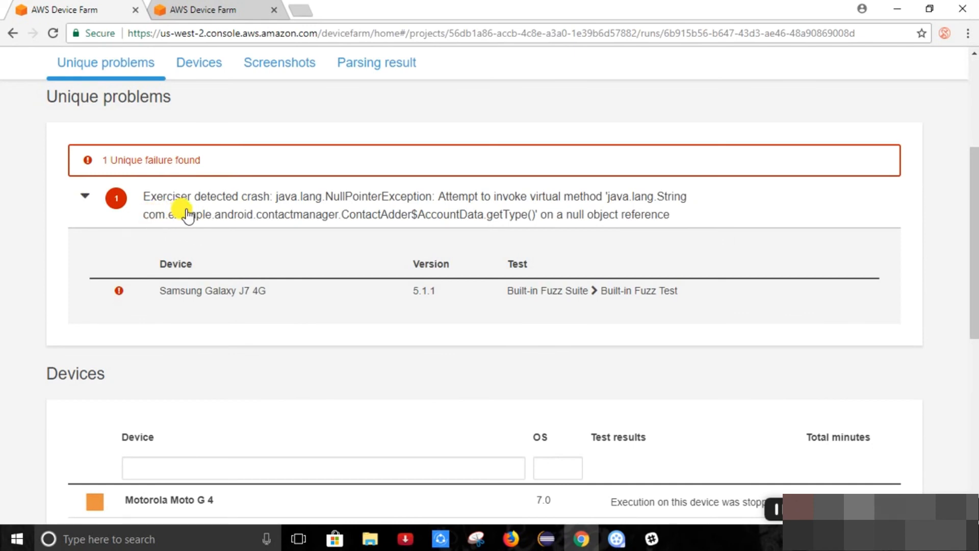
pyautogui.moveTo(183, 214)
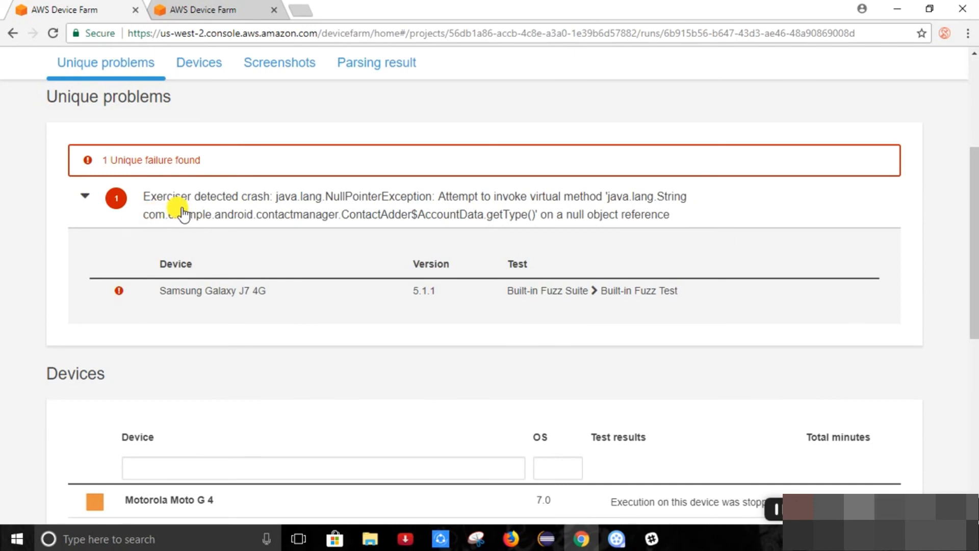
pyautogui.moveTo(346, 212)
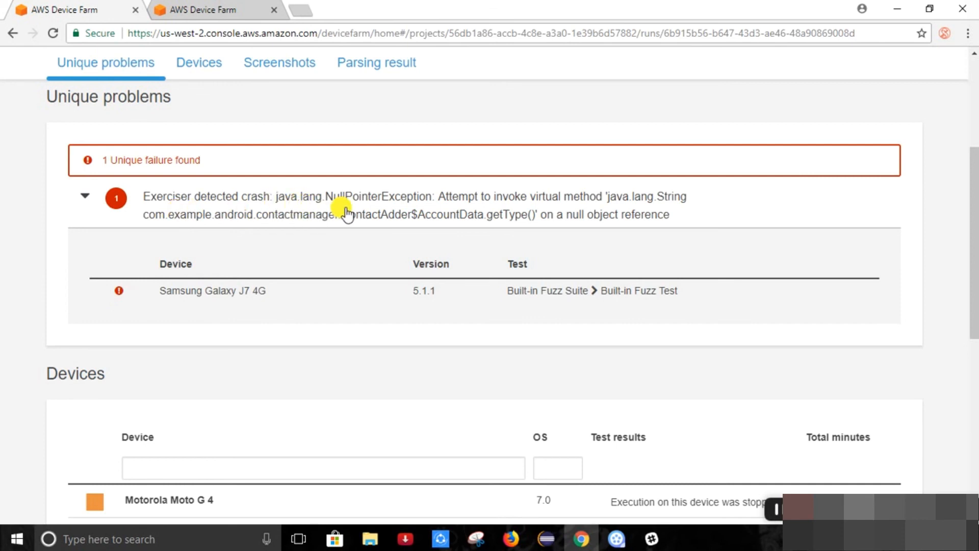
pyautogui.moveTo(451, 244)
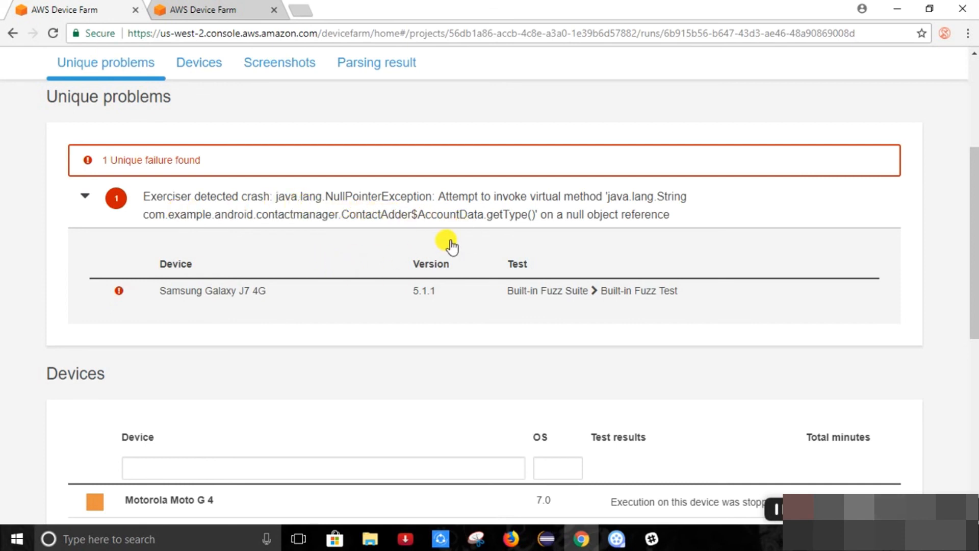
pyautogui.moveTo(558, 267)
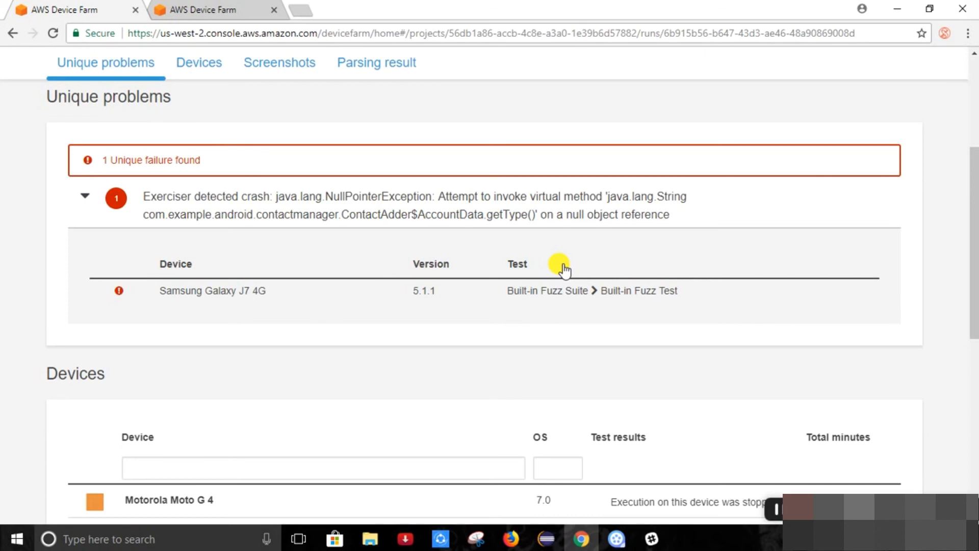
pyautogui.scroll(3)
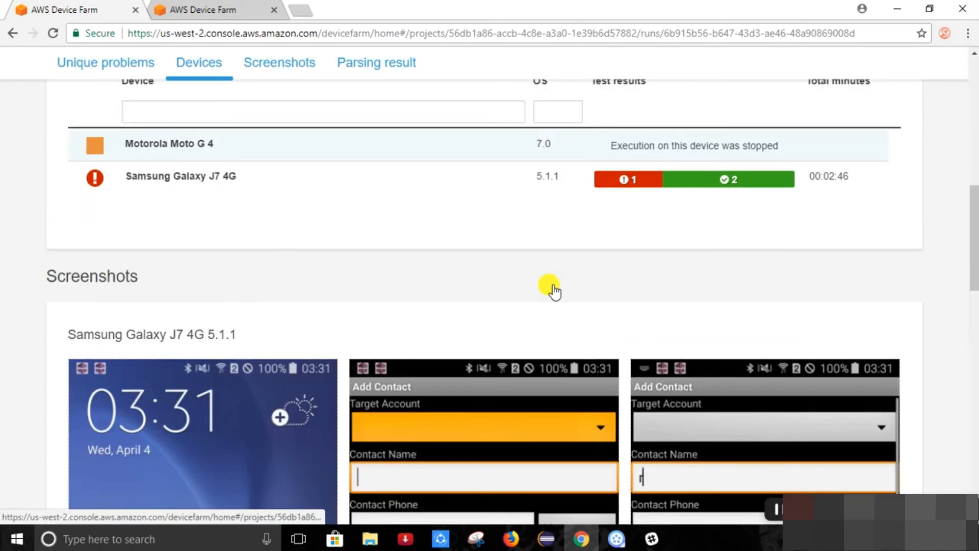
pyautogui.moveTo(554, 286)
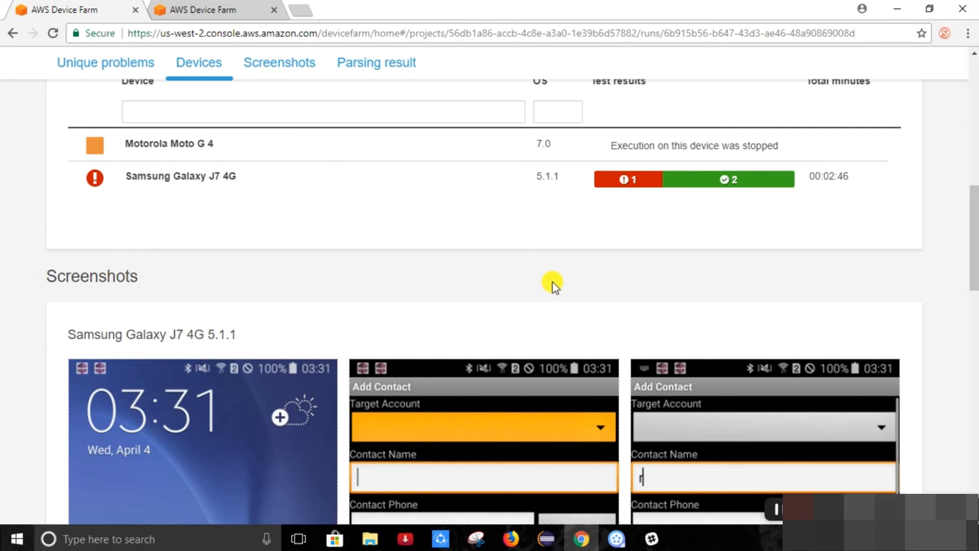
pyautogui.scroll(3)
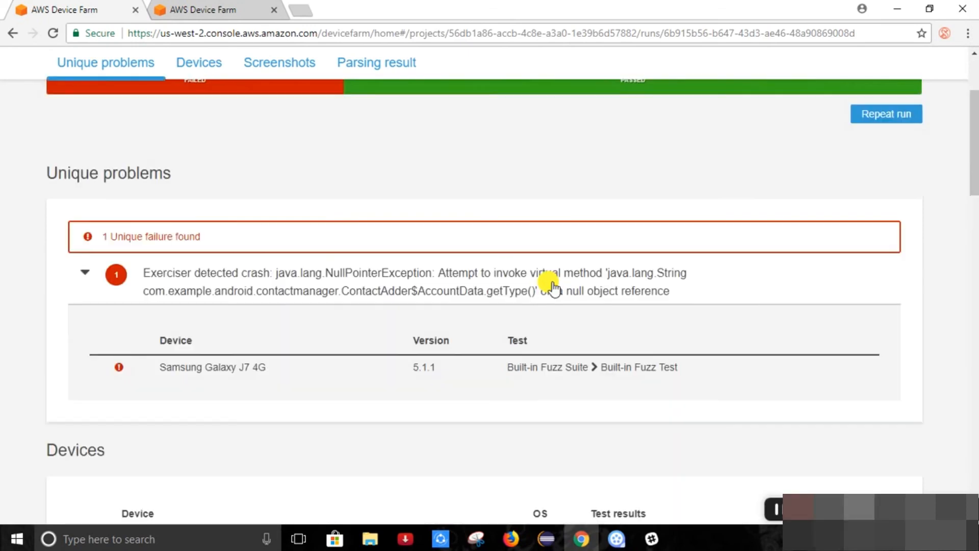
pyautogui.scroll(3)
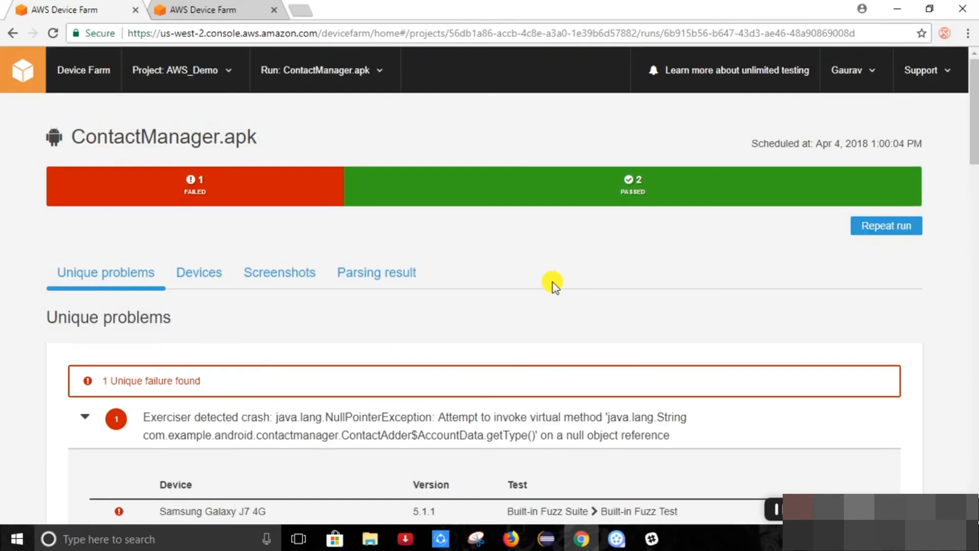